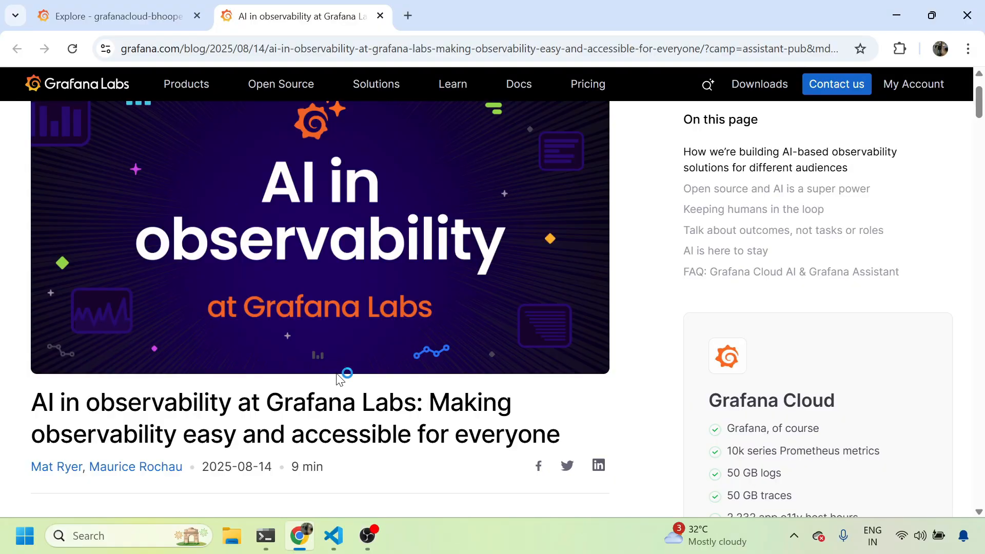
- Scroll through the current page before returning to Grafana
scroll(up, 3)
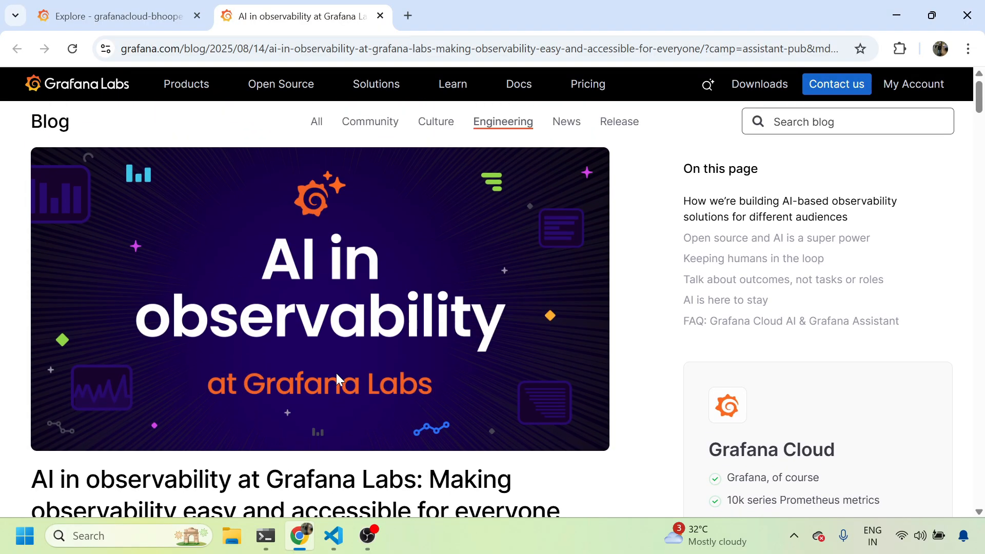
mouse_move(322, 391)
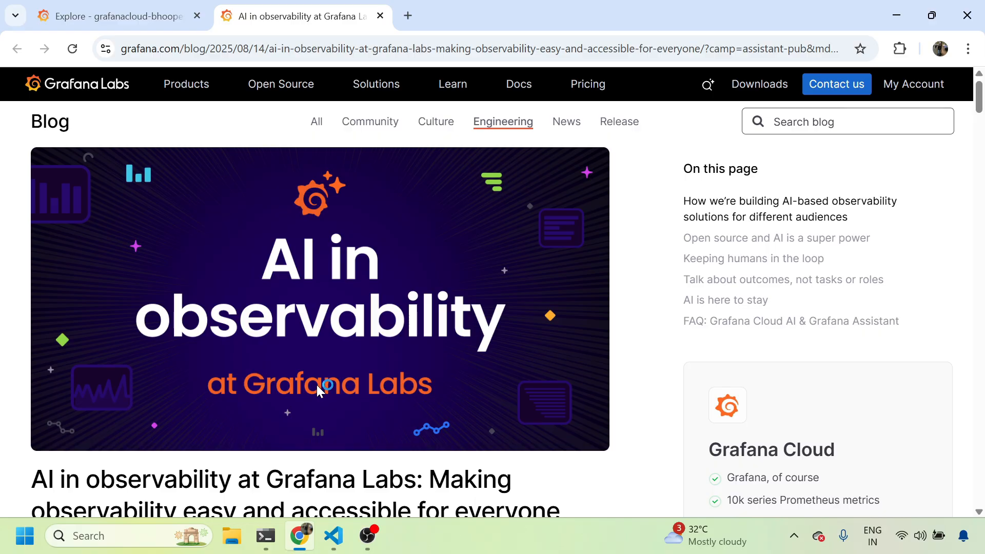
mouse_move(306, 391)
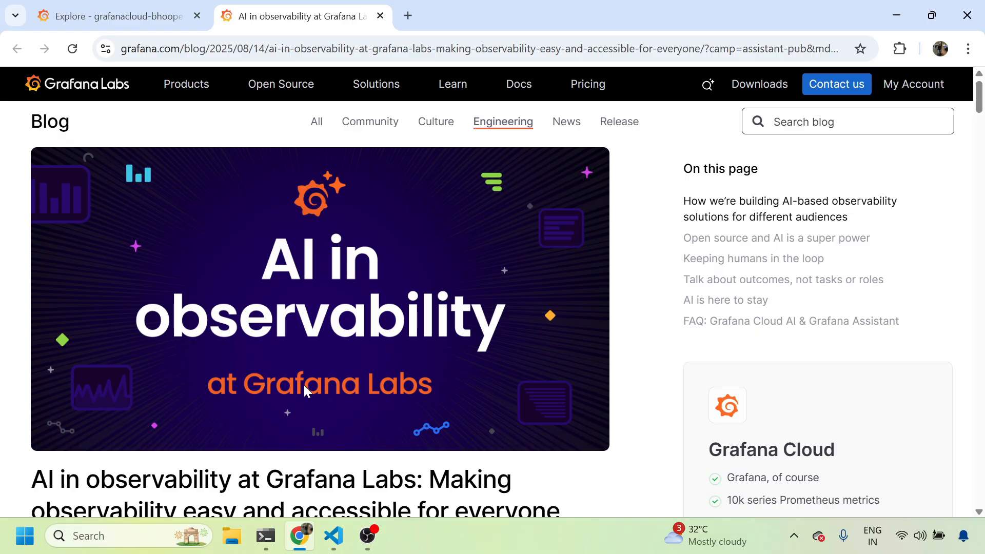
scroll(down, 3)
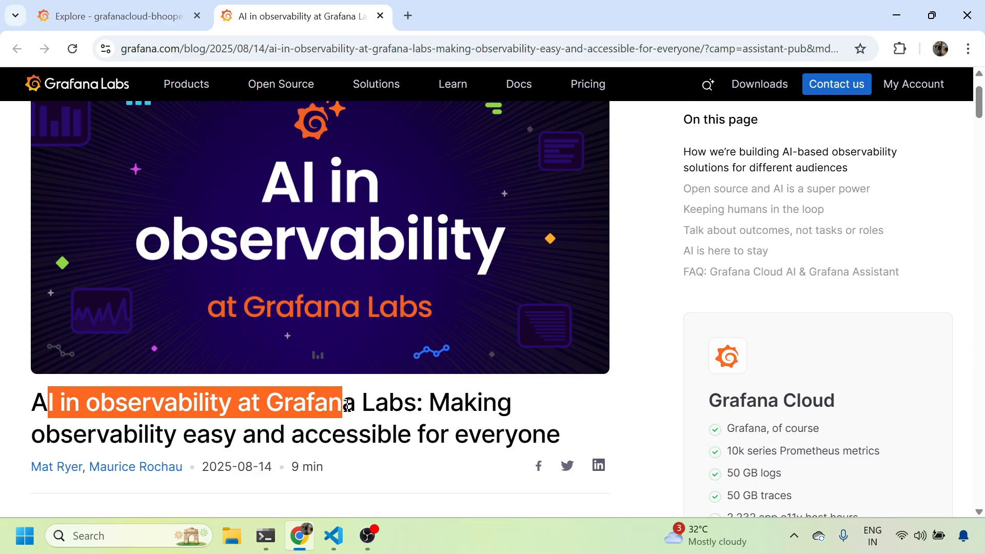
scroll(down, 3)
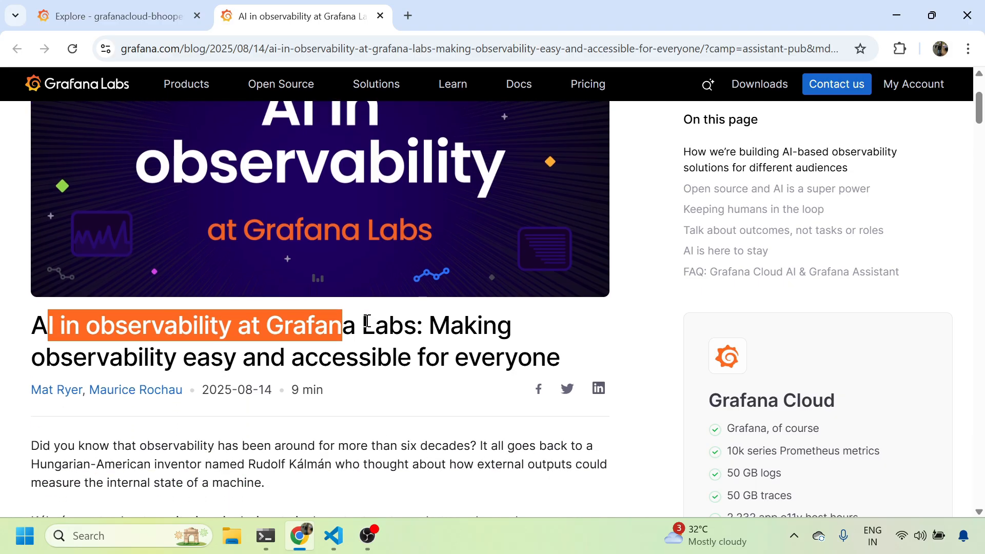
scroll(down, 3)
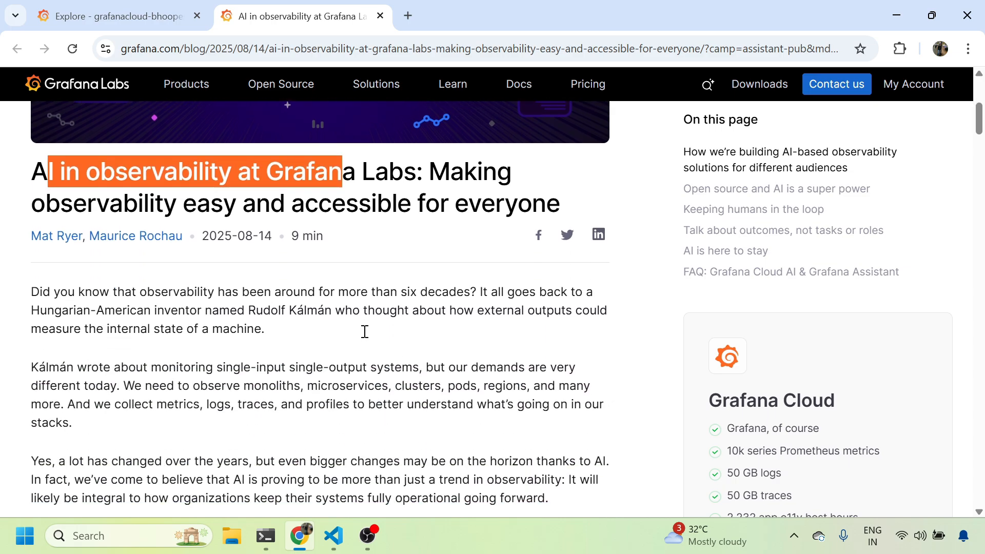
scroll(down, 3)
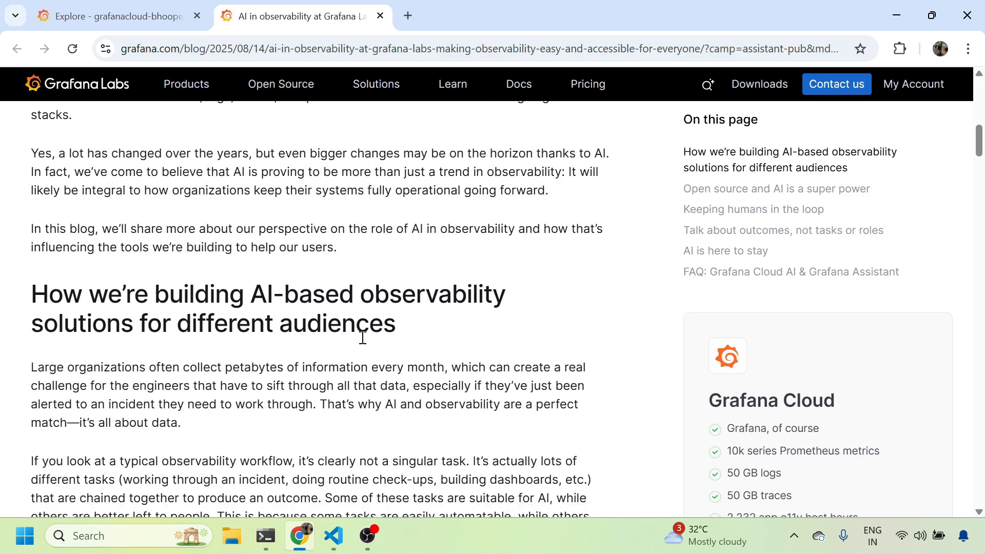
scroll(up, 3)
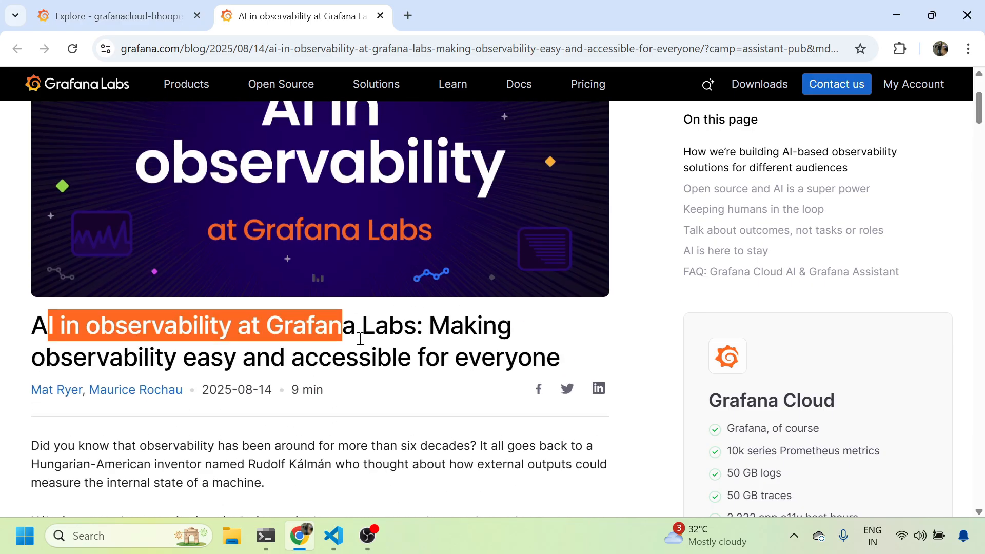
mouse_move(354, 351)
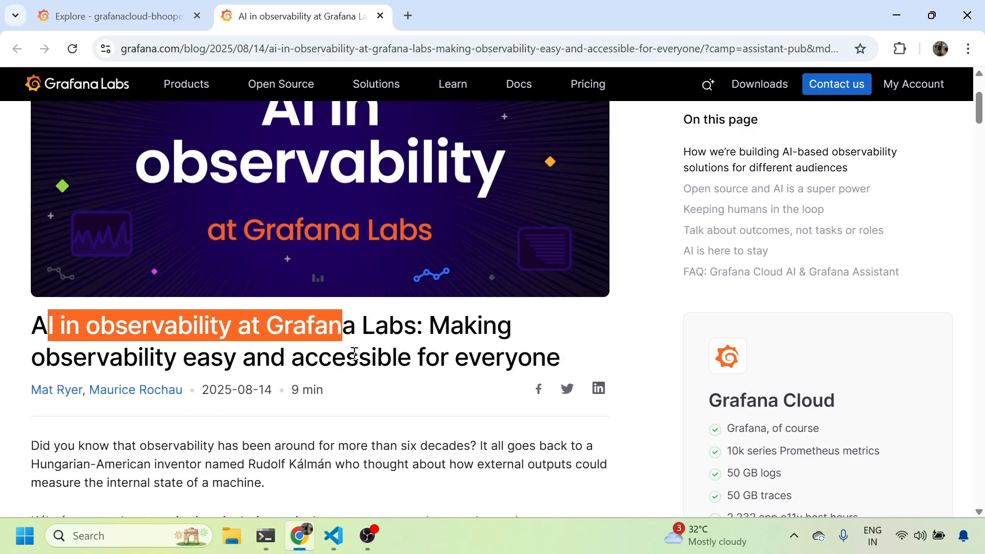
scroll(down, 3)
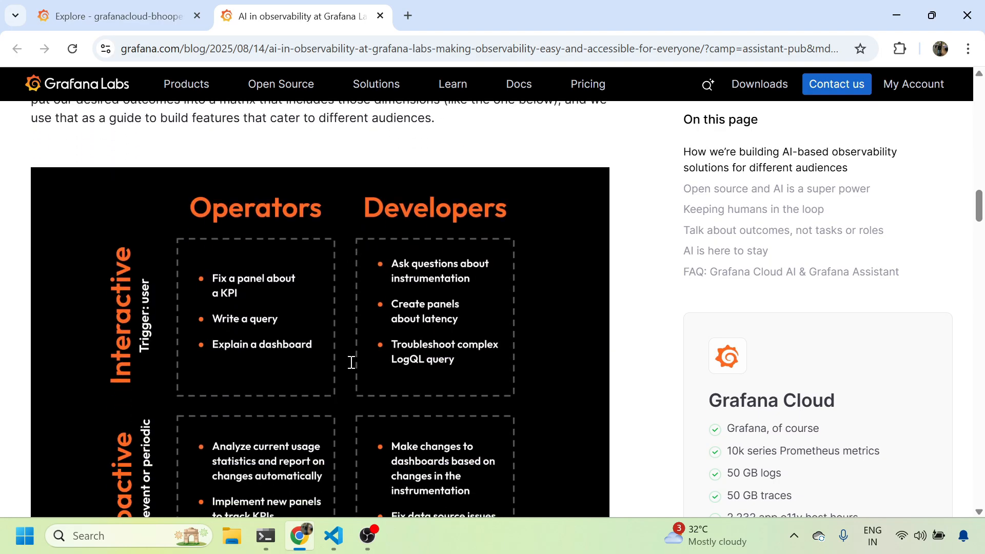
scroll(down, 3)
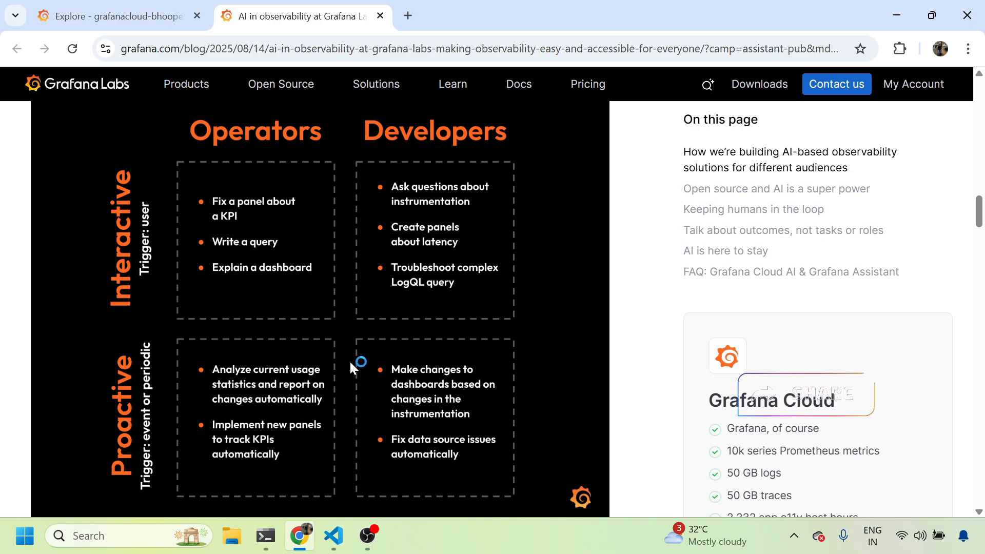
mouse_move(360, 362)
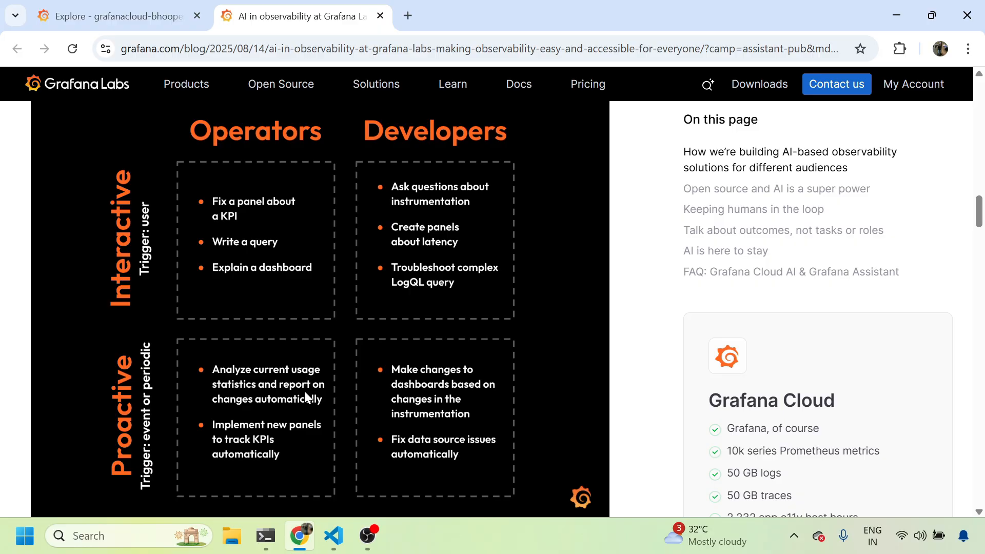
scroll(down, 3)
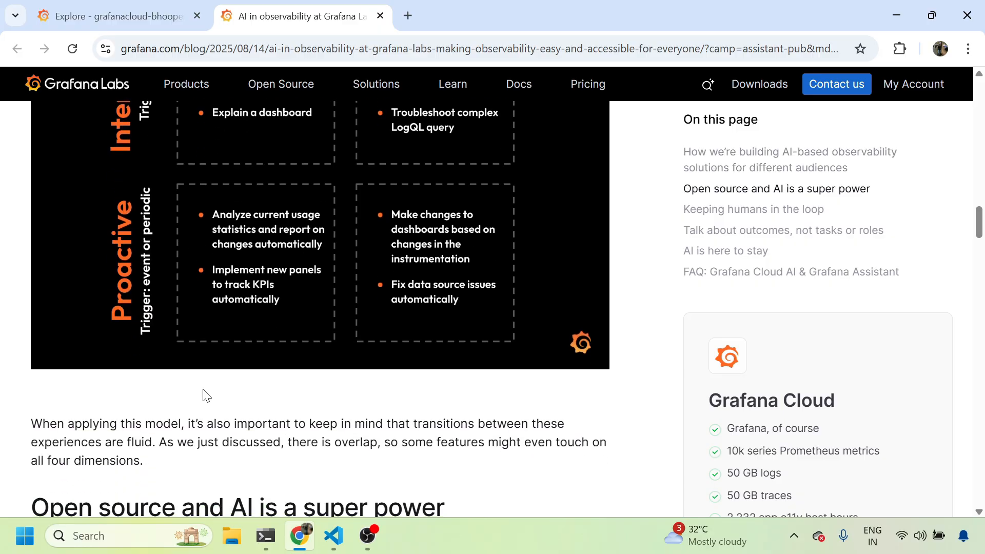
scroll(down, 3)
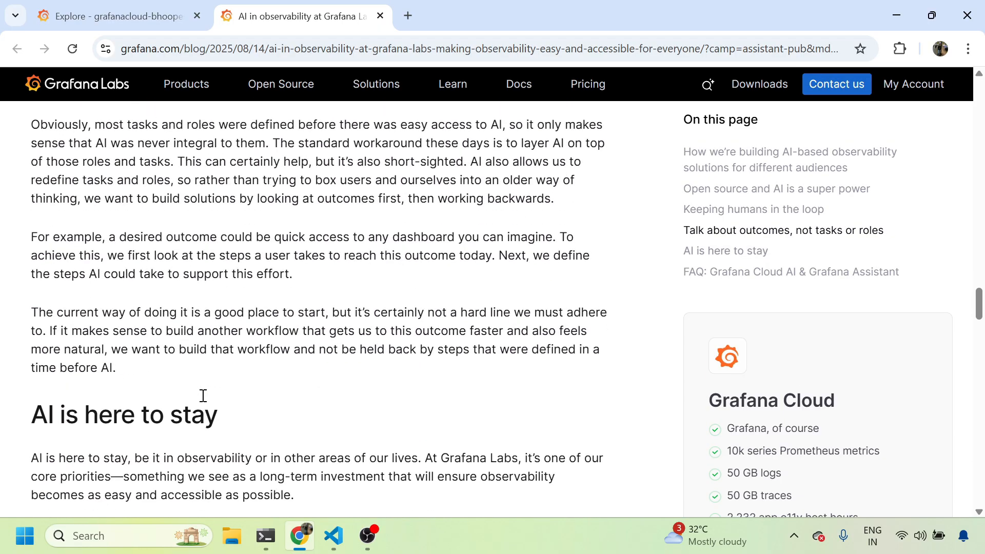
scroll(down, 3)
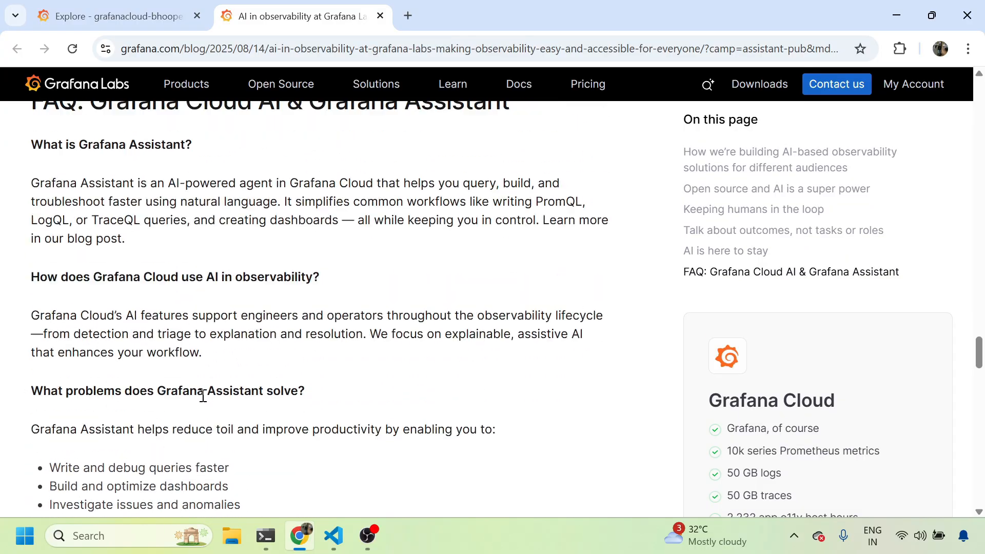
scroll(up, 3)
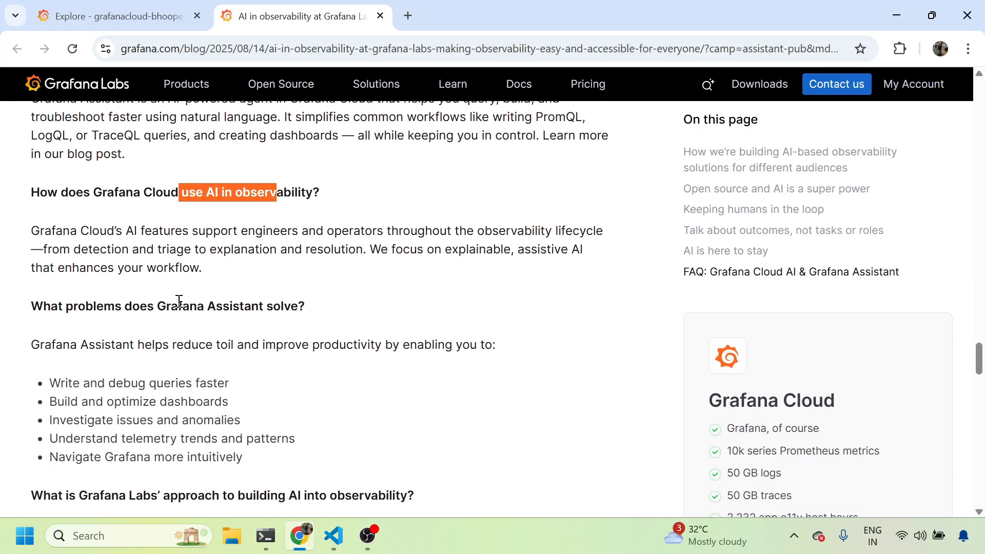
scroll(down, 3)
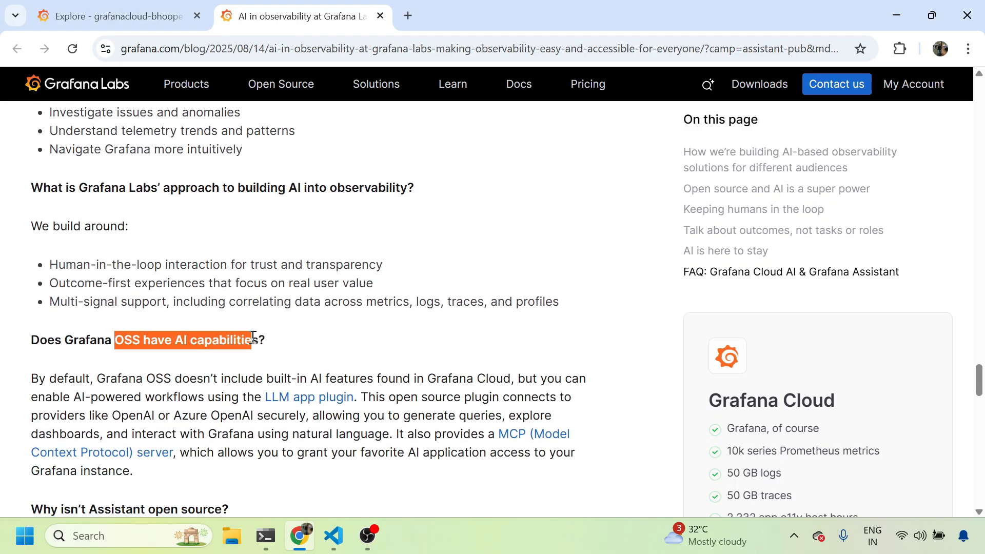
mouse_move(308, 397)
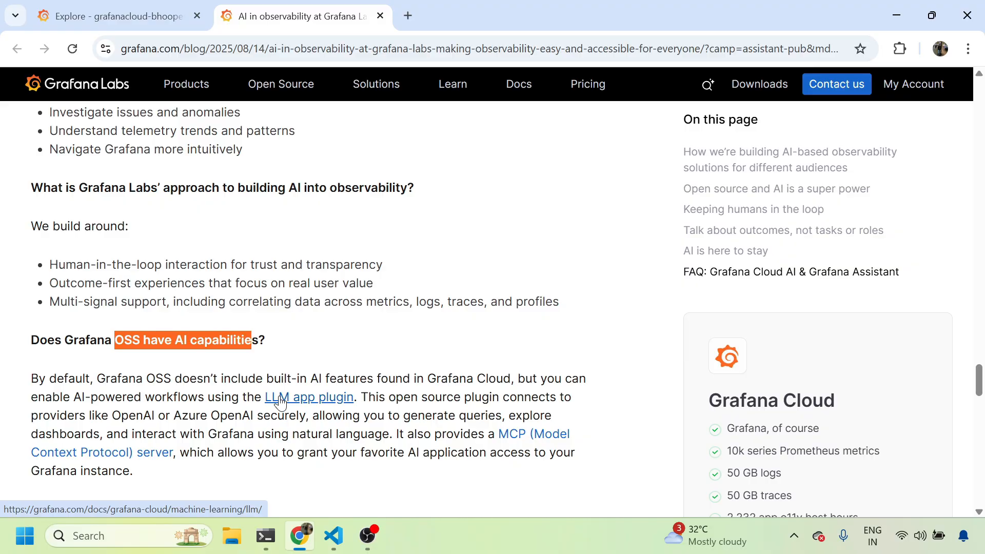
scroll(down, 3)
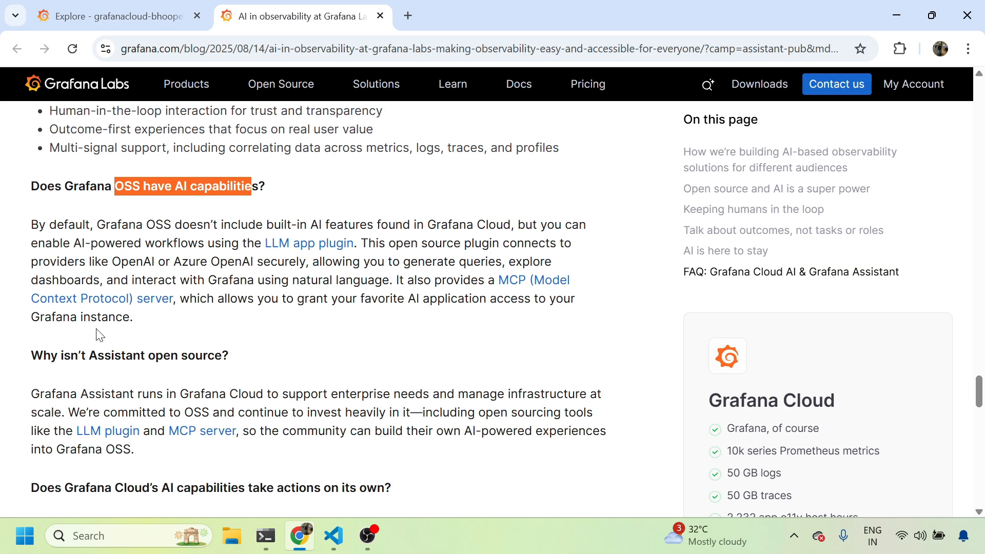
mouse_move(163, 350)
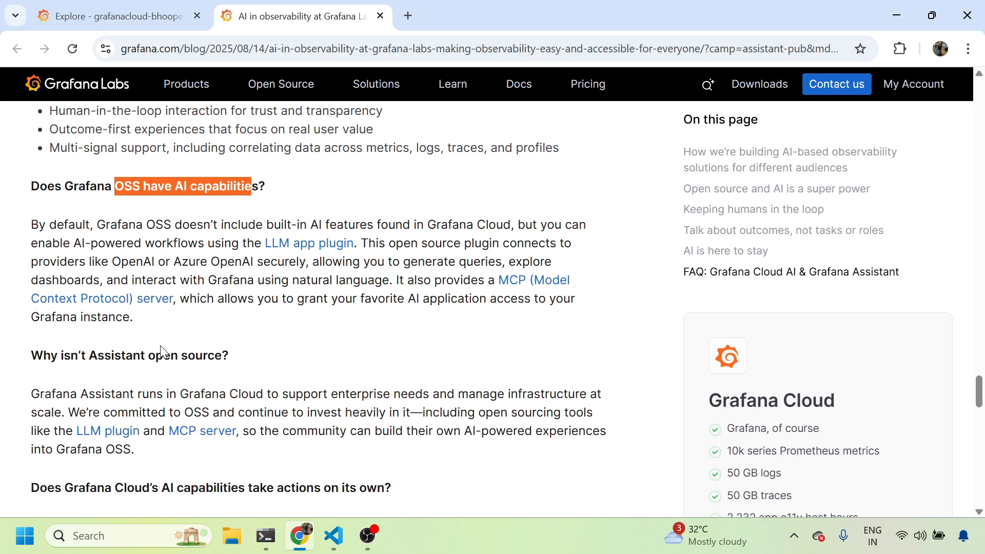
scroll(down, 3)
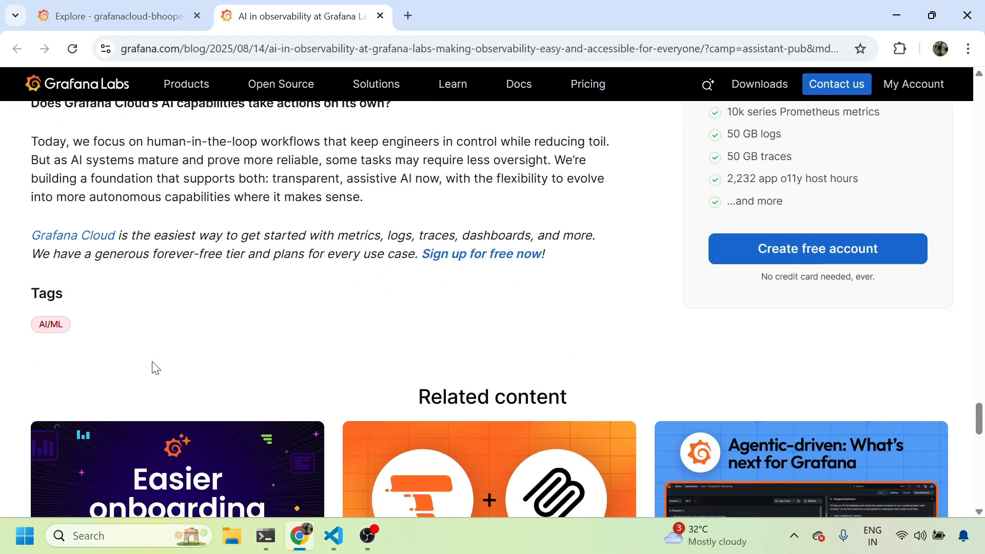
mouse_move(103, 16)
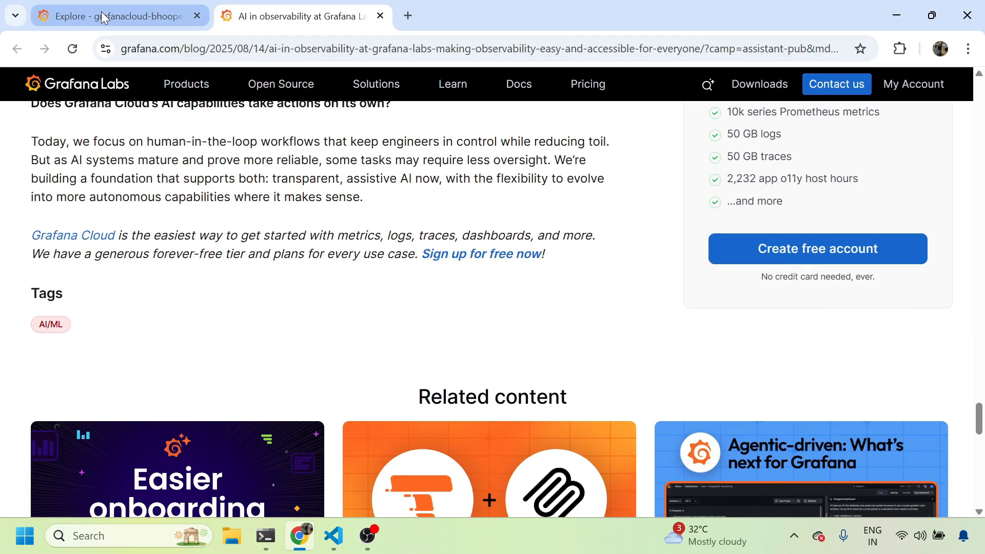
- From the Grafana Home page, open a fresh Explore page through the main menu
click(103, 16)
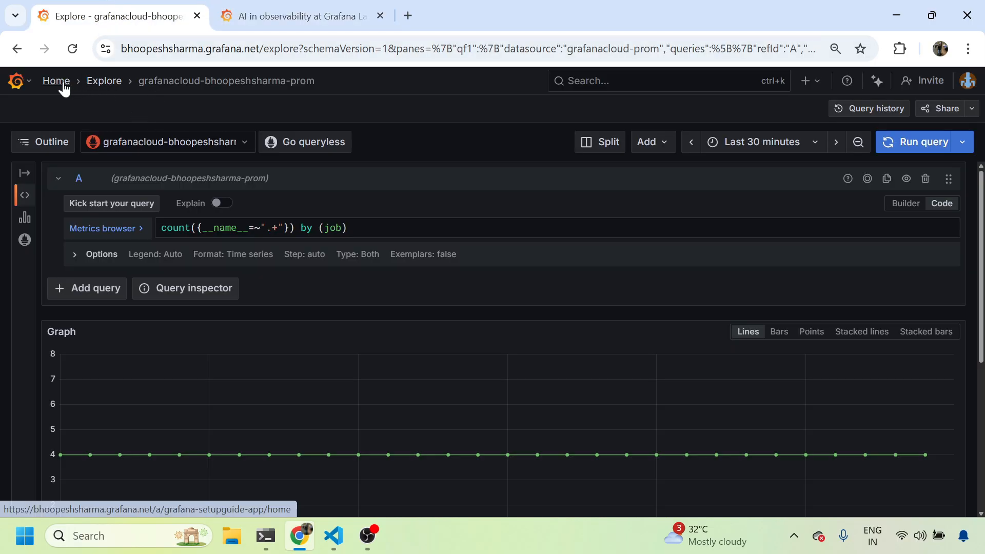
click(56, 81)
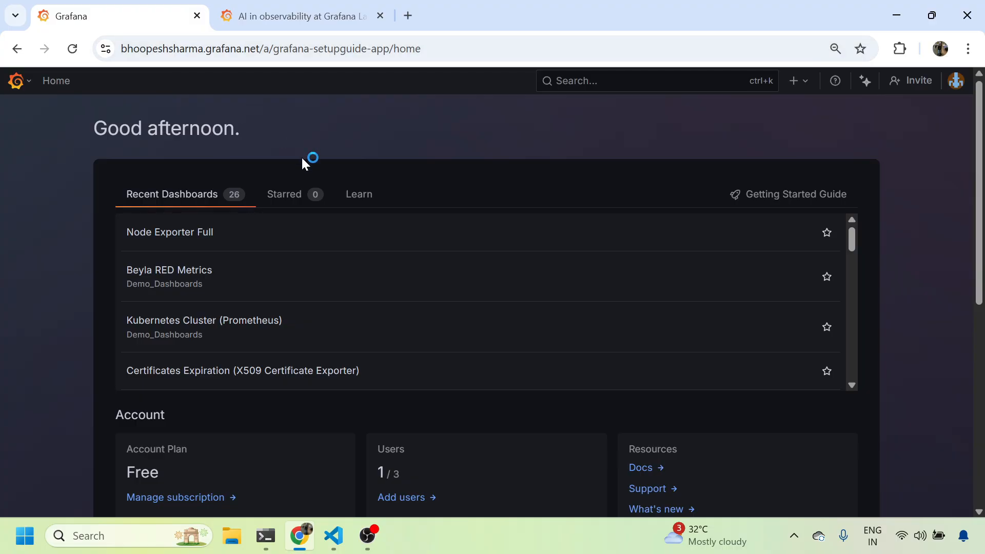
mouse_move(269, 141)
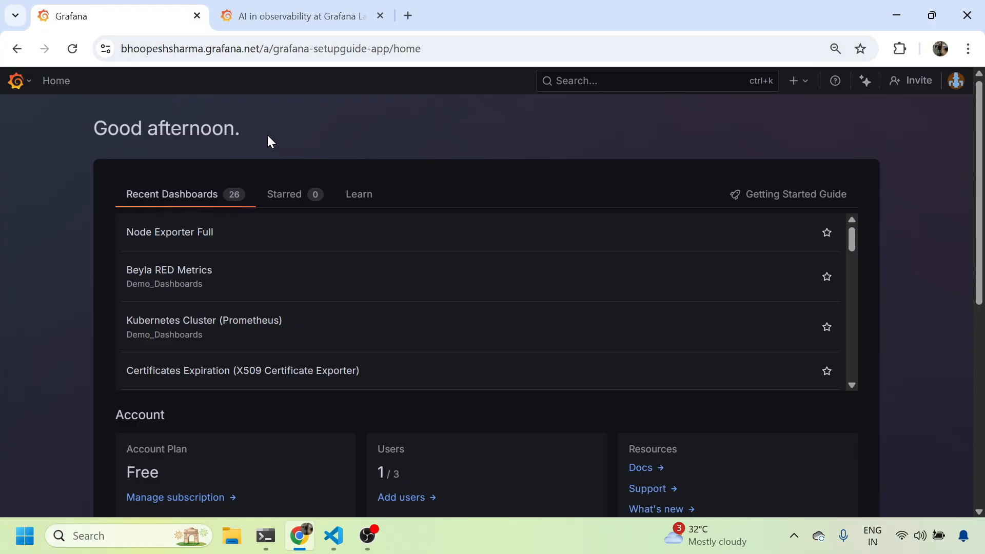
click(18, 80)
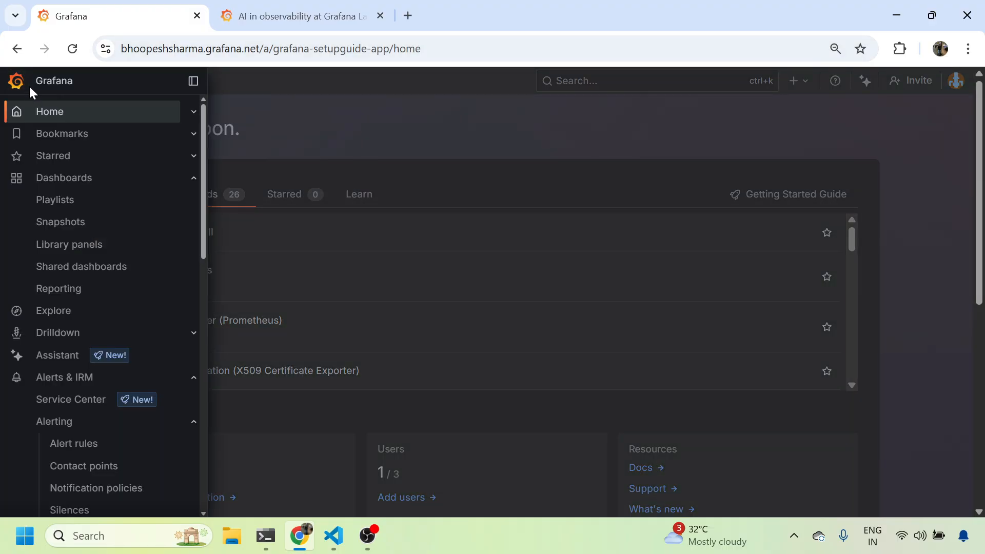
click(53, 311)
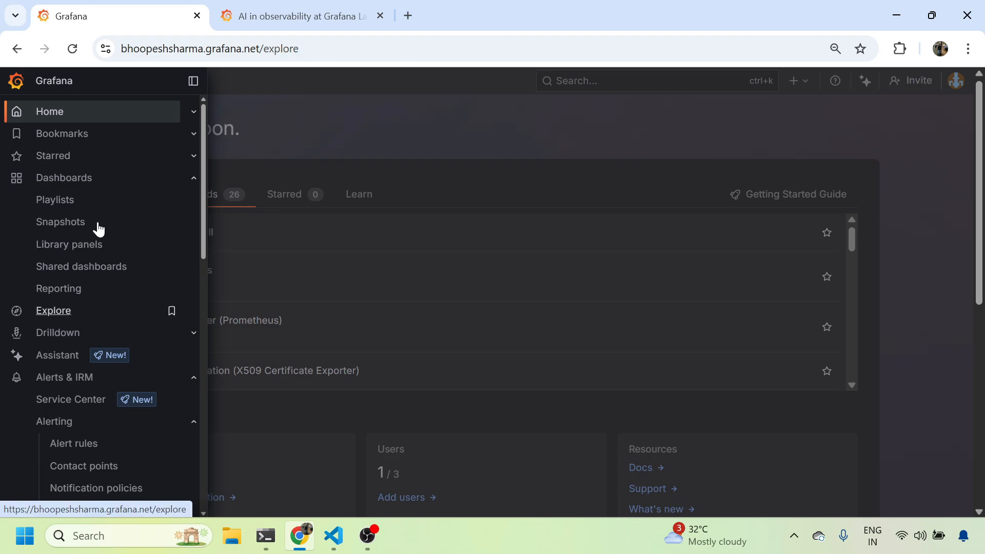
click(53, 310)
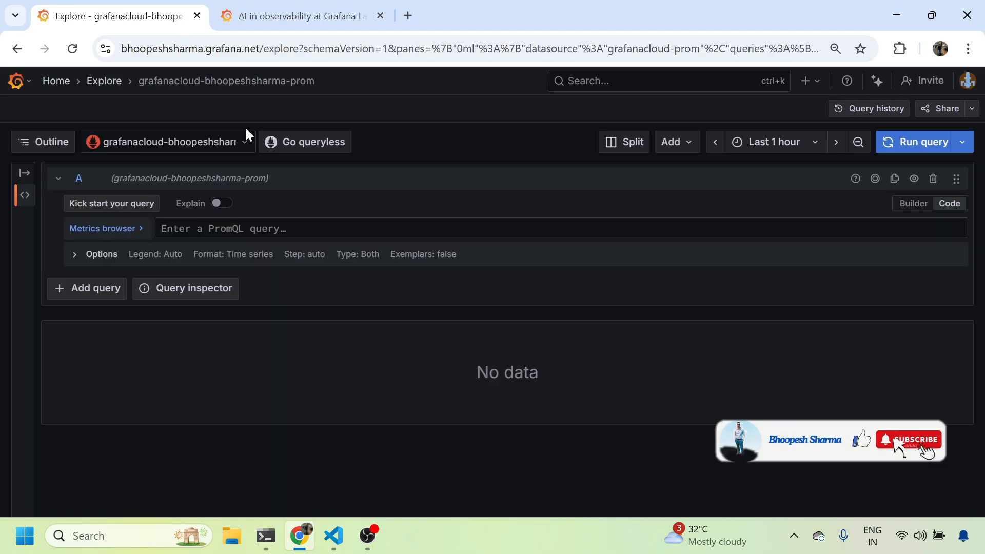
mouse_move(246, 149)
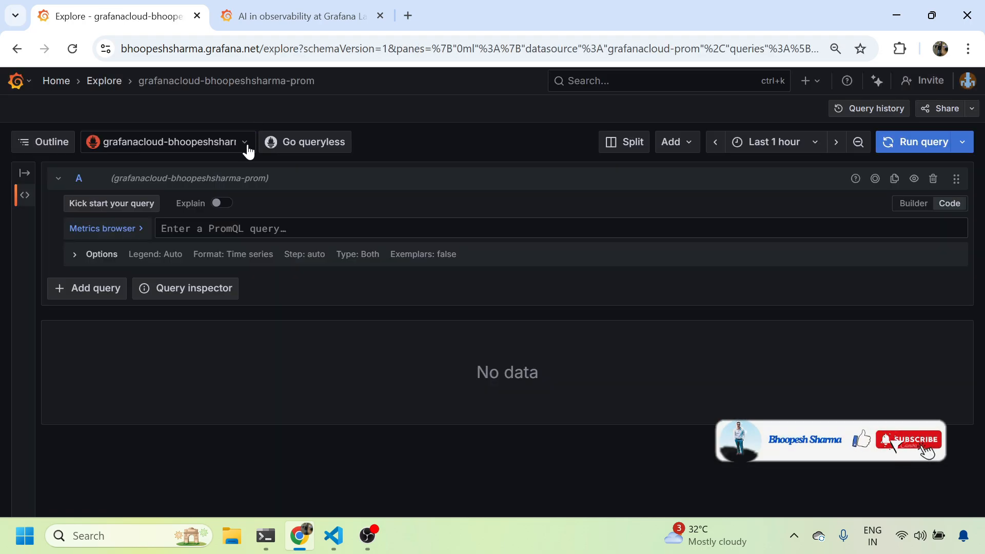
- Confirm the k3d cluster node is Ready with k get nodes
click(332, 535)
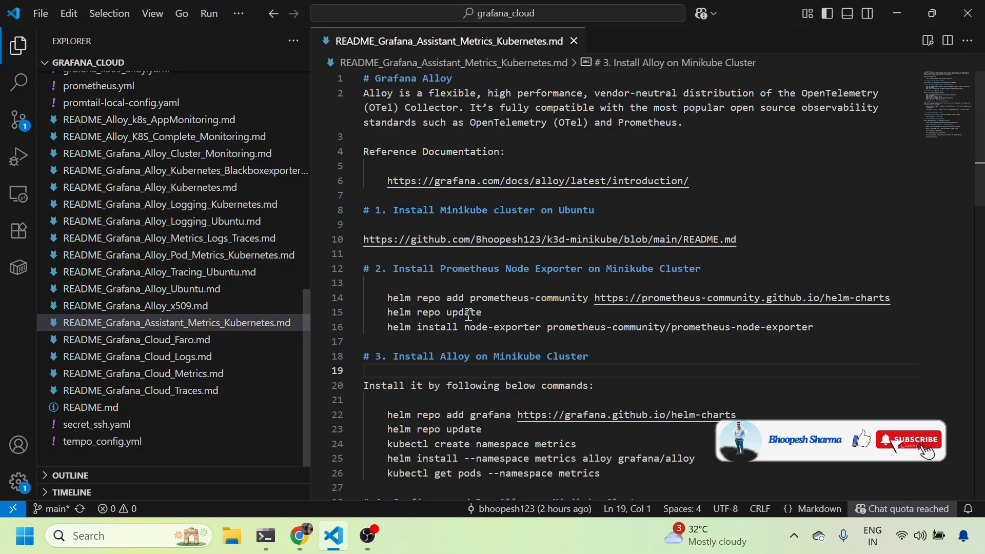
mouse_move(431, 322)
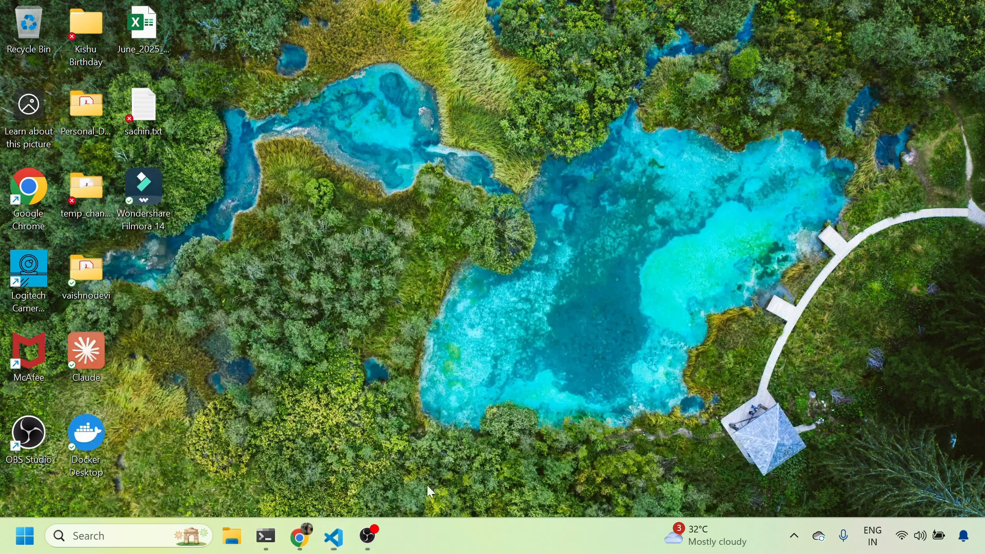
click(264, 536)
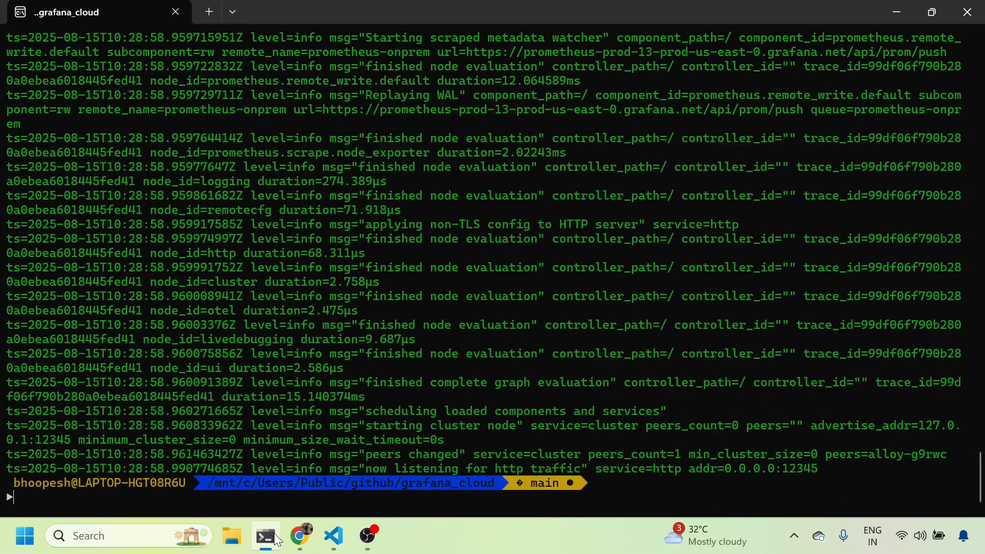
text(hl)
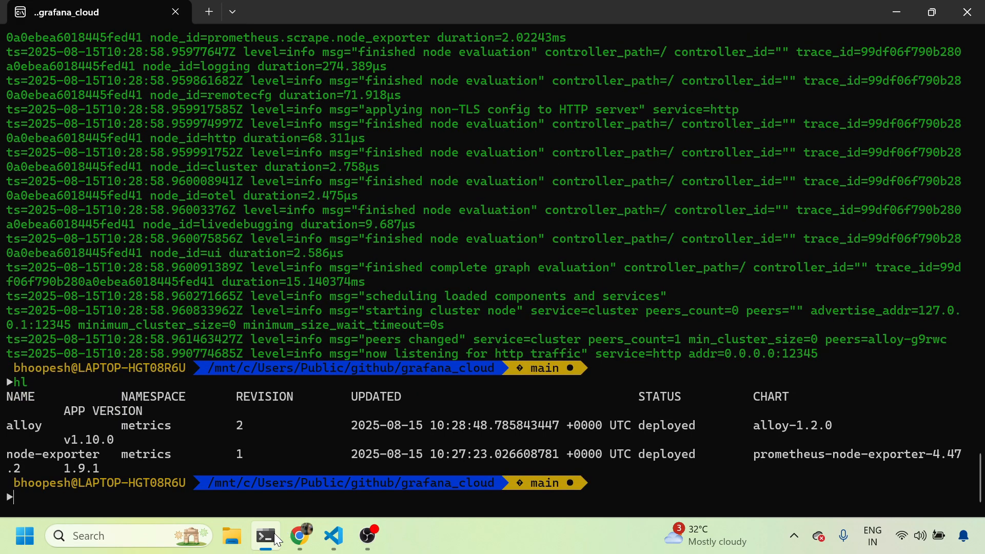
text(k get nodes)
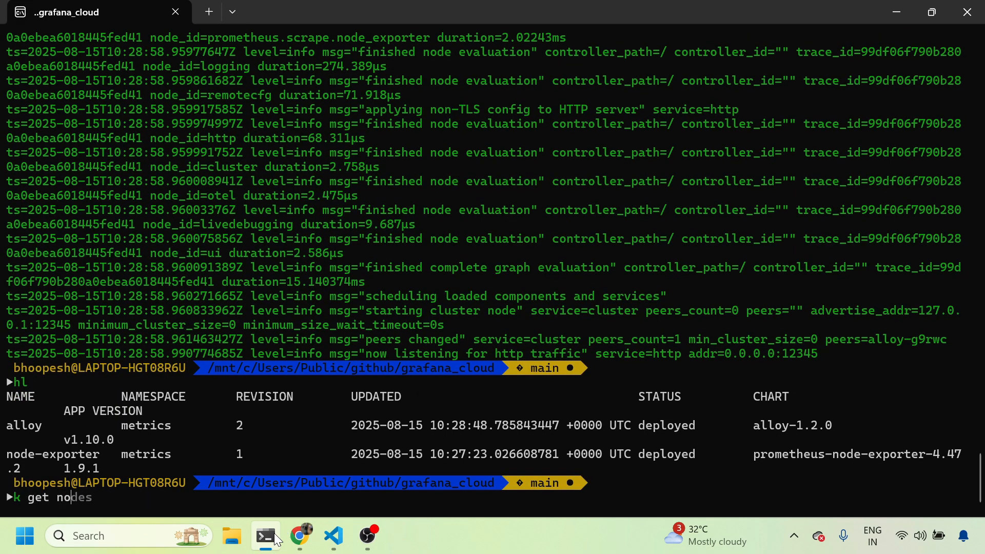
key(Return)
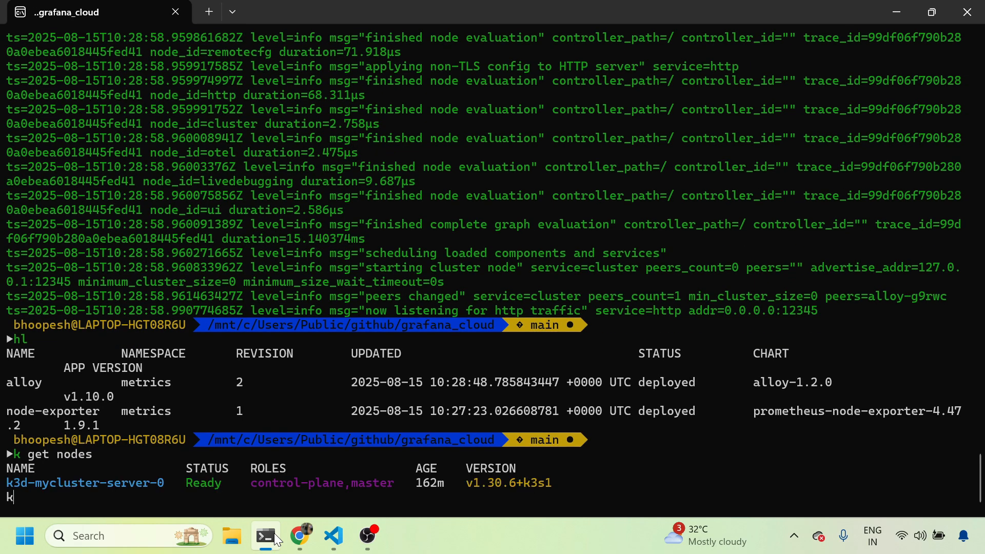
- In a new terminal tab, confirm the alloy and node-exporter Helm releases are deployed
key(Return)
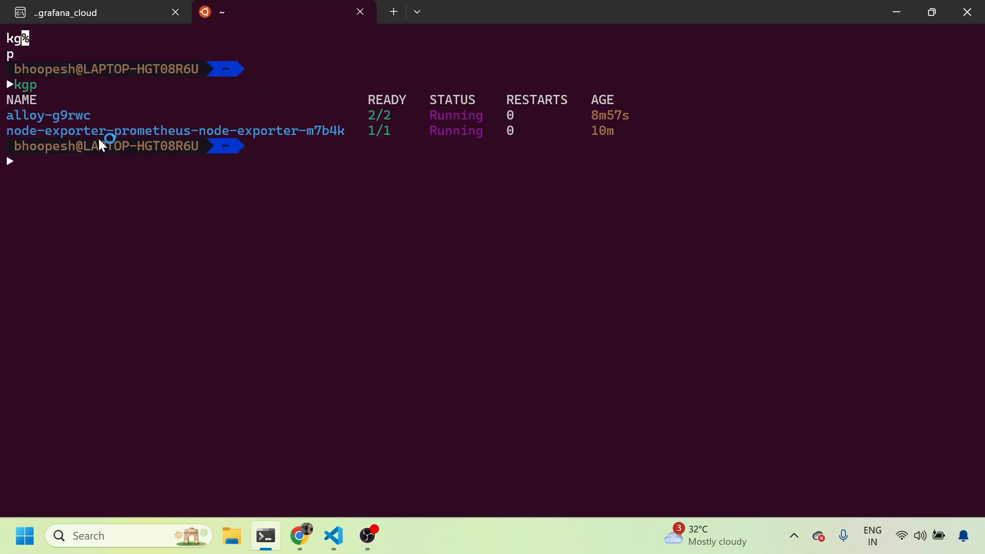
mouse_move(93, 148)
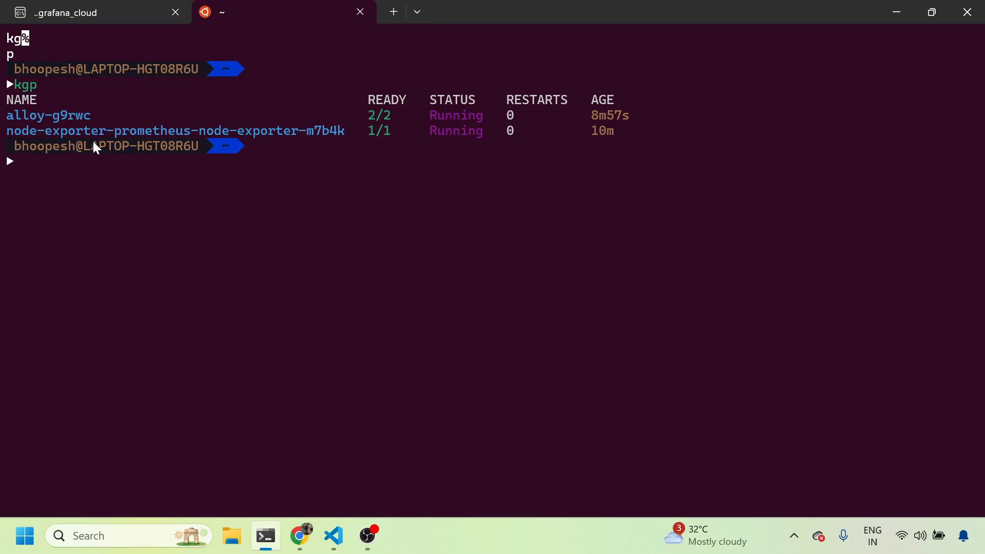
text(hl)
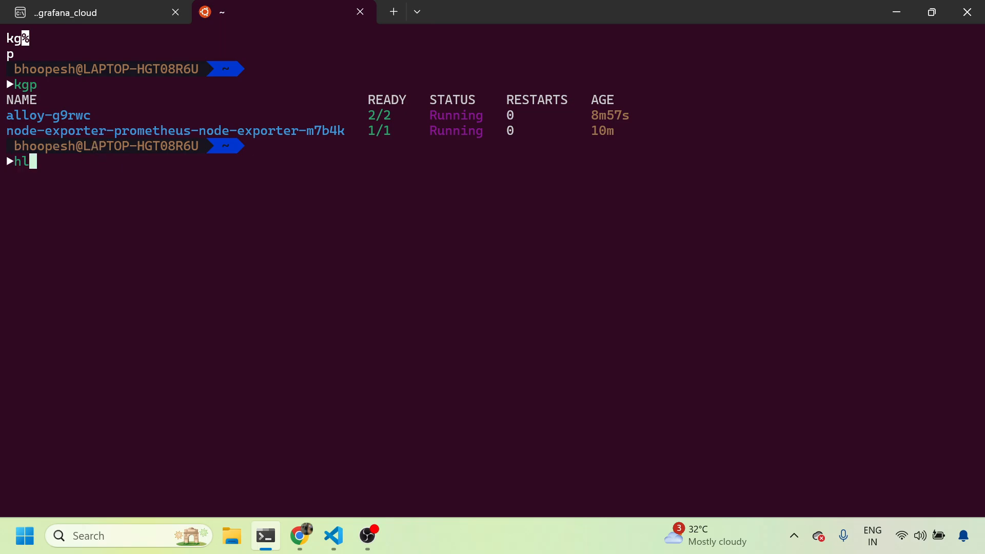
key(Return)
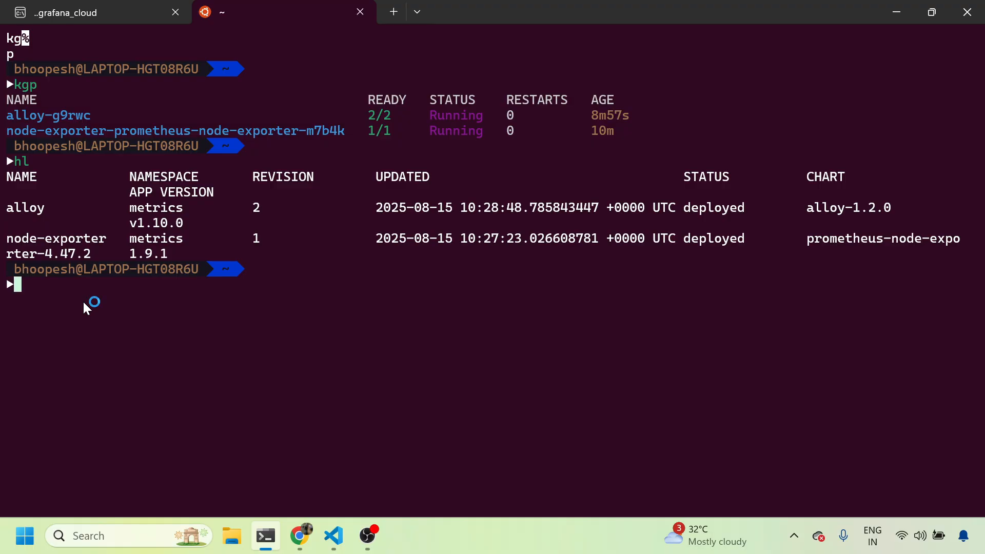
mouse_move(312, 524)
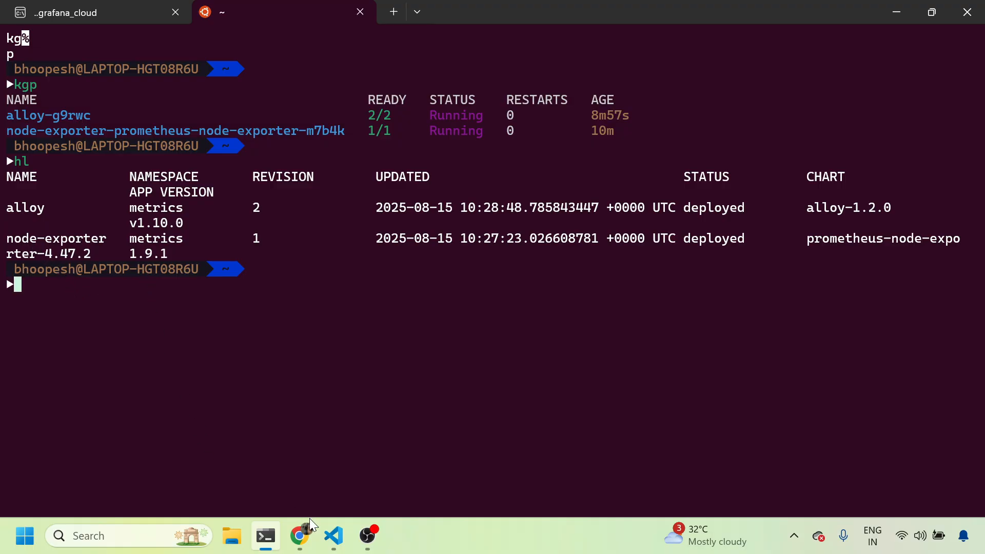
- Inspect the remote_write component in configmap.alloy
click(333, 535)
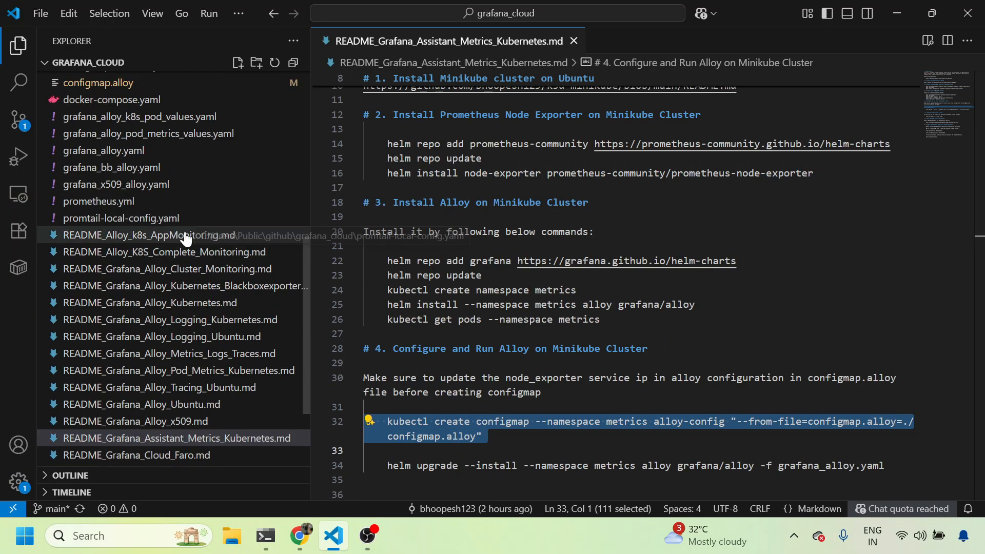
scroll(up, 3)
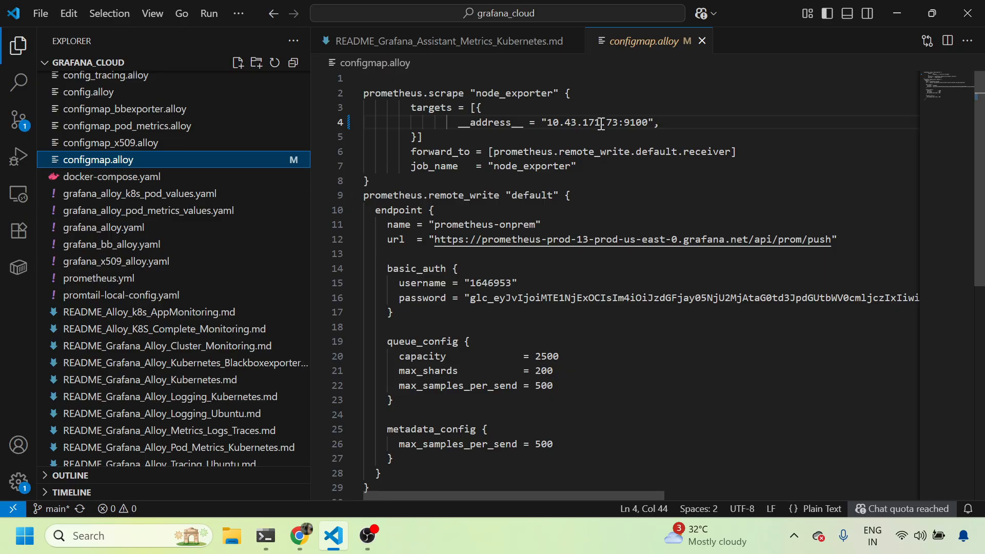
mouse_move(482, 90)
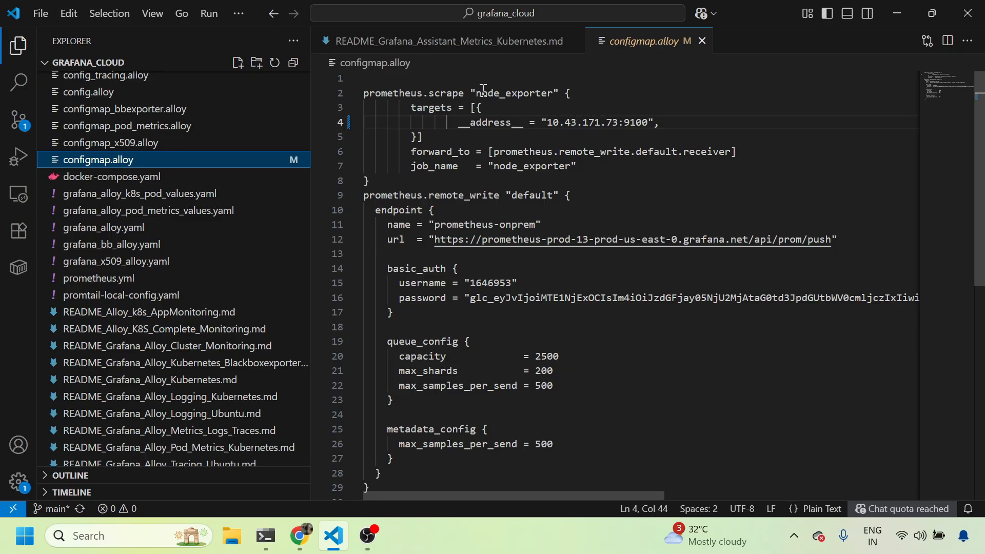
mouse_move(482, 111)
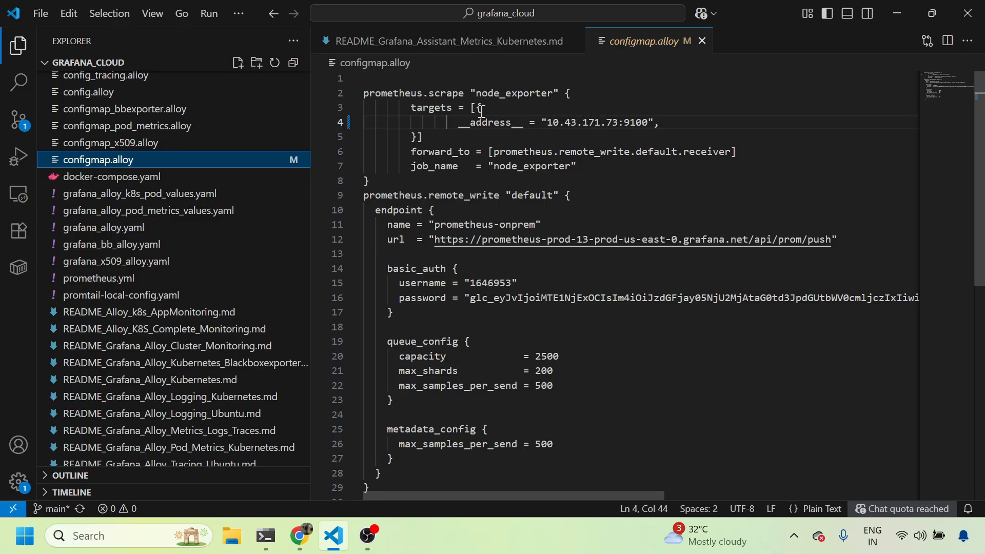
double_click(463, 196)
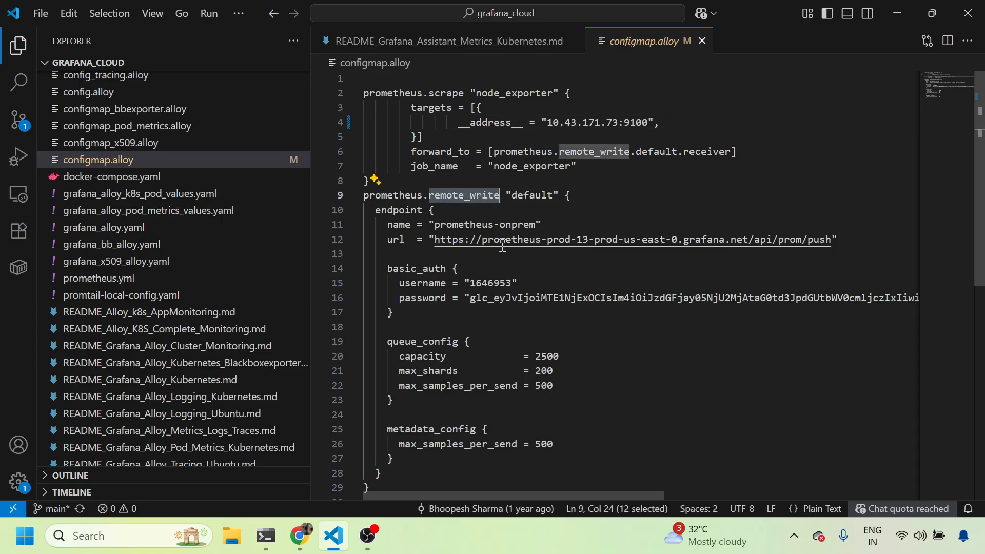
mouse_move(534, 349)
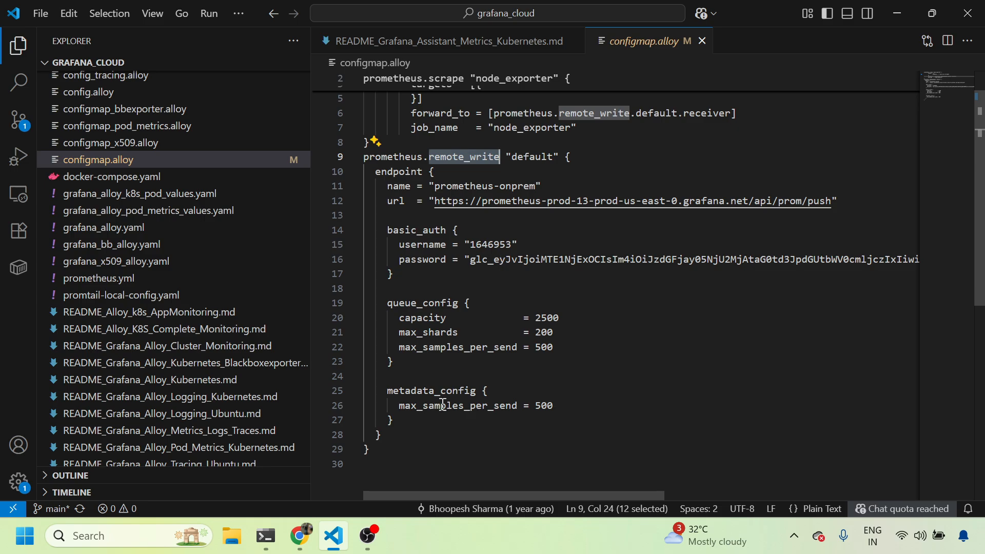
mouse_move(423, 218)
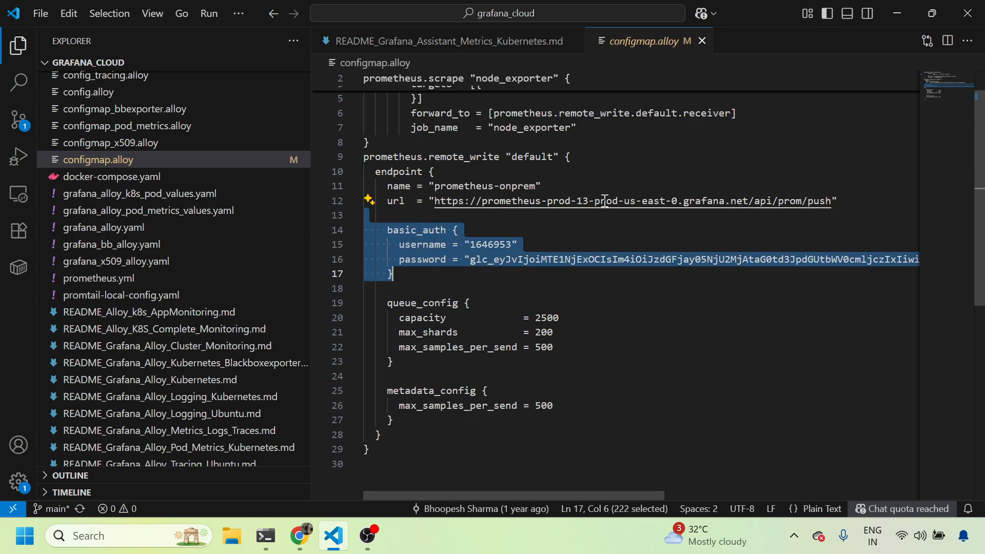
mouse_move(471, 521)
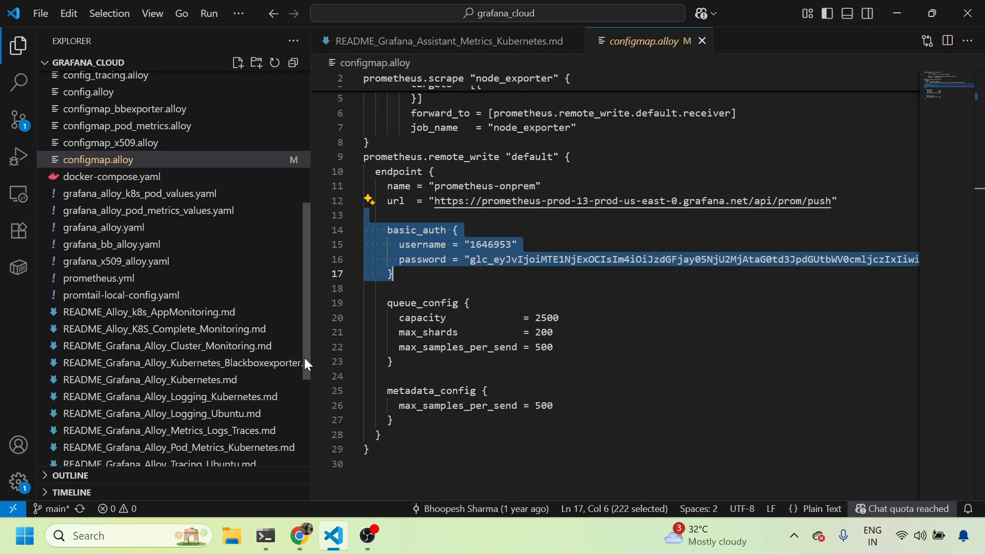
mouse_move(424, 41)
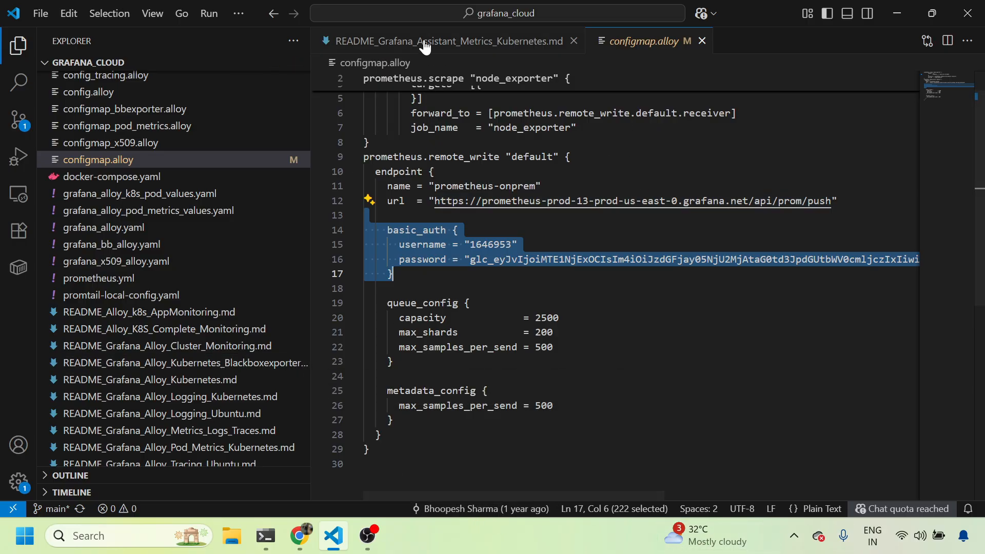
- Return to the README and select the section 5 count() by (job) query
click(447, 41)
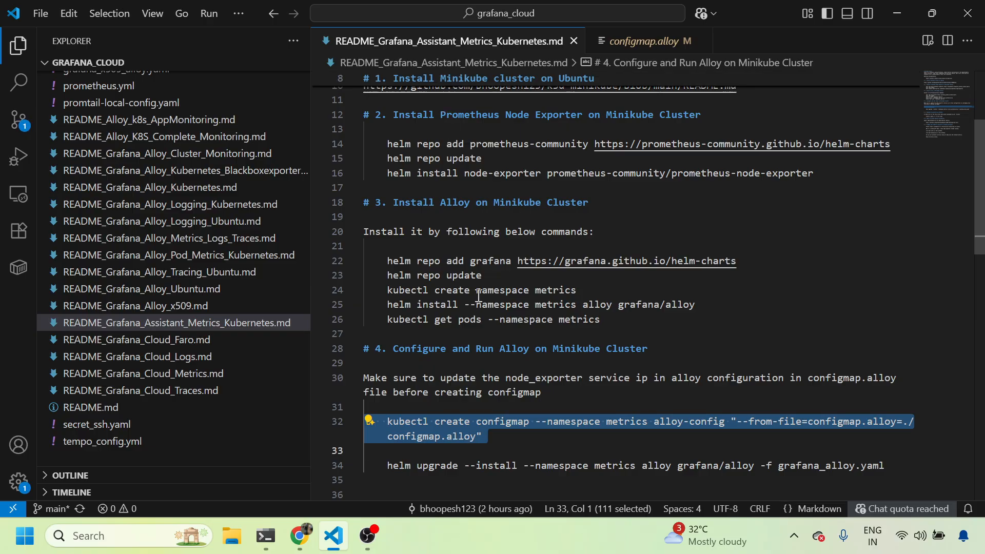
mouse_move(499, 221)
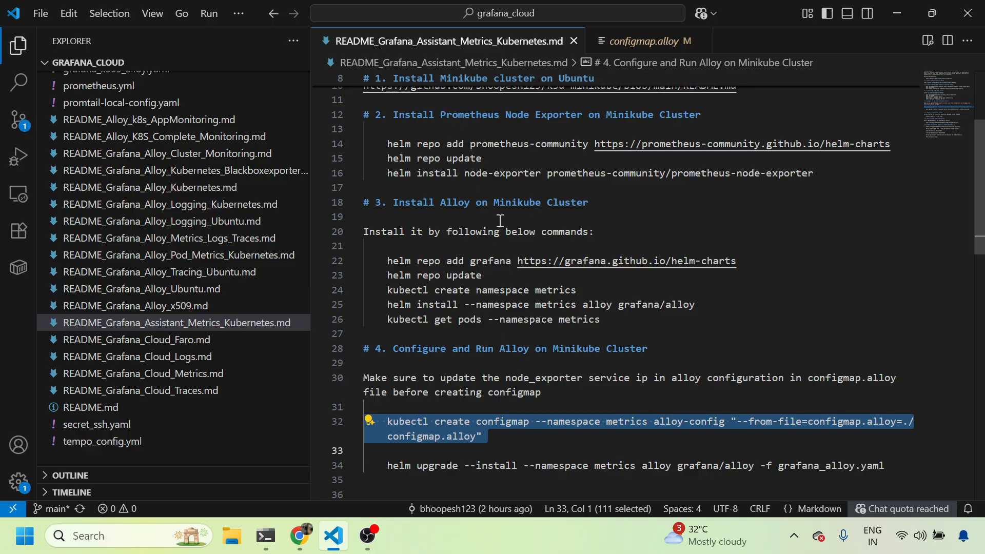
mouse_move(489, 306)
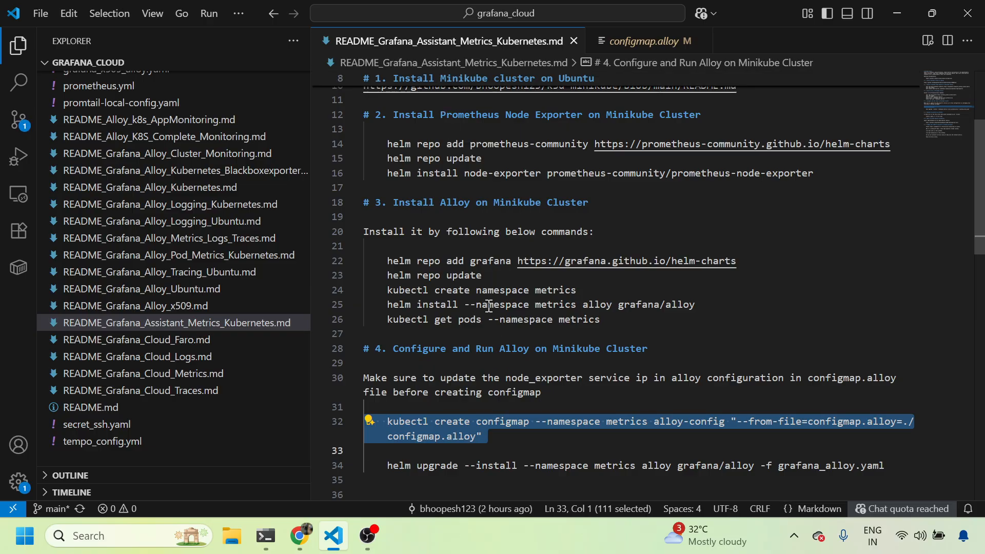
scroll(down, 3)
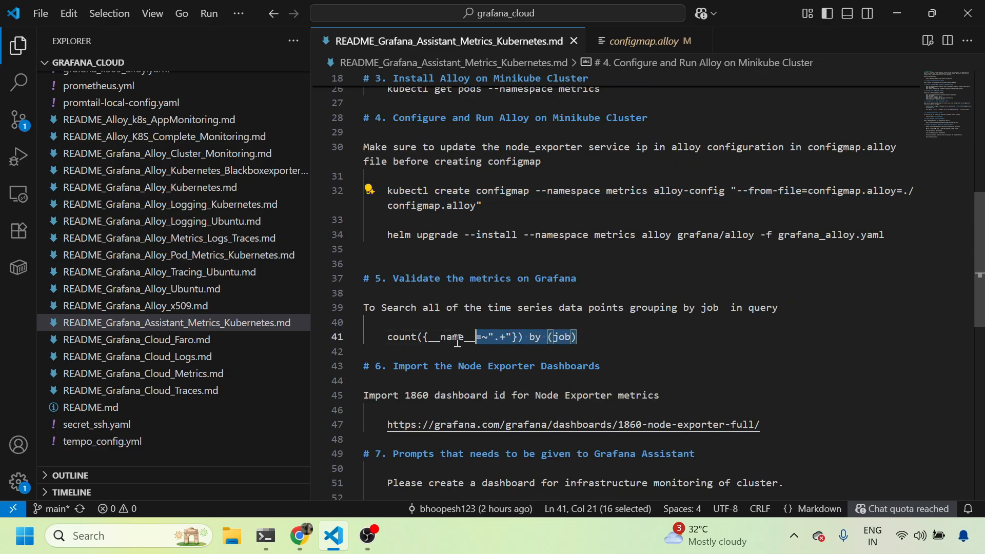
click(388, 337)
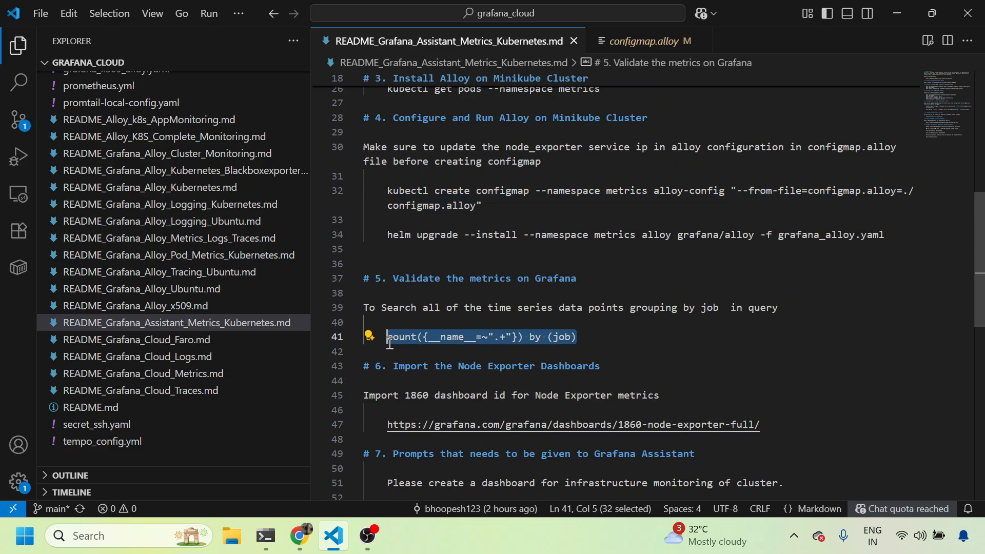
scroll(down, 3)
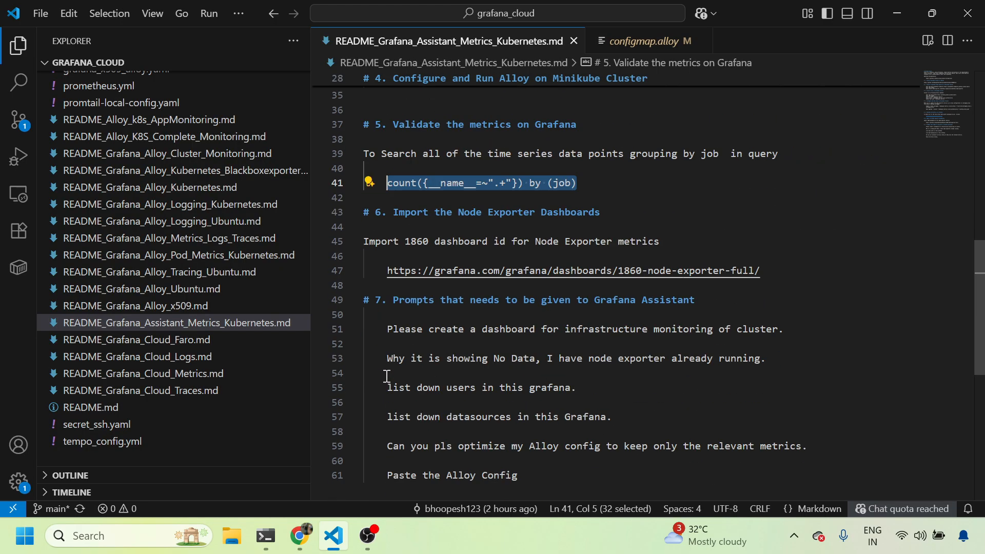
- Run count({__name__=~".+"}) by (job) in Explore, showing 1371 node_exporter series
click(300, 536)
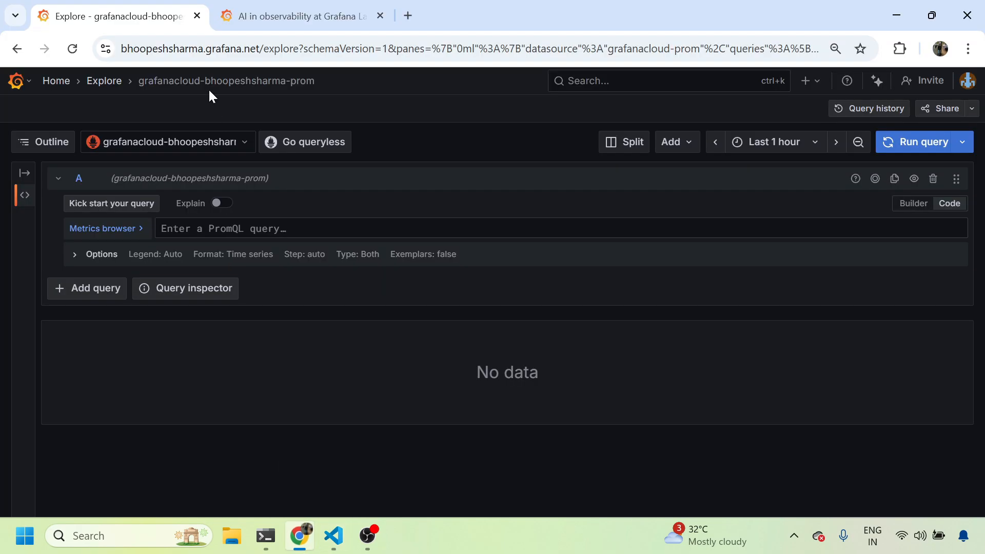
text(count({__name__=~".+"}) by (job))
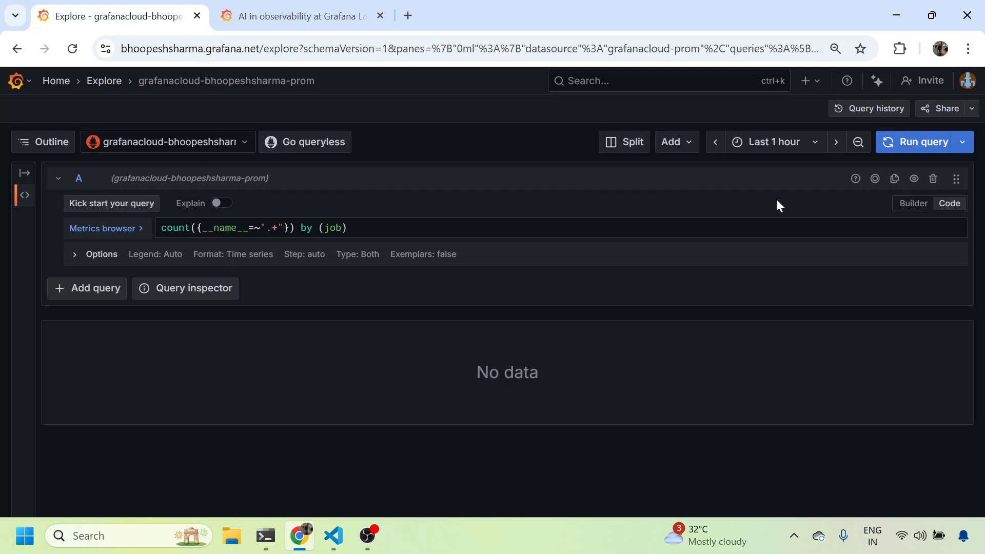
click(917, 142)
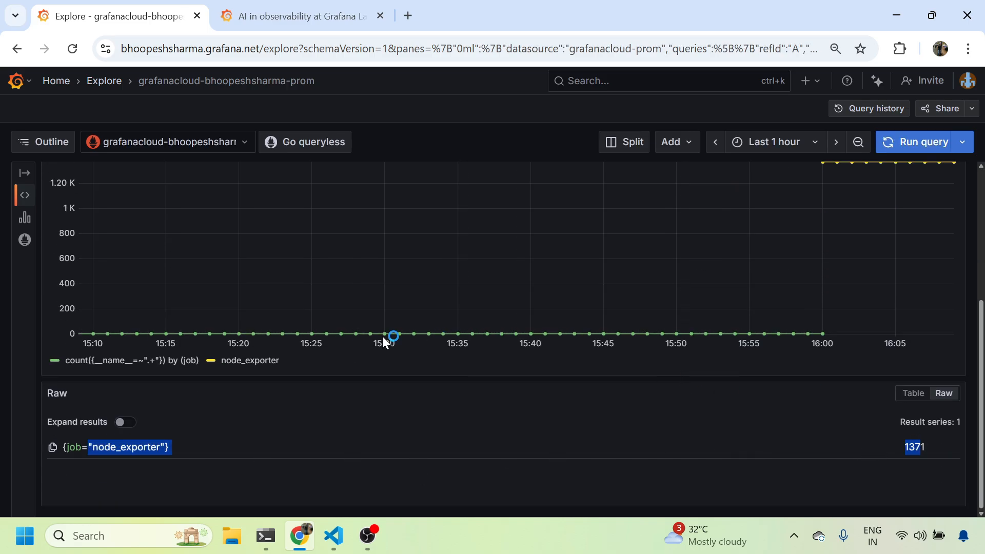
click(296, 15)
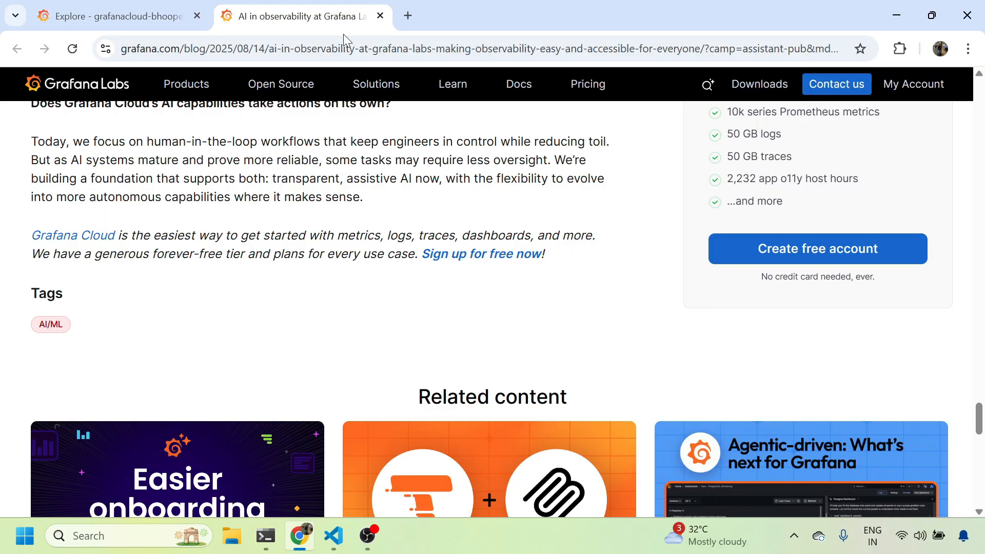
click(117, 16)
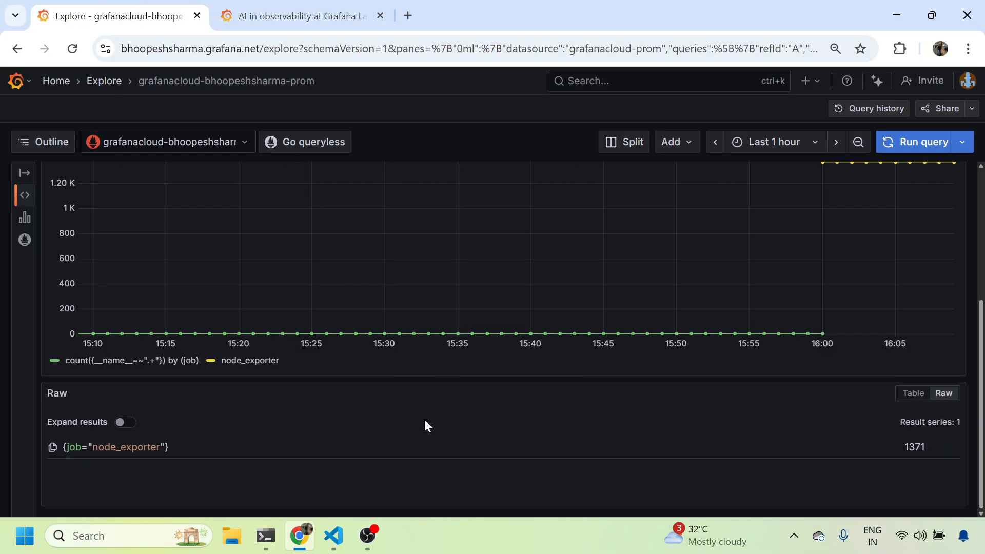
click(333, 535)
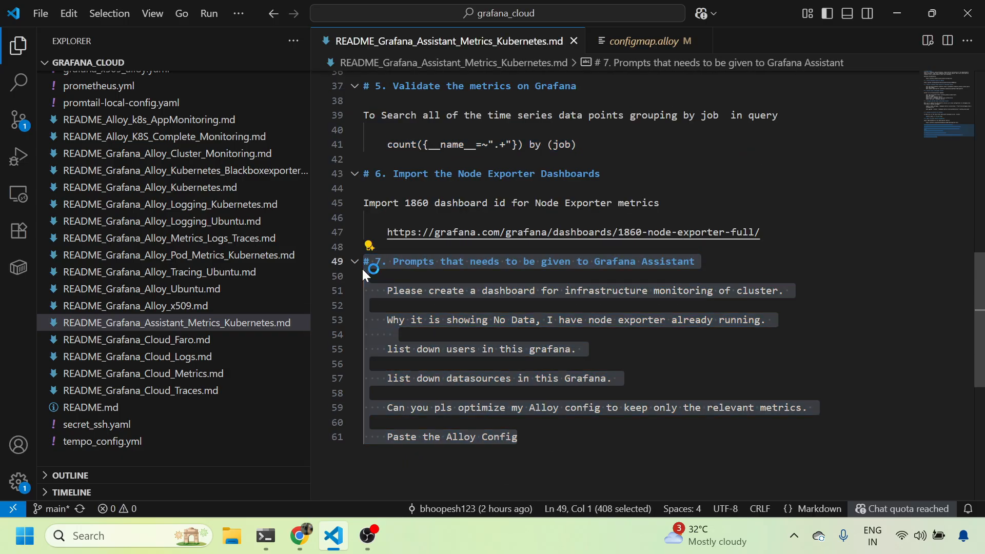
- Open the Grafana Assistant side panel, then return to the README prompts in VS Code
click(300, 536)
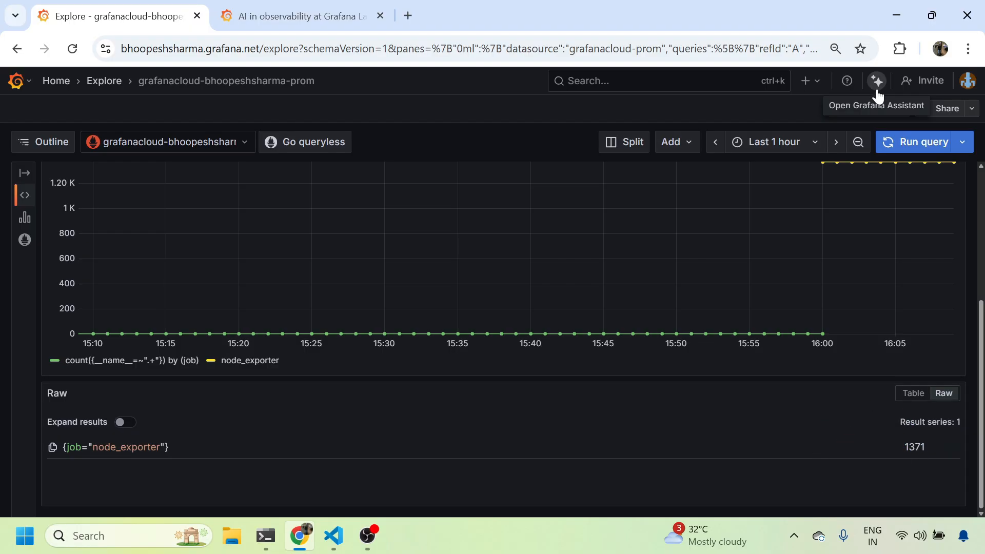
click(875, 80)
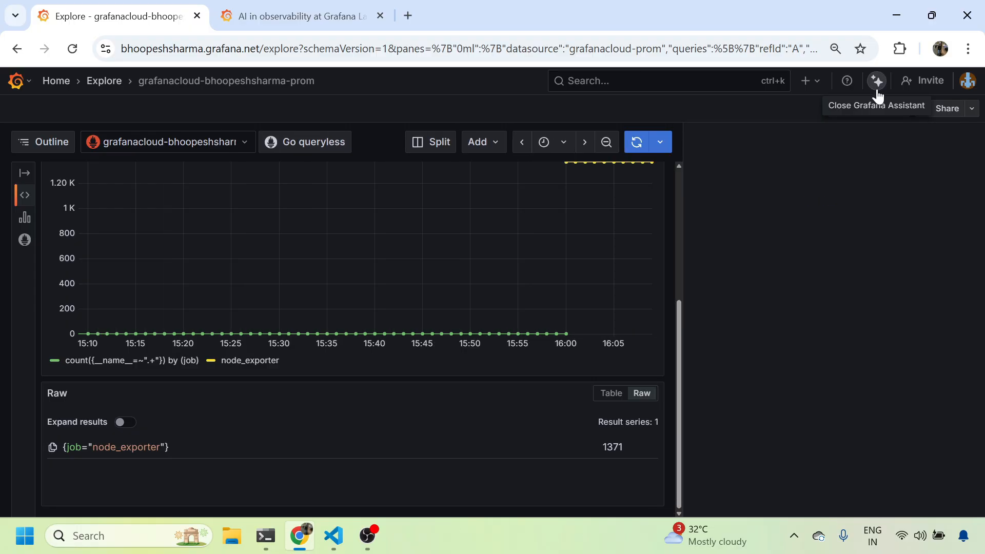
click(876, 80)
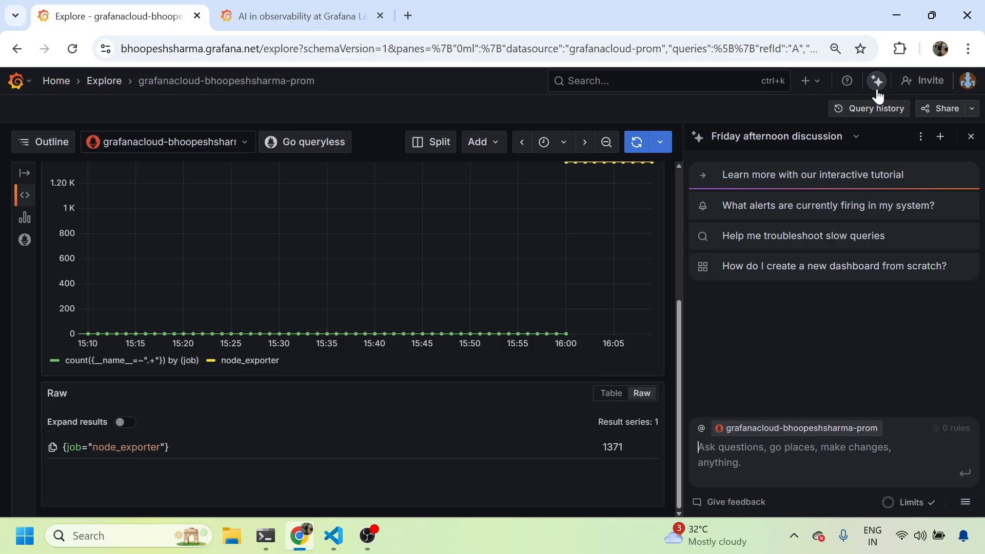
mouse_move(878, 282)
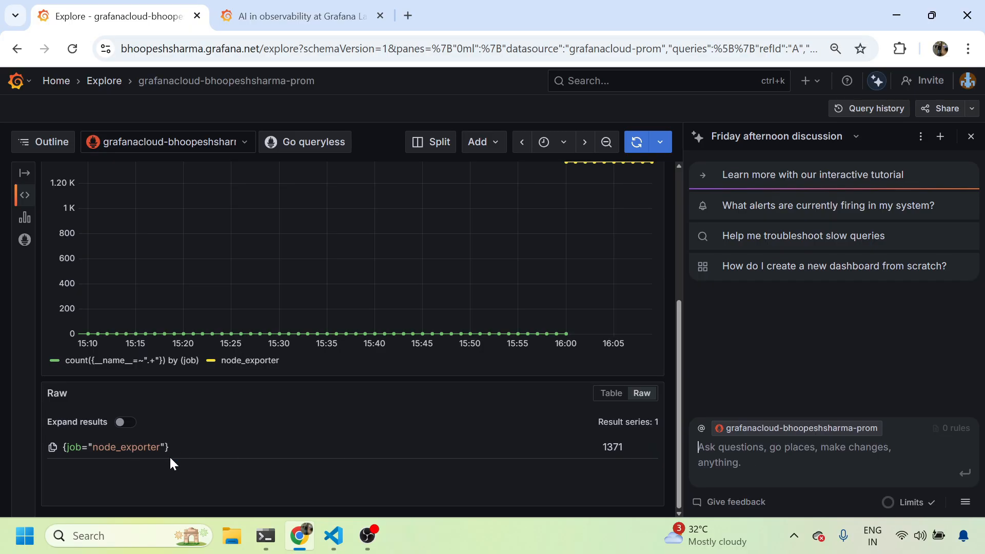
click(334, 536)
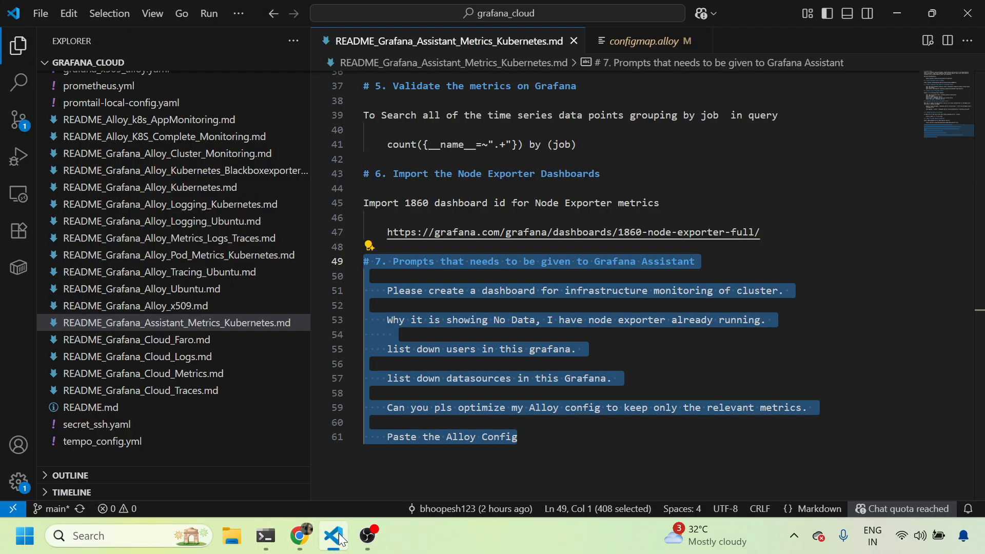
- Copy 'Please create a dashboard for infrastructure monitoring of cluster.' and return to Chrome
click(564, 334)
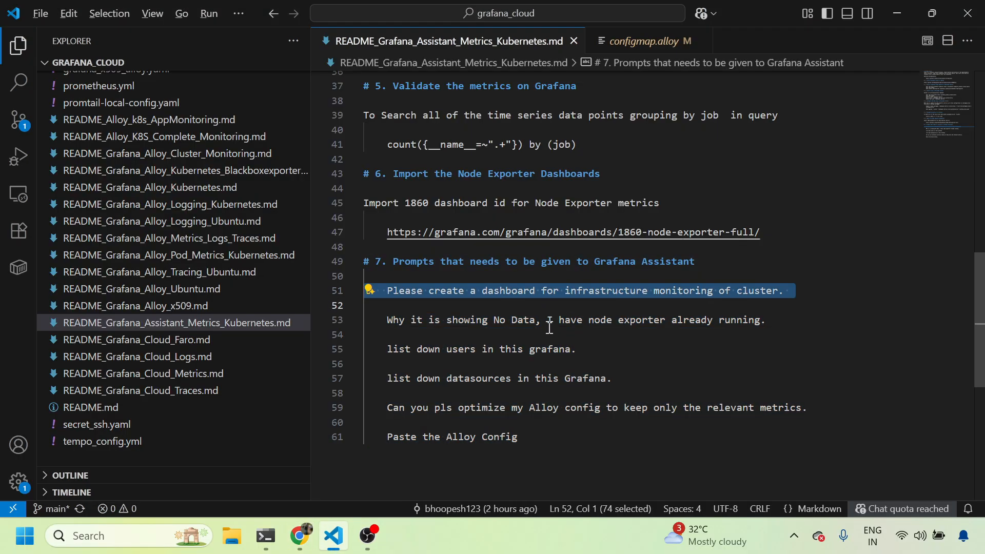
click(299, 536)
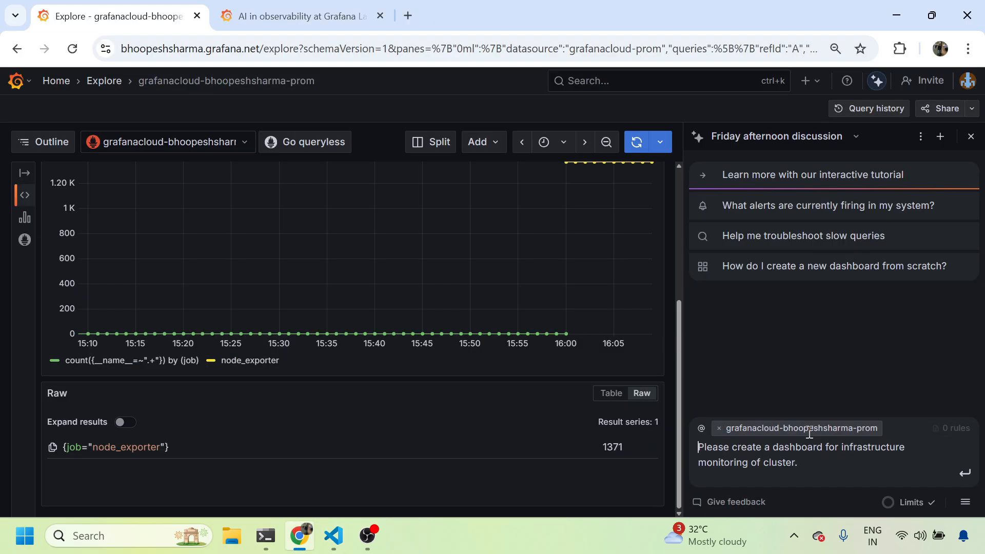
- Send the cluster infrastructure dashboard prompt to the Assistant and zoom out to follow its search
click(965, 473)
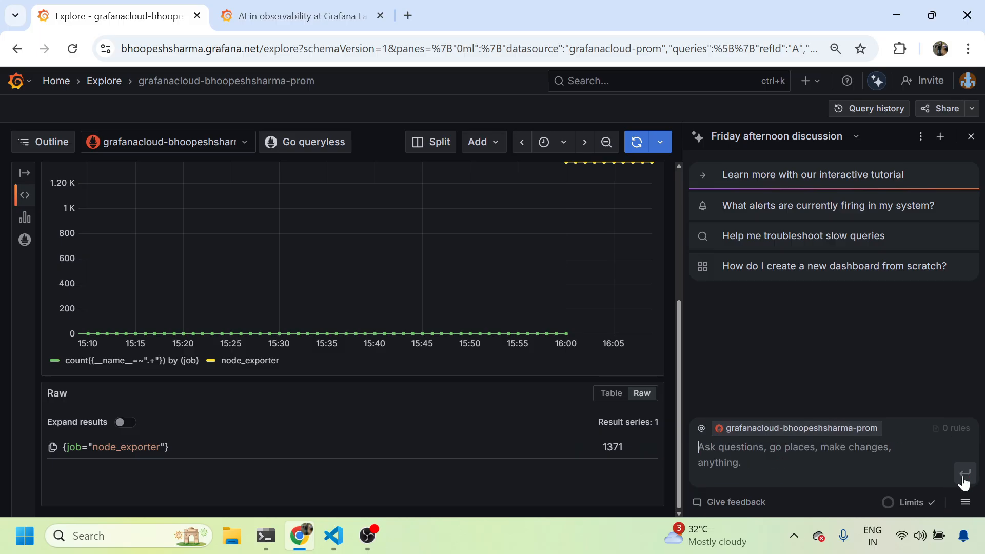
click(964, 472)
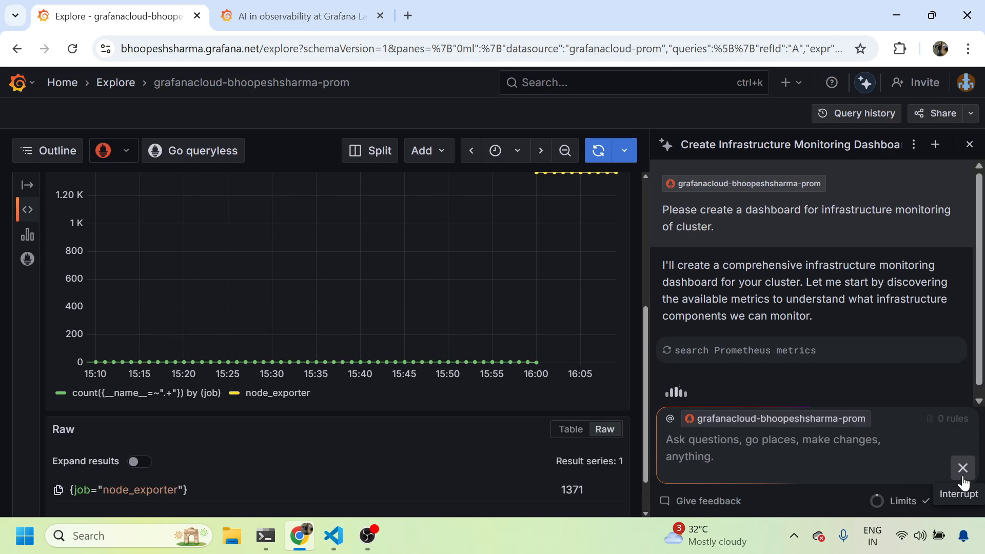
key(ctrl+minus)
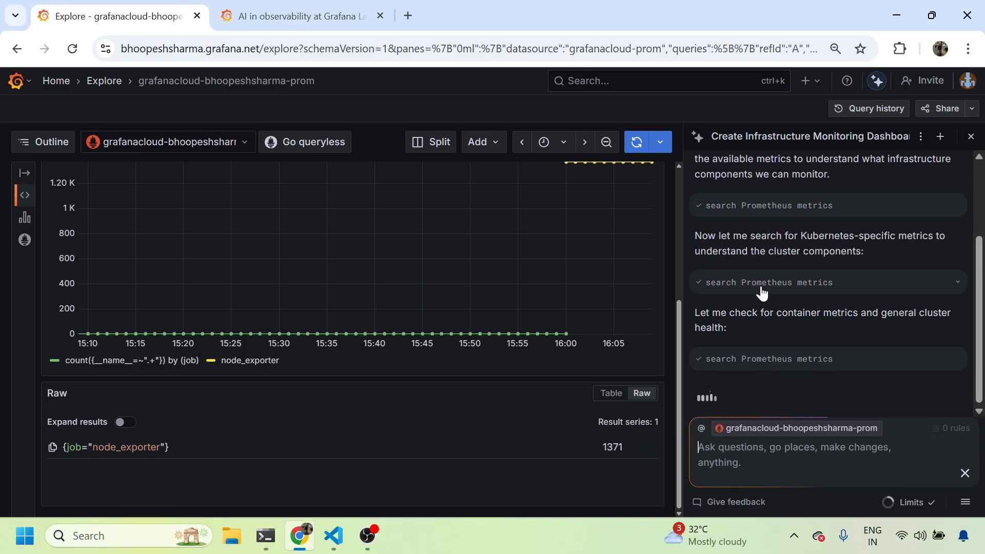
mouse_move(784, 341)
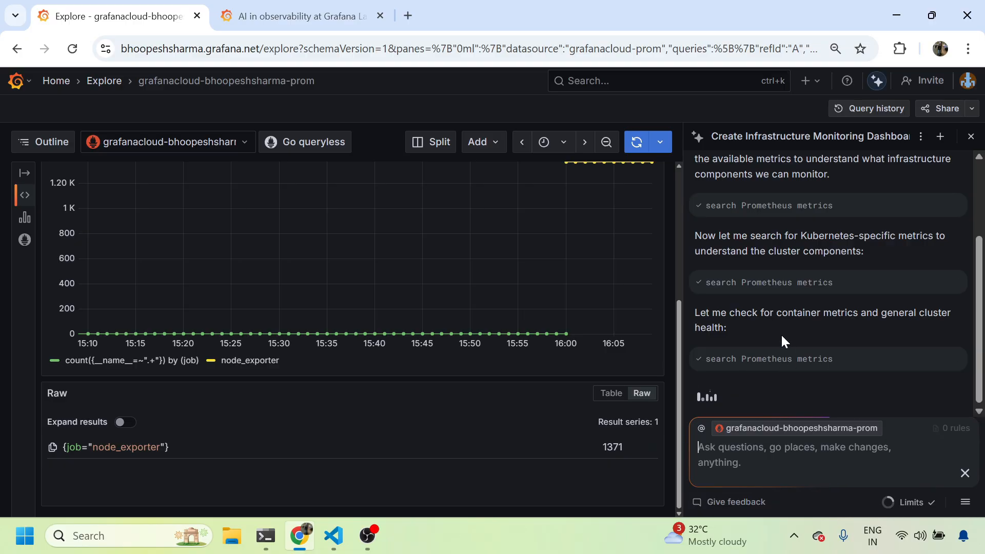
scroll(down, 3)
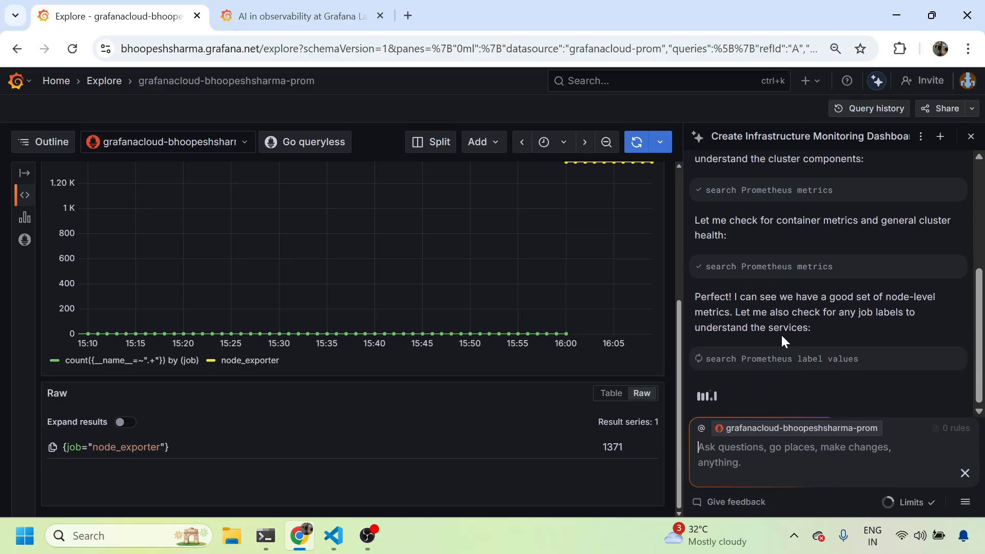
mouse_move(844, 308)
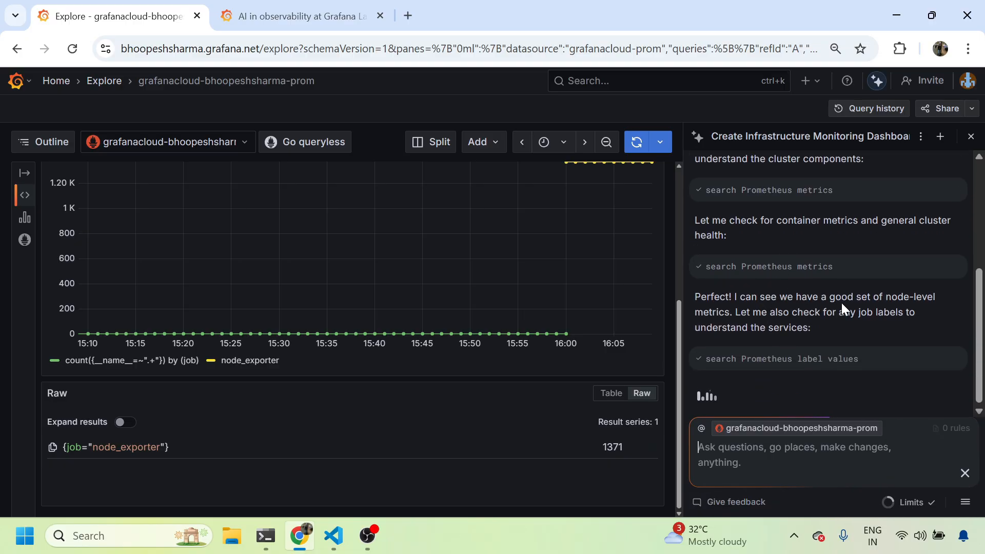
mouse_move(742, 314)
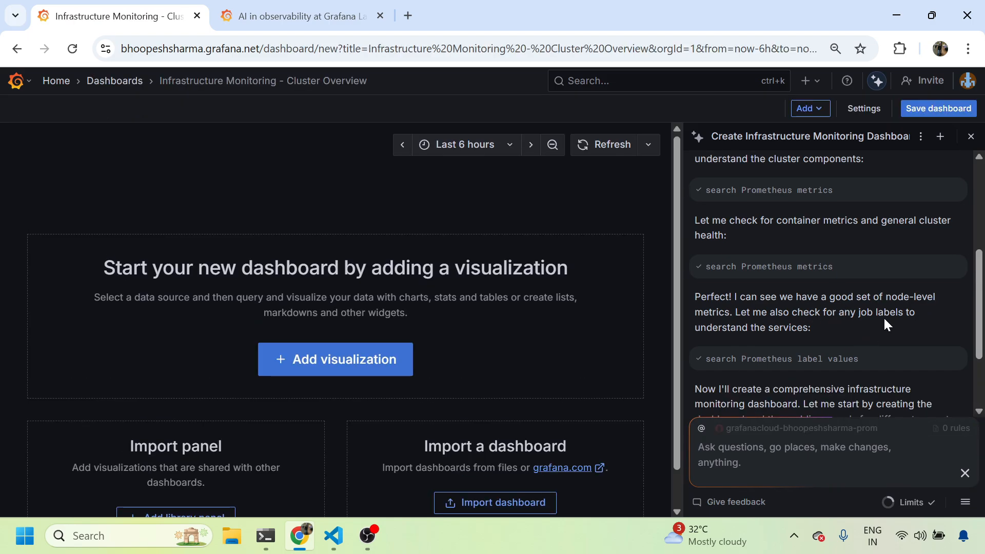
mouse_move(303, 243)
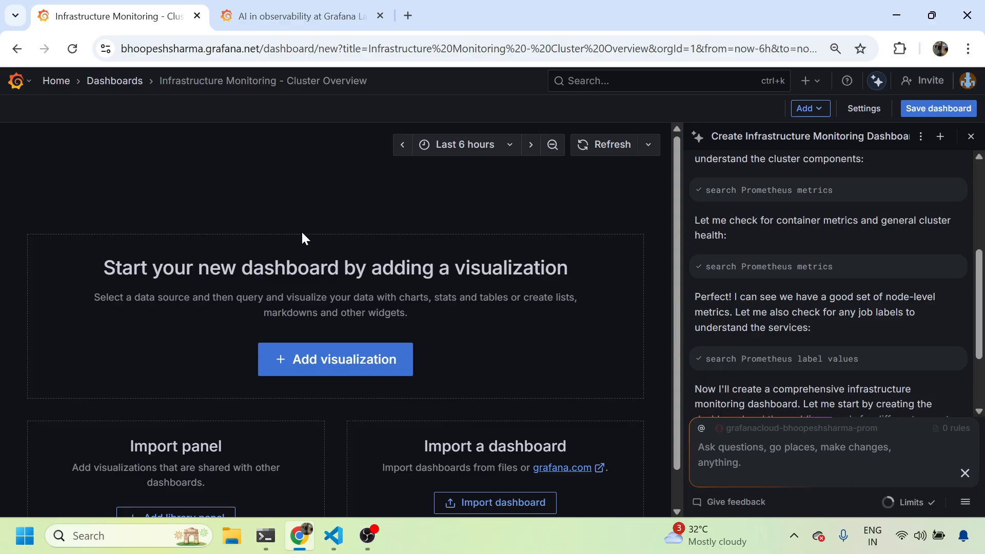
mouse_move(339, 81)
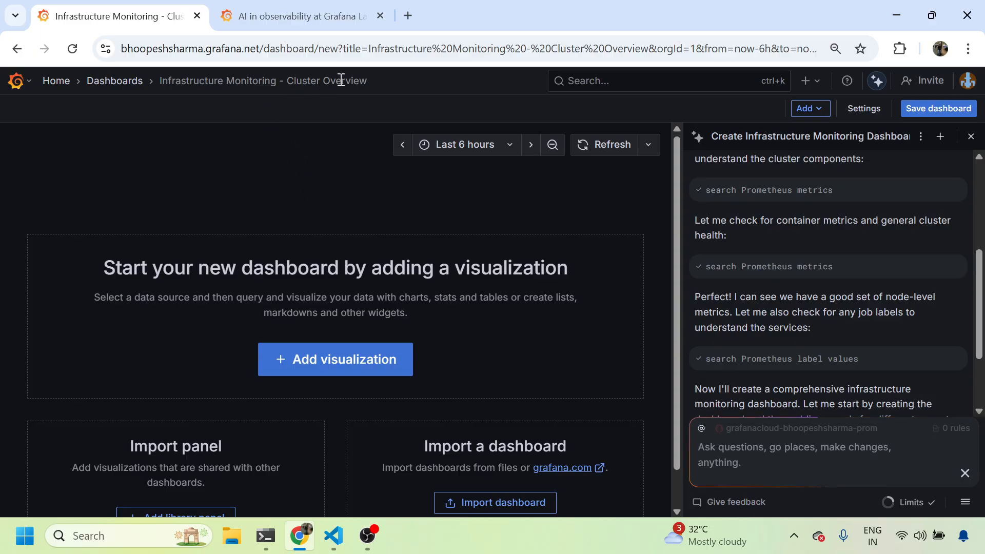
- Watch the Assistant build the Cluster Overview dashboard with CPU, load, memory and disk panels
scroll(down, 3)
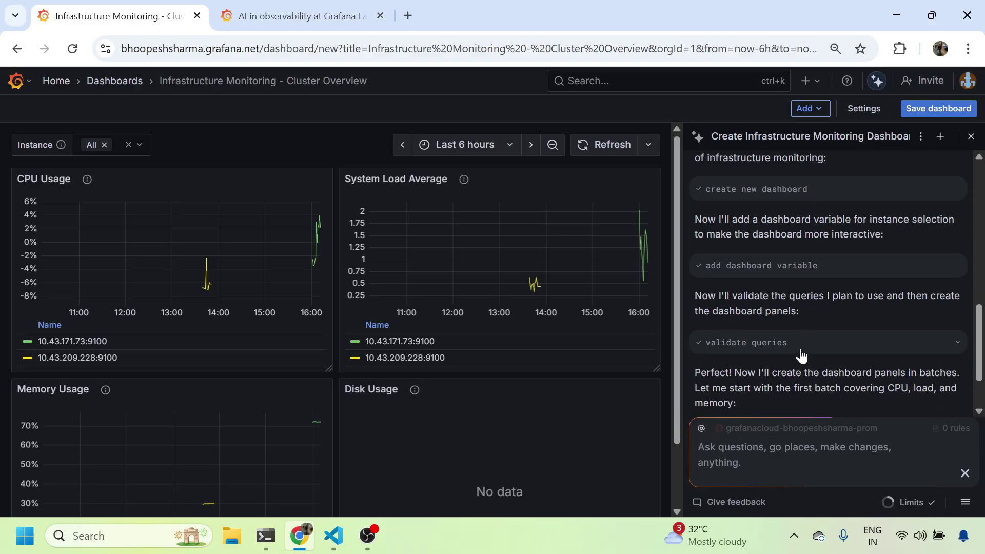
- Set the dashboard time range to Last 30 minutes and review all 11 panels
scroll(down, 3)
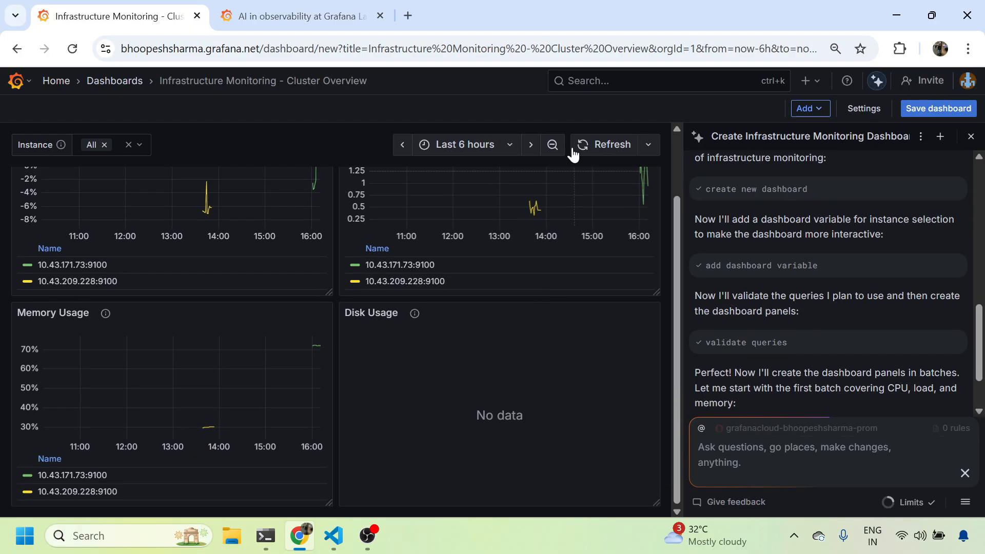
click(464, 145)
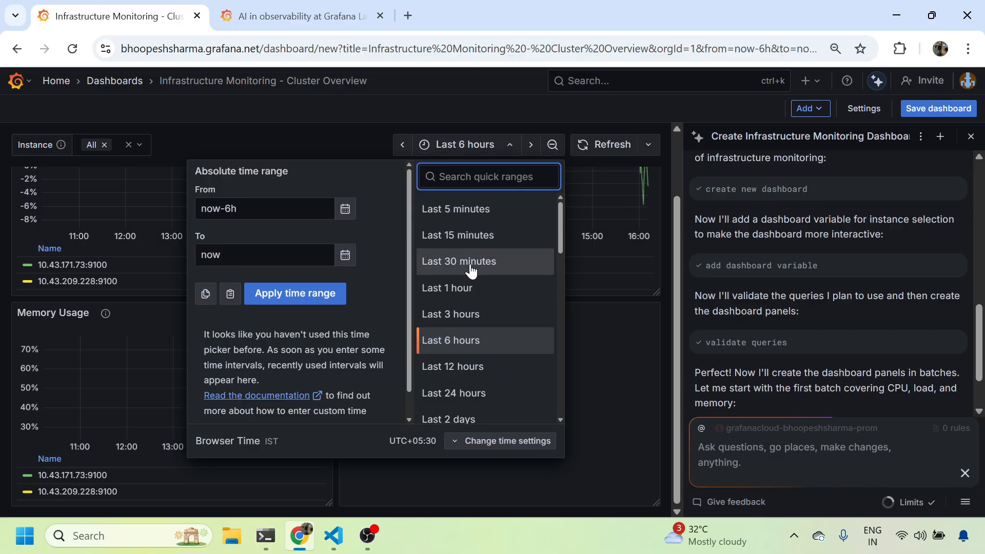
click(459, 261)
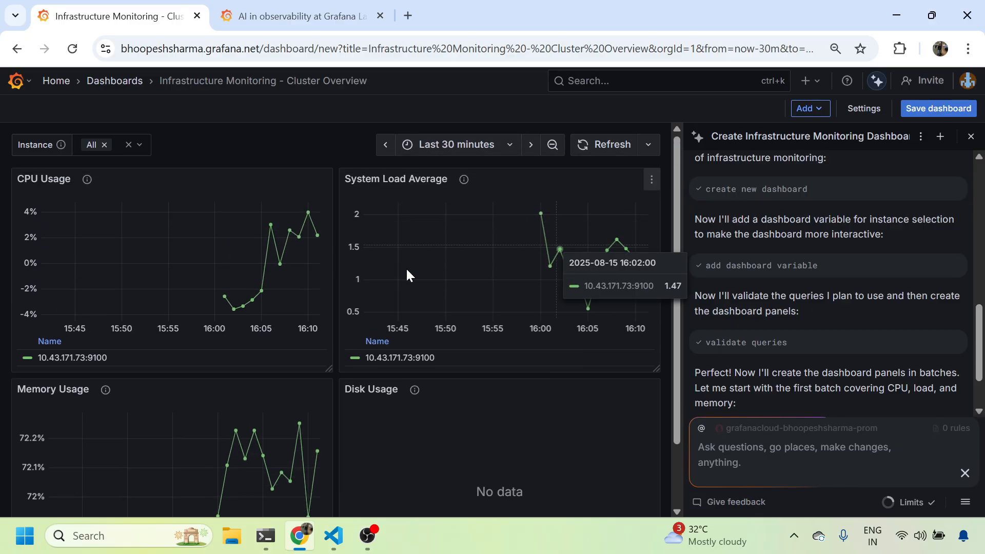
mouse_move(263, 451)
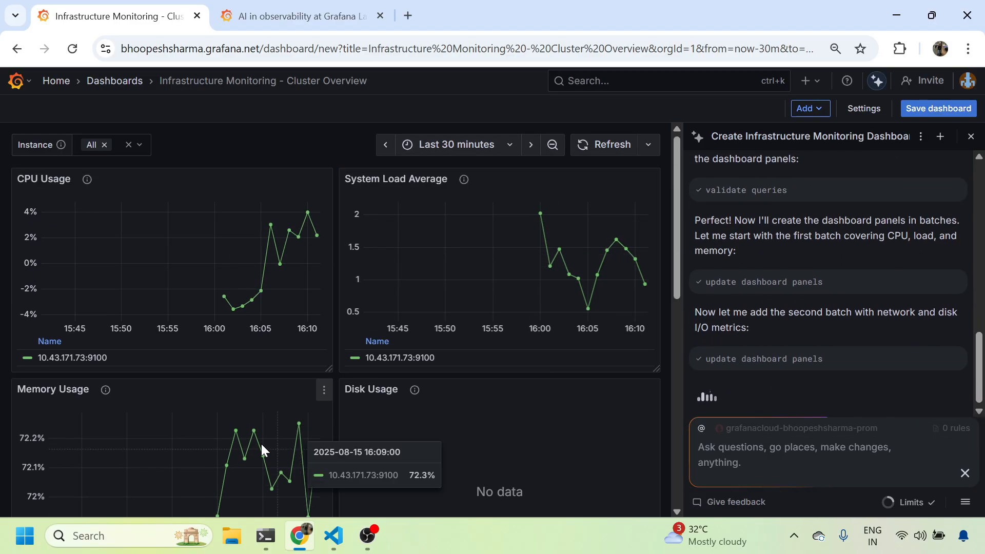
scroll(down, 3)
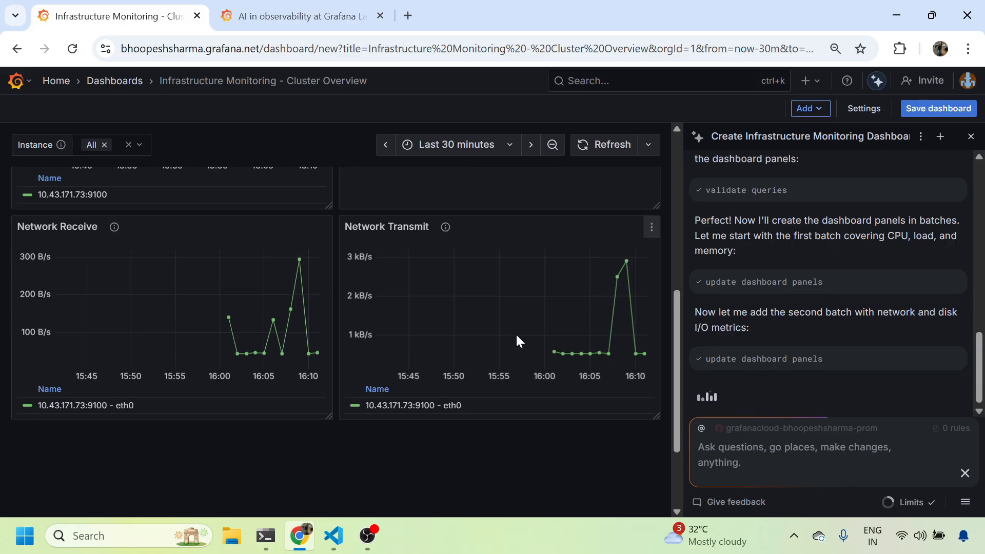
scroll(down, 3)
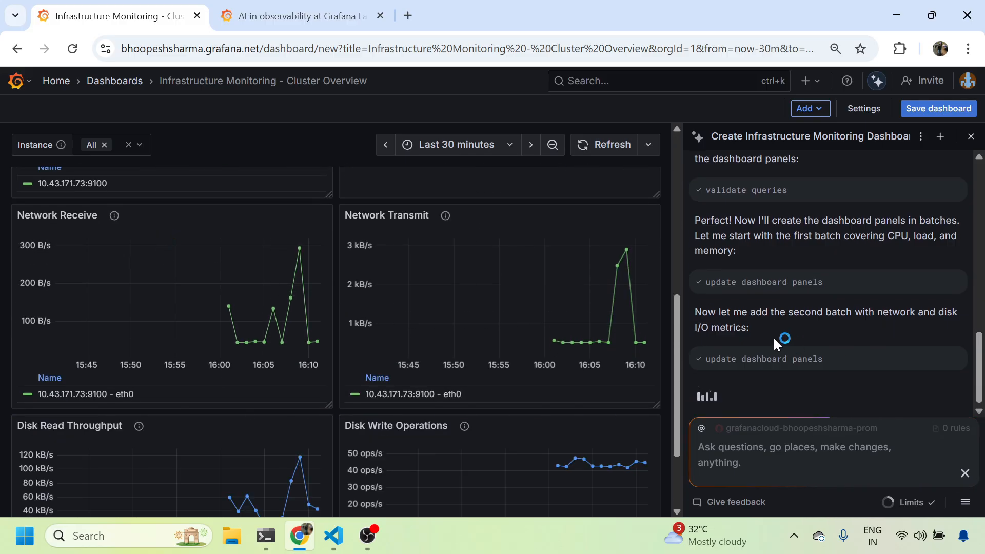
scroll(down, 3)
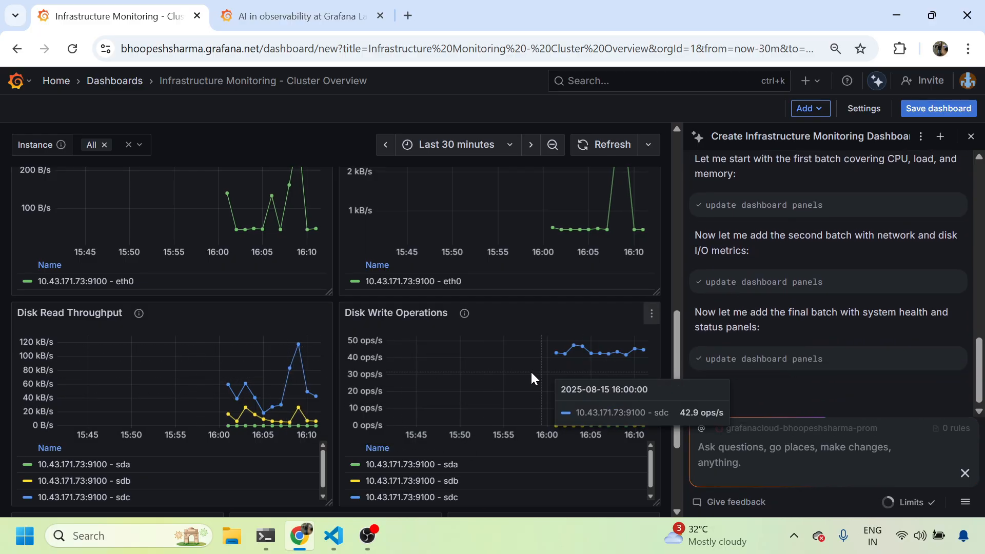
scroll(down, 3)
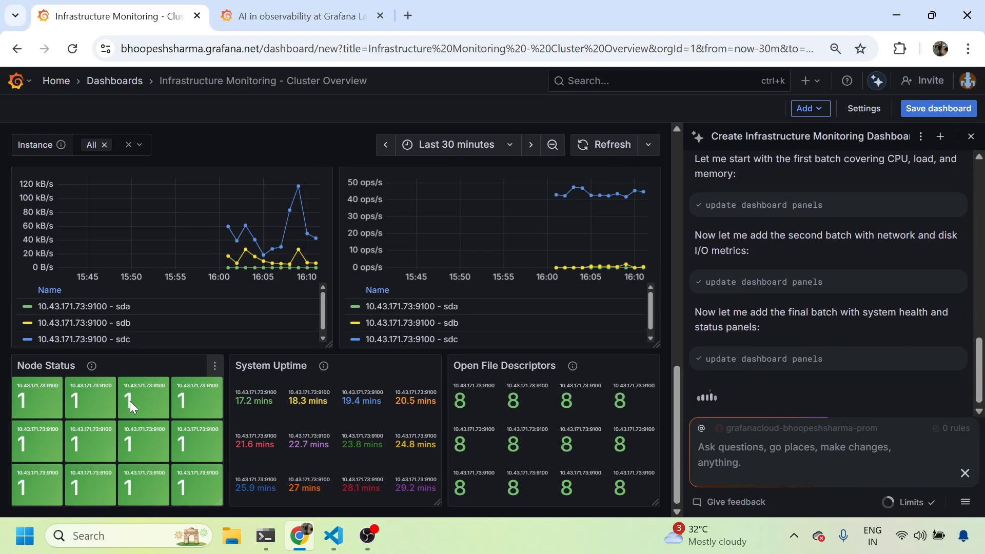
mouse_move(61, 375)
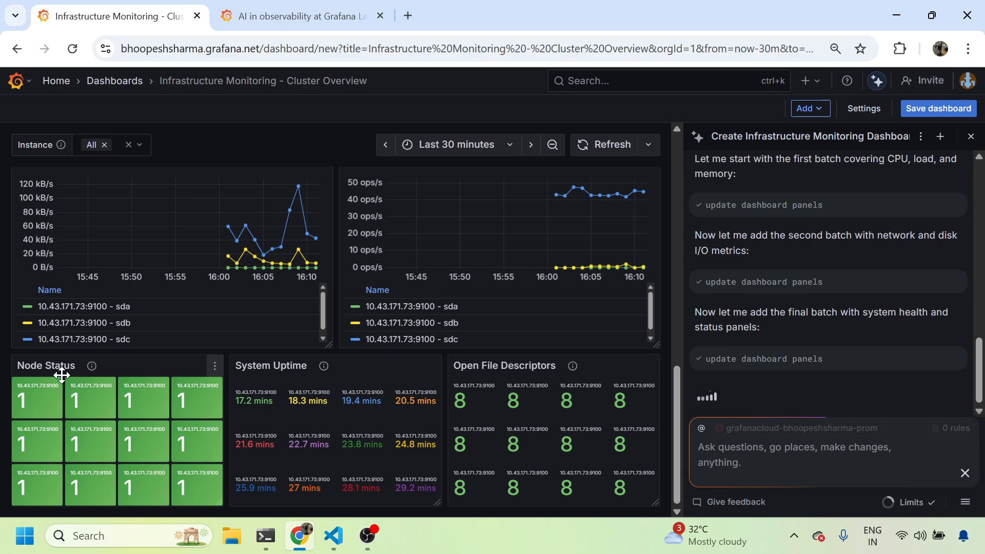
mouse_move(514, 402)
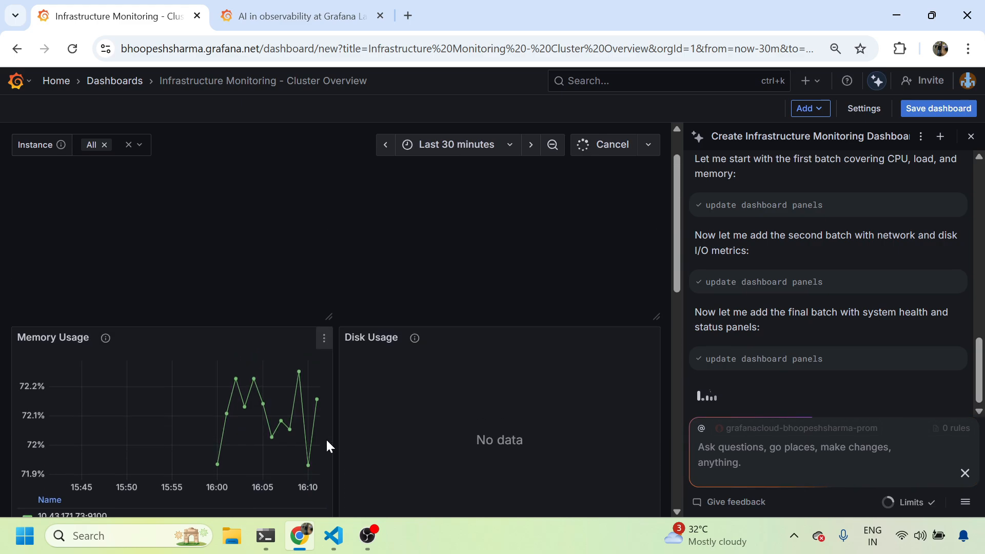
scroll(down, 3)
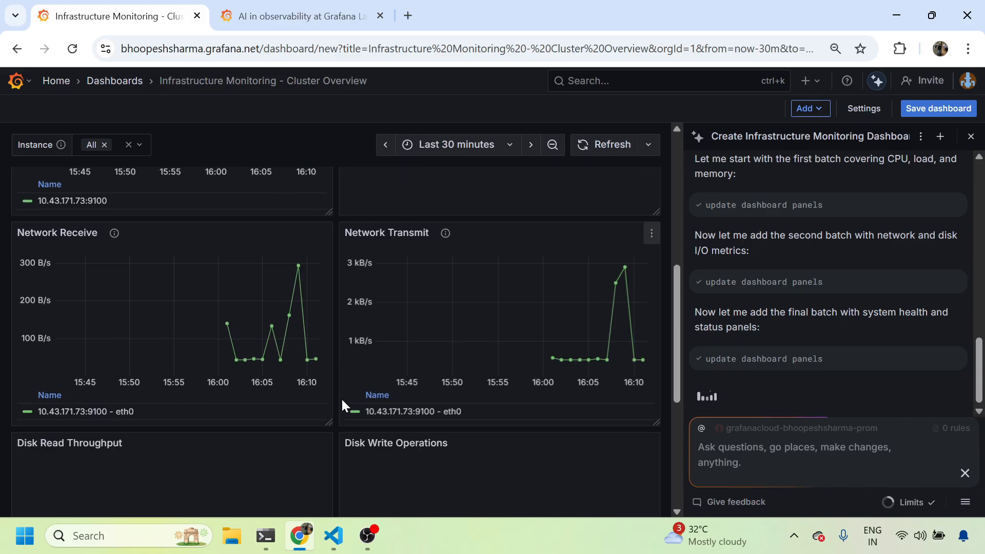
scroll(down, 3)
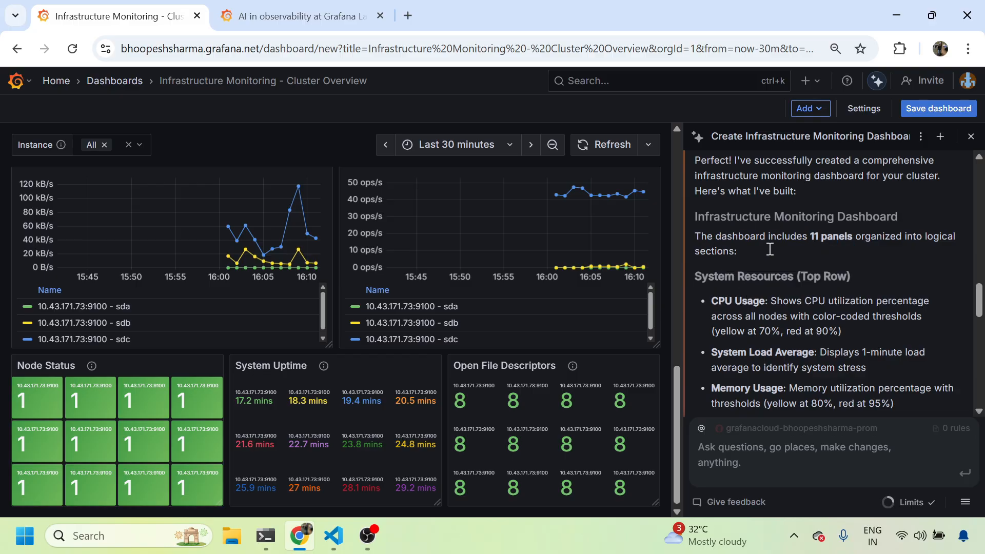
scroll(down, 3)
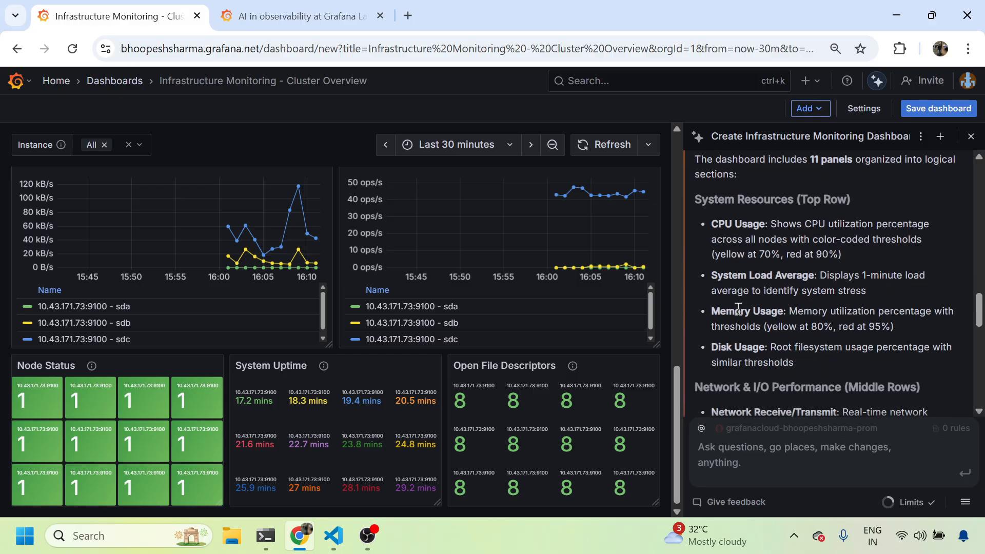
scroll(down, 3)
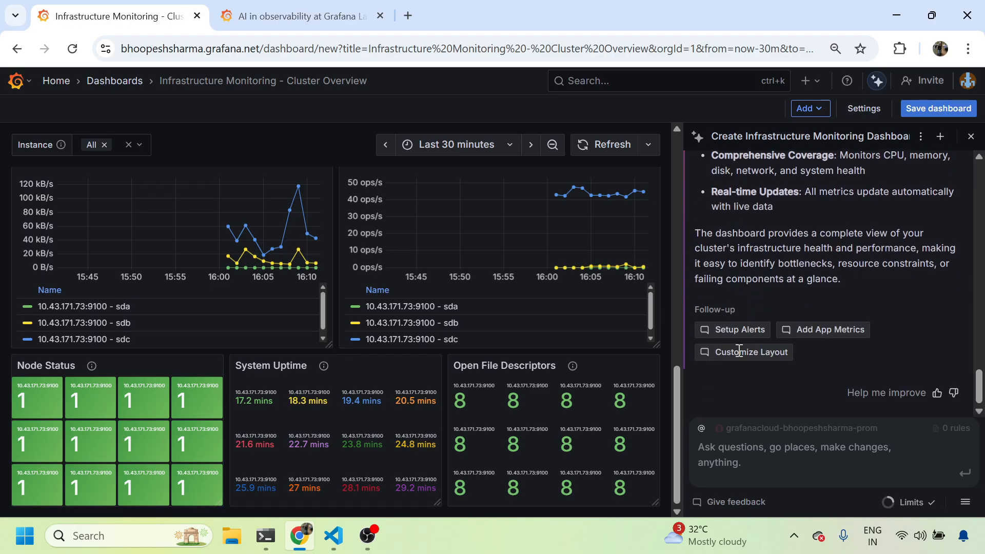
mouse_move(938, 108)
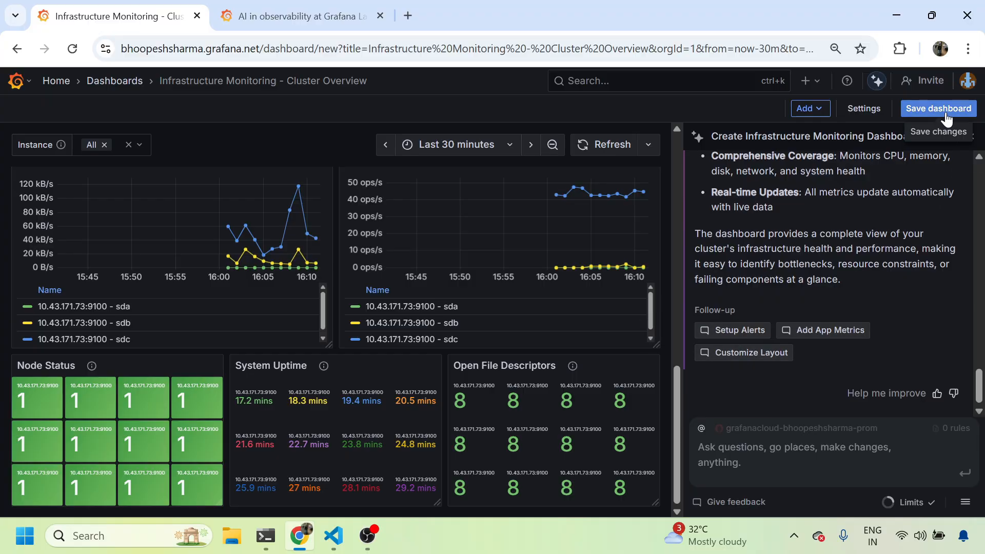
- Save the Infrastructure Monitoring – Cluster Overview dashboard
click(938, 108)
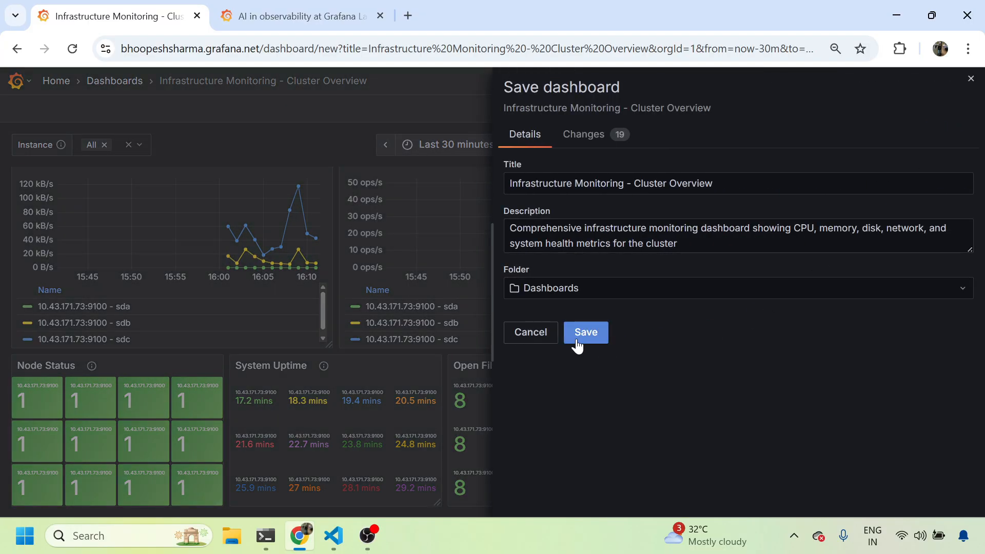
click(585, 332)
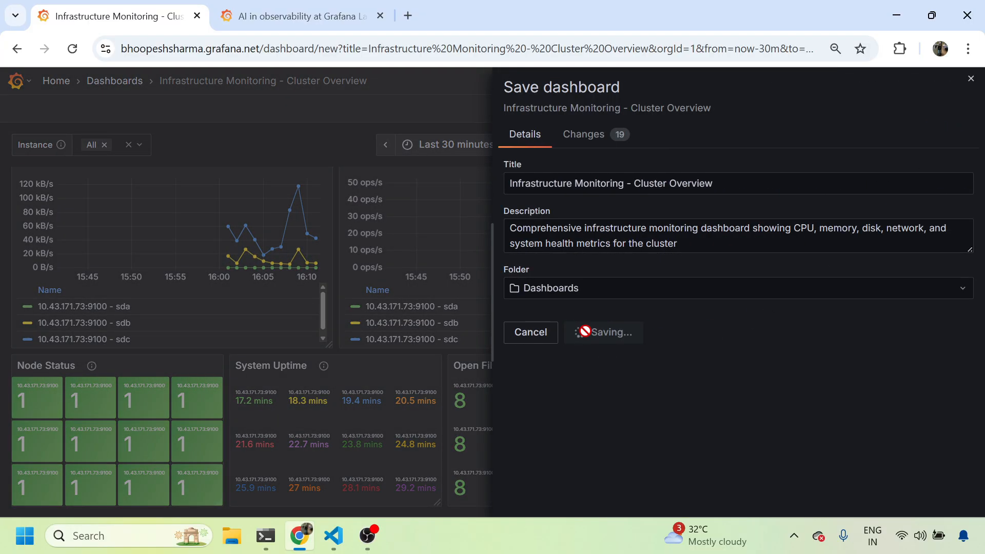
click(602, 332)
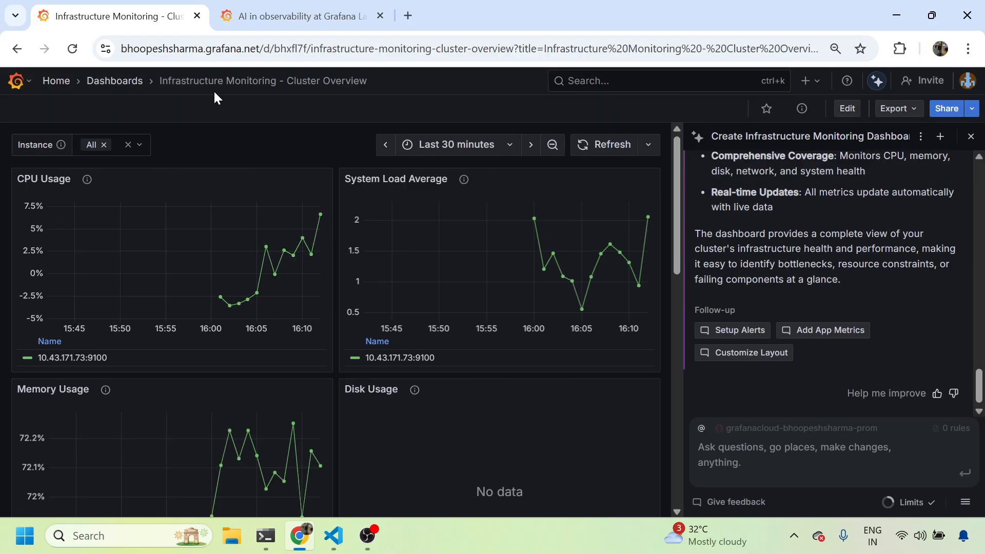
- Check a CPU Usage reading, then fetch the 'list down users' prompt for the Assistant
scroll(down, 3)
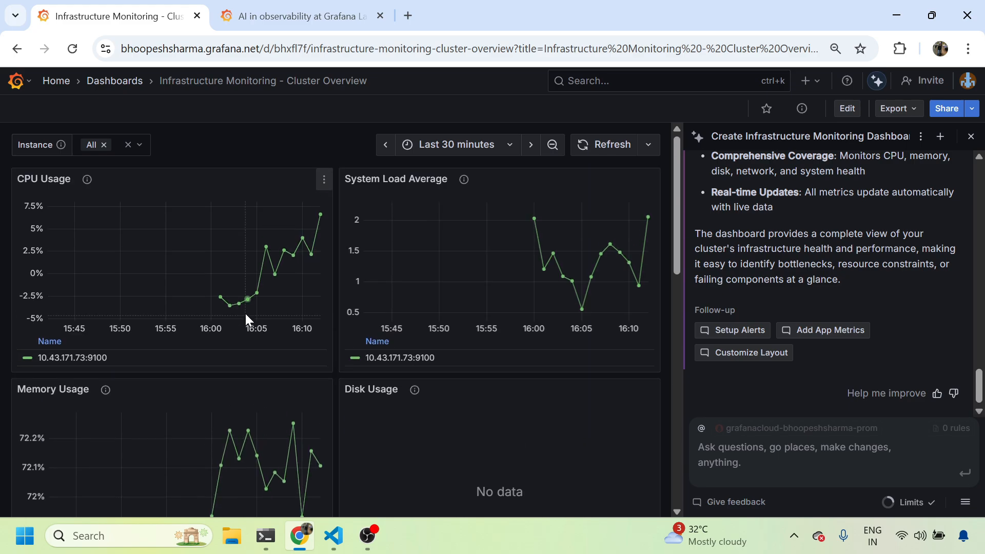
click(333, 535)
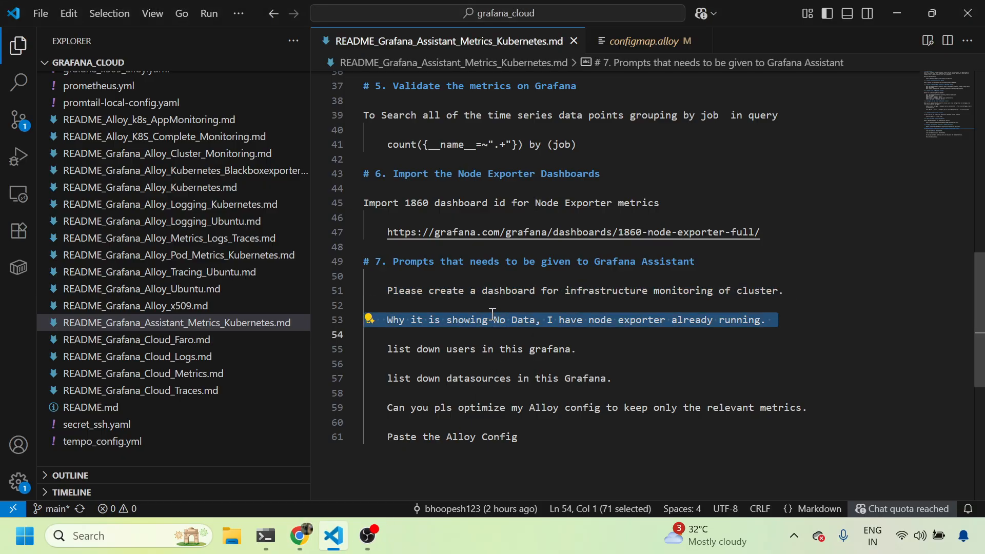
click(300, 535)
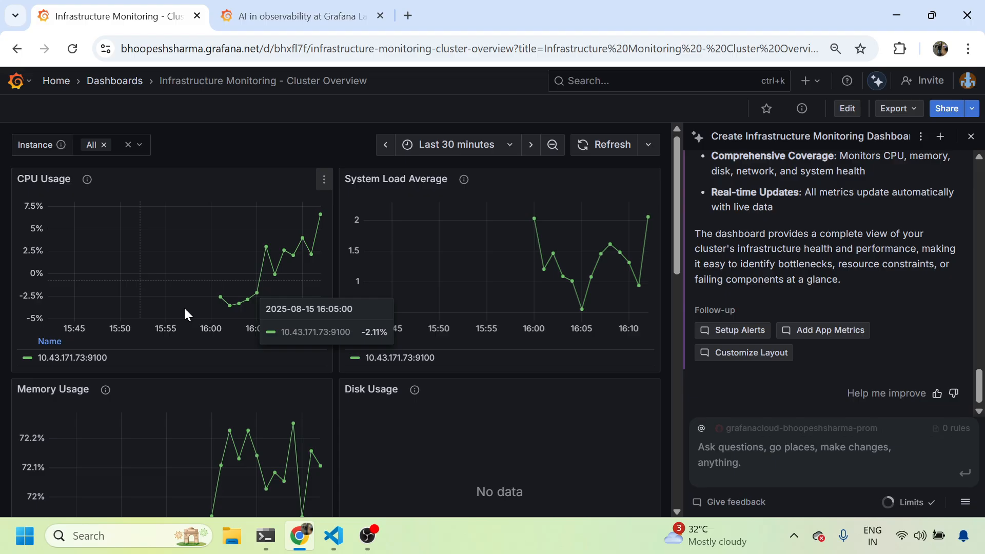
click(332, 536)
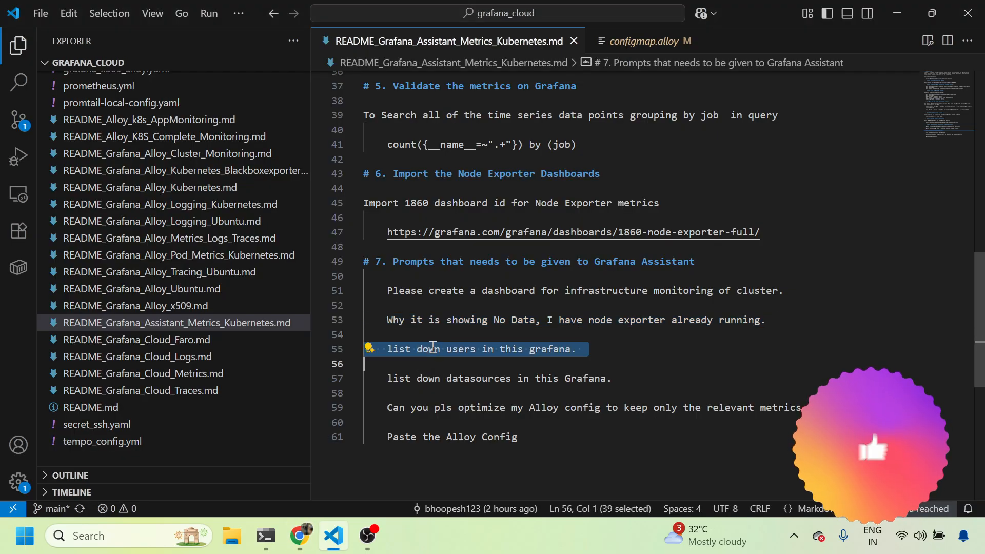
click(299, 536)
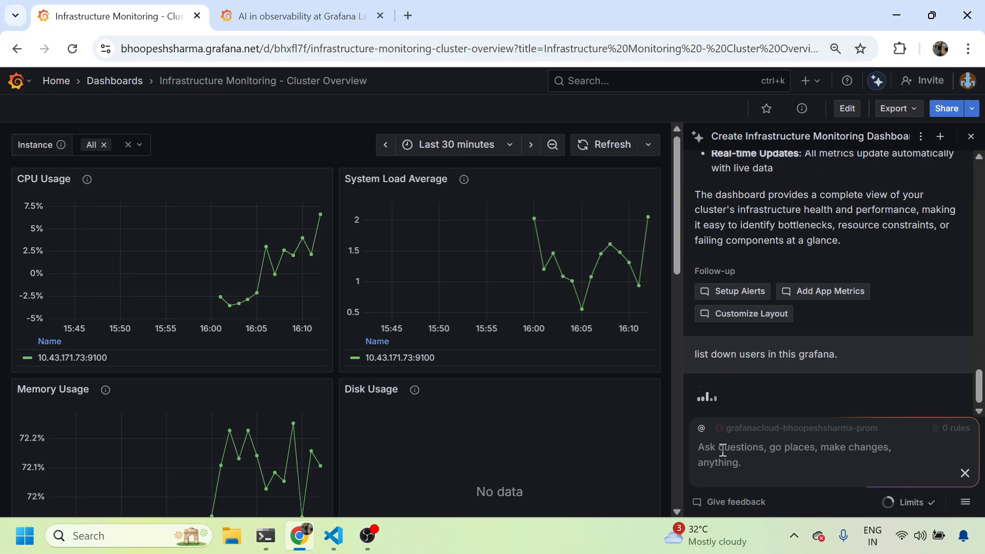
mouse_move(487, 345)
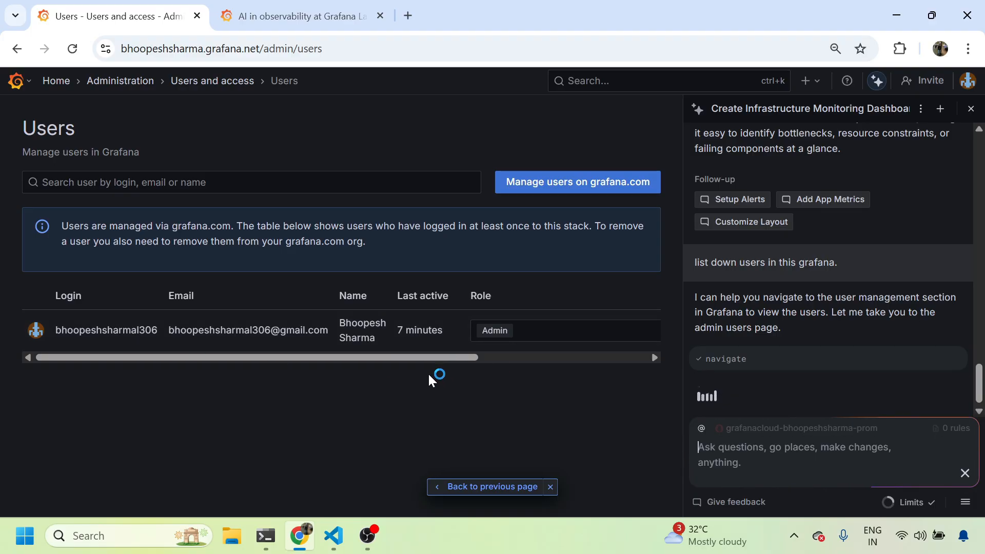
- Switch to the notes to fetch the next prompt, about datasources
click(333, 536)
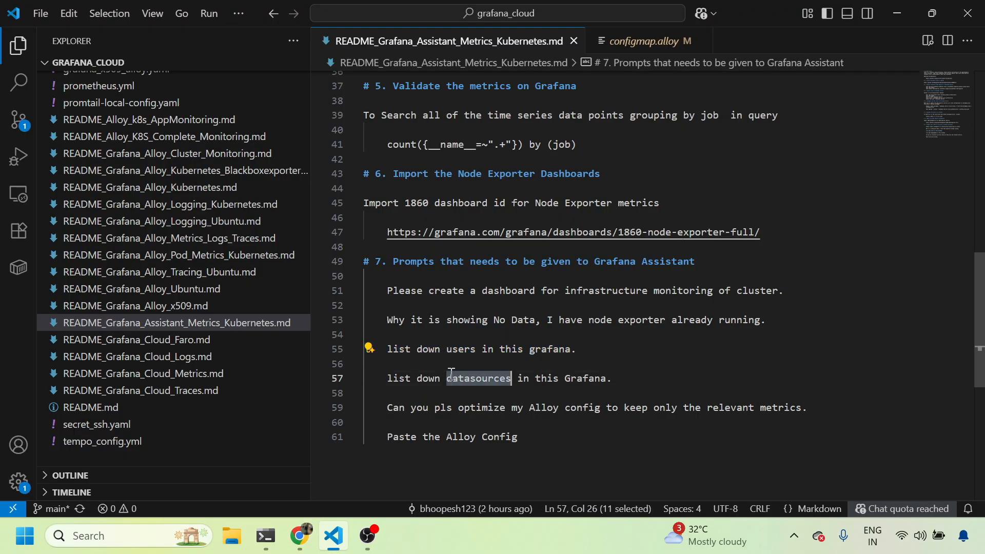
- Scroll the Assistant's datasource list (Prometheus, Loki, Tempo, Pyroscope) and grab the optimize prompt
click(299, 536)
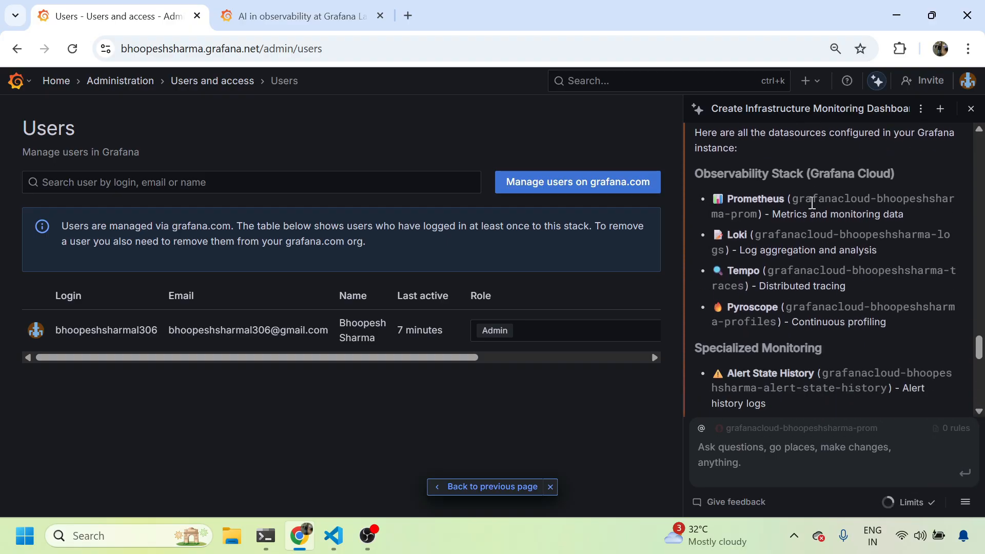
mouse_move(751, 198)
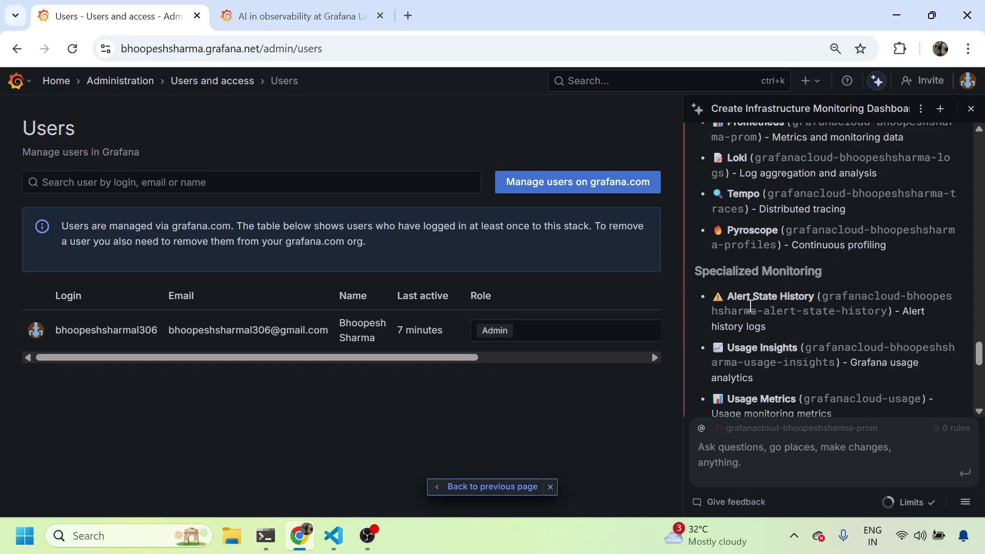
scroll(down, 3)
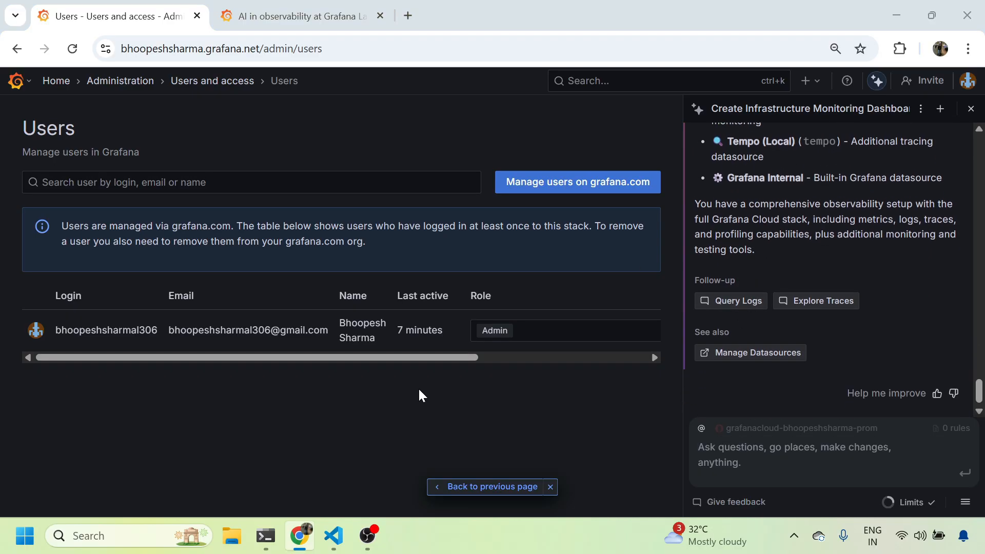
click(333, 536)
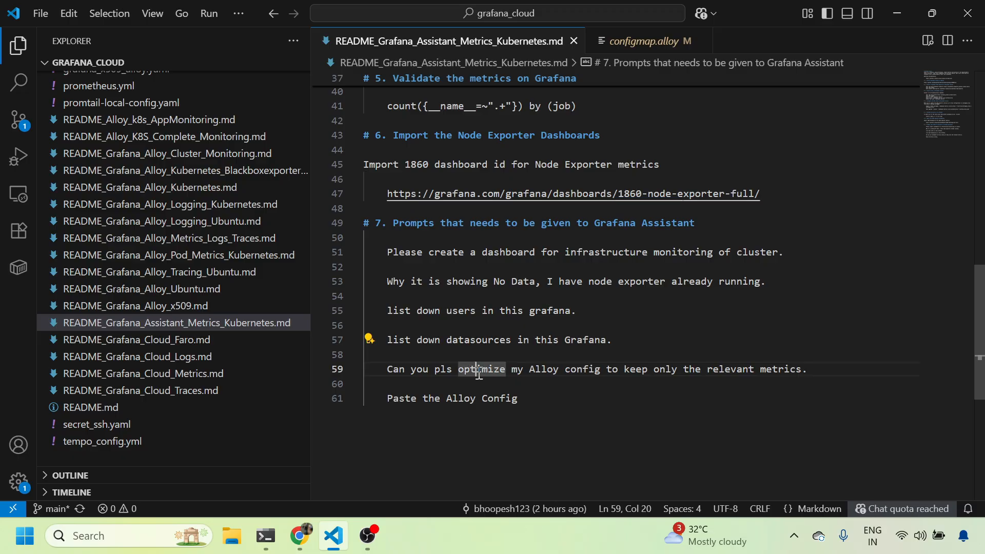
click(300, 536)
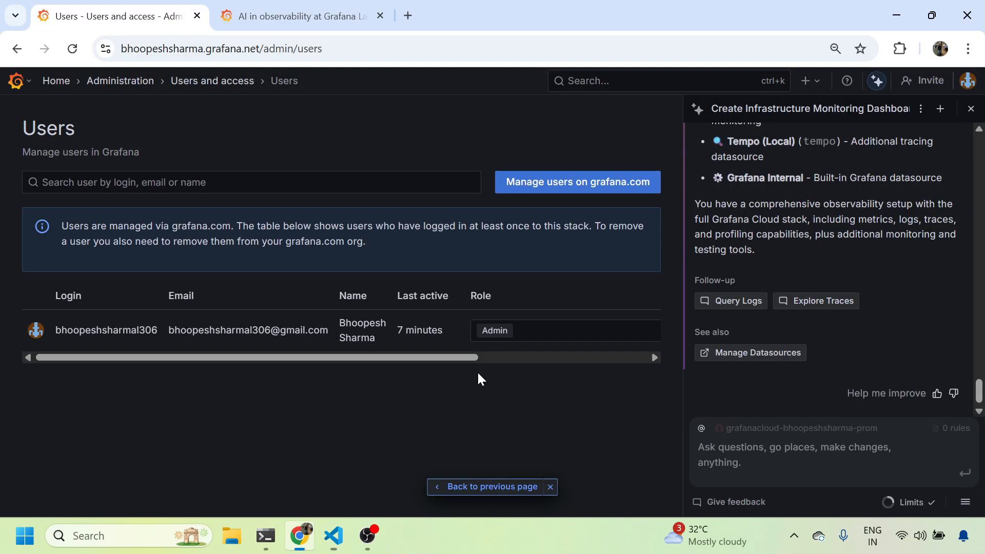
mouse_move(58, 96)
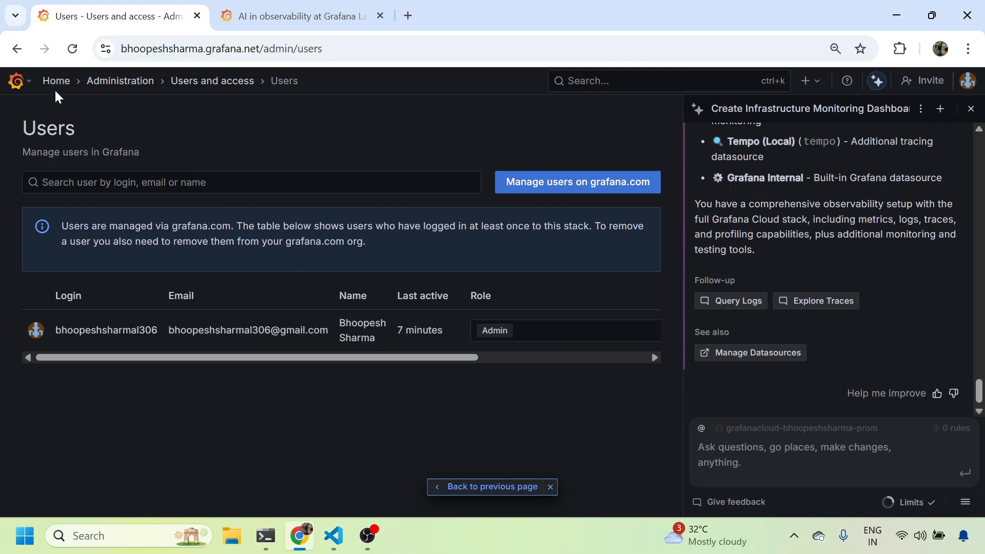
- Enter the 'optimize my Alloy config' prompt on Home and add configmap.alloy from VS Code
click(56, 81)
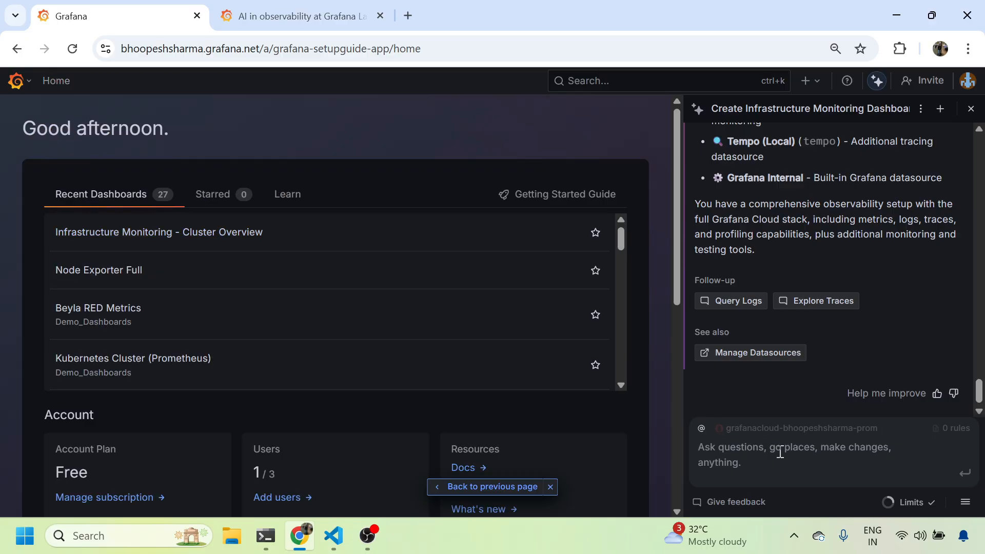
text(Can you pls optimize my Alloy config to keep only the relevant metrics.)
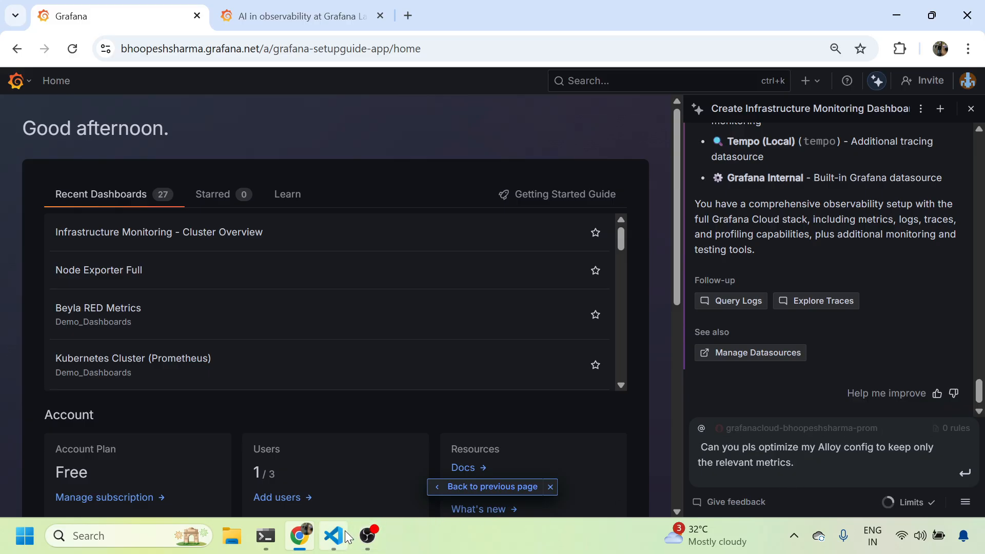
click(334, 535)
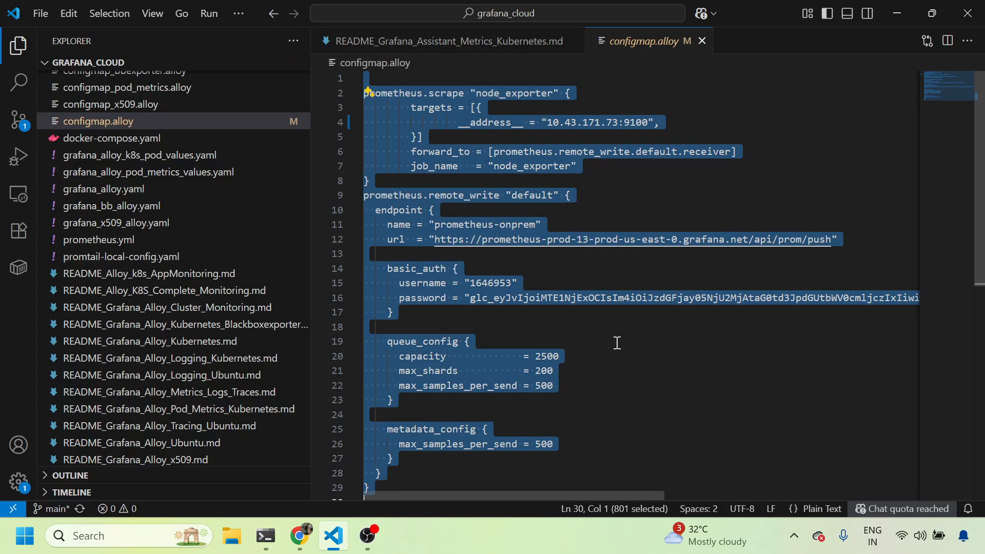
click(300, 536)
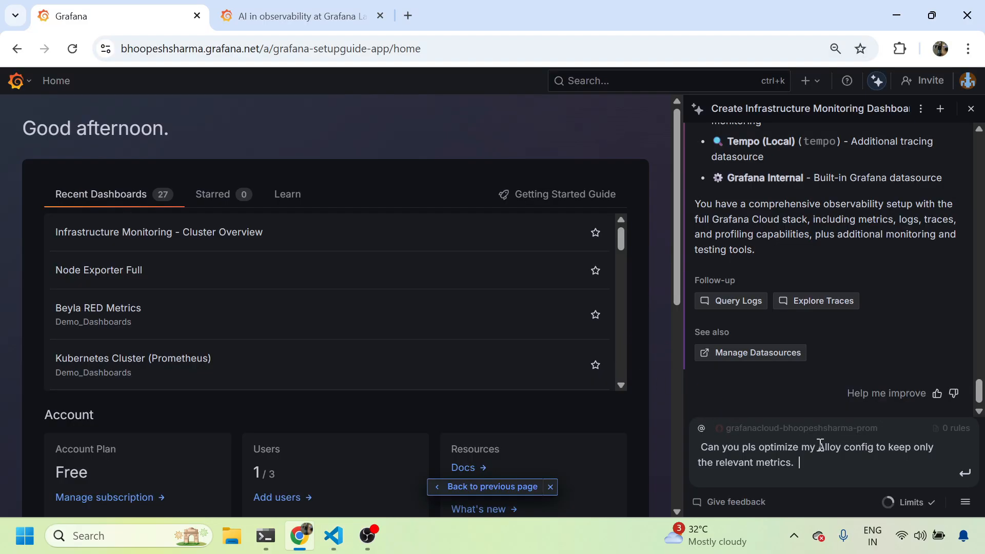
click(964, 476)
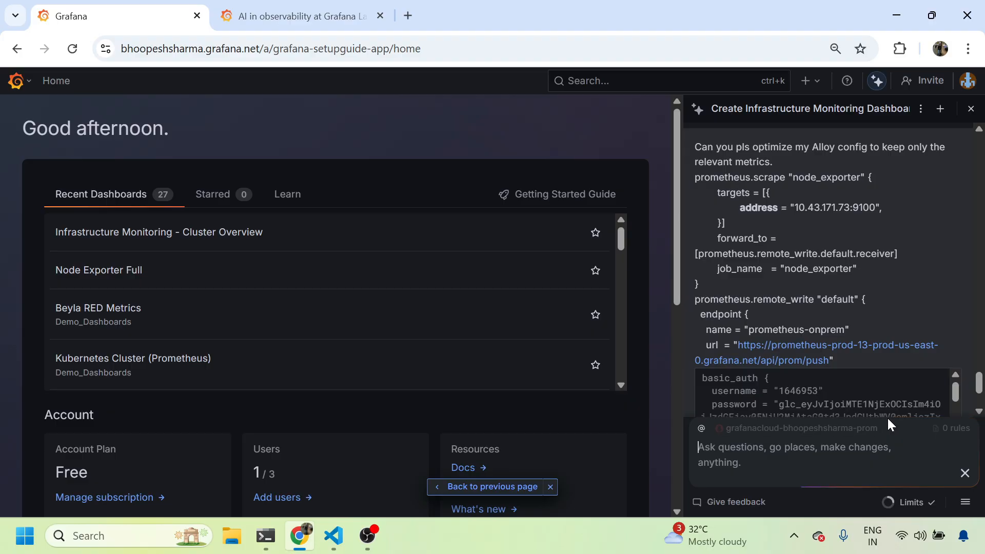
- Read the Assistant's trimmed node_exporter config estimating a 60–80% ingestion reduction
scroll(down, 3)
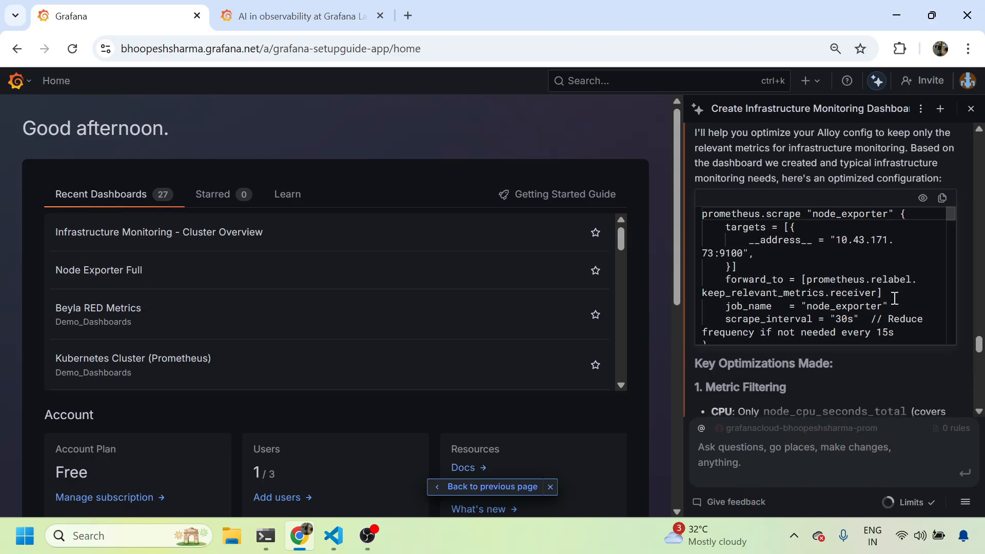
mouse_move(862, 222)
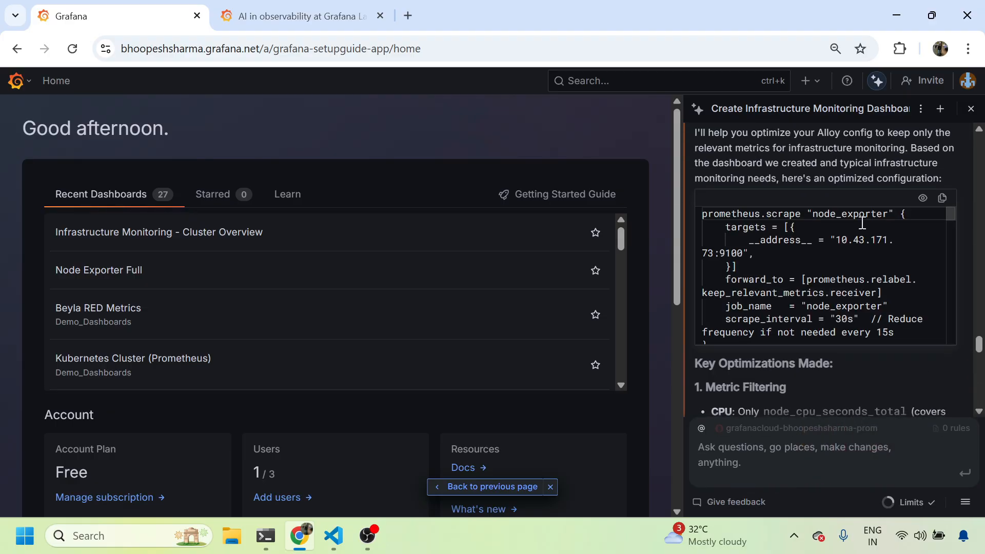
scroll(up, 3)
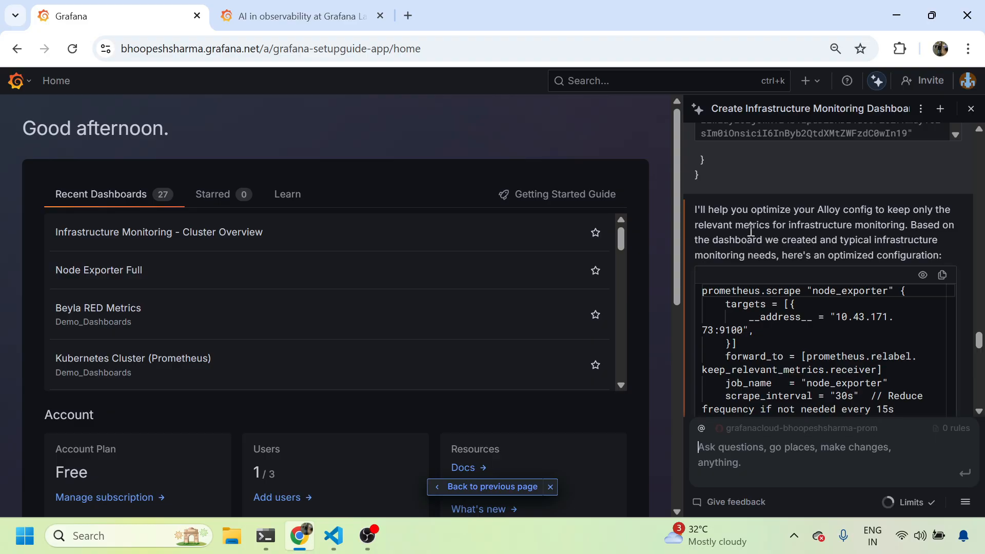
scroll(down, 3)
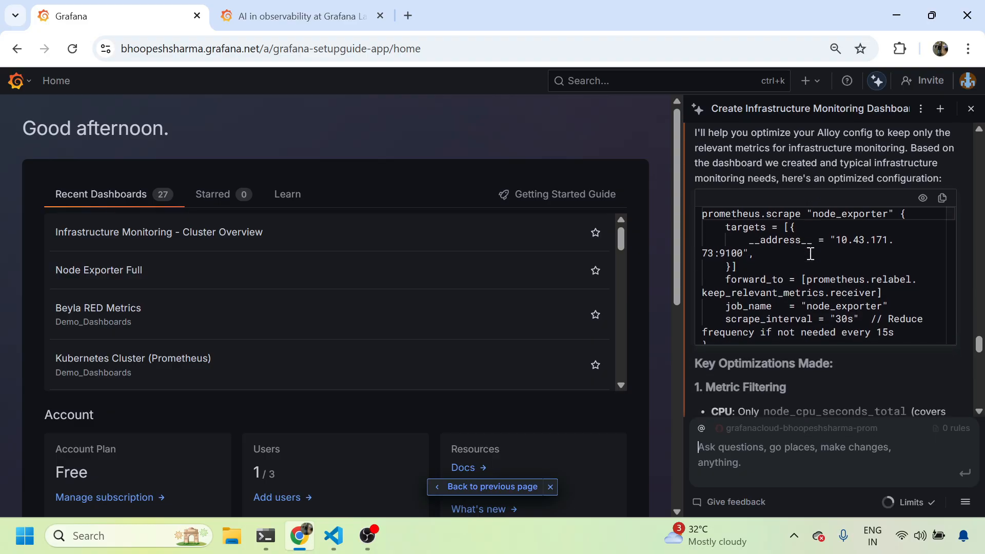
scroll(down, 3)
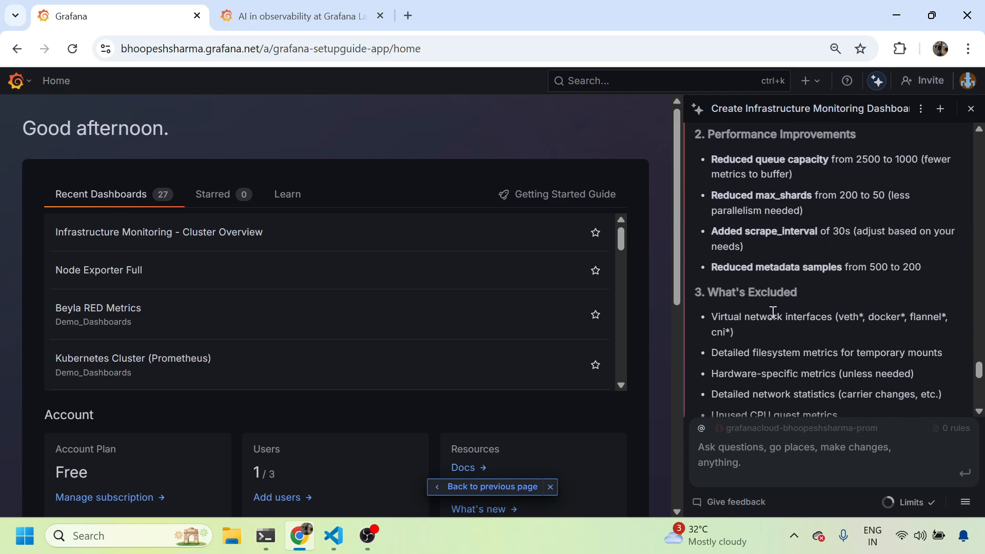
scroll(down, 3)
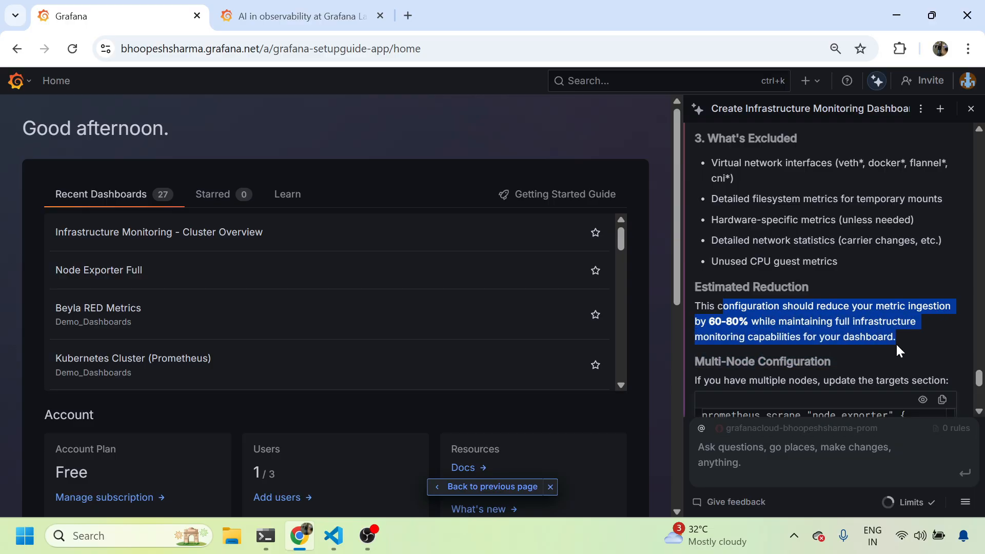
scroll(down, 3)
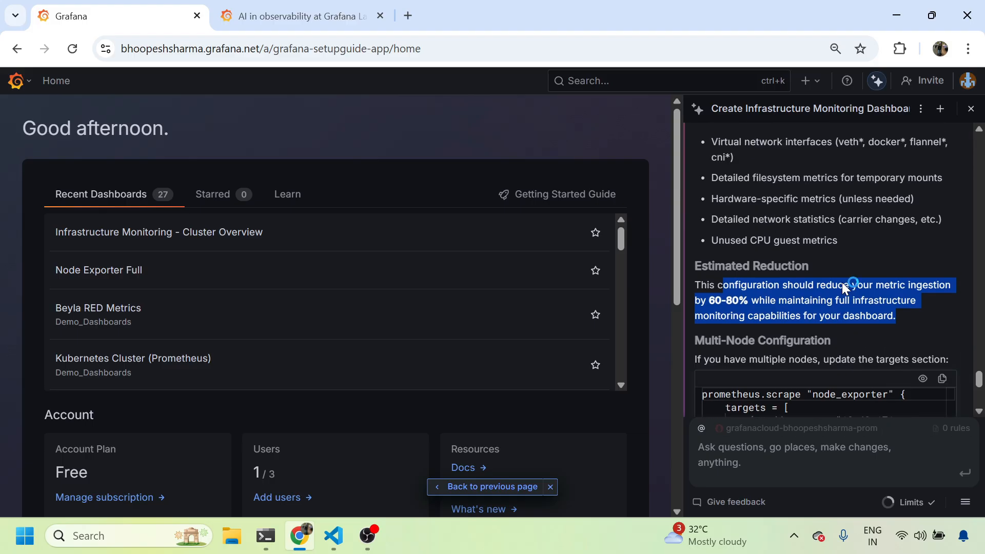
scroll(down, 3)
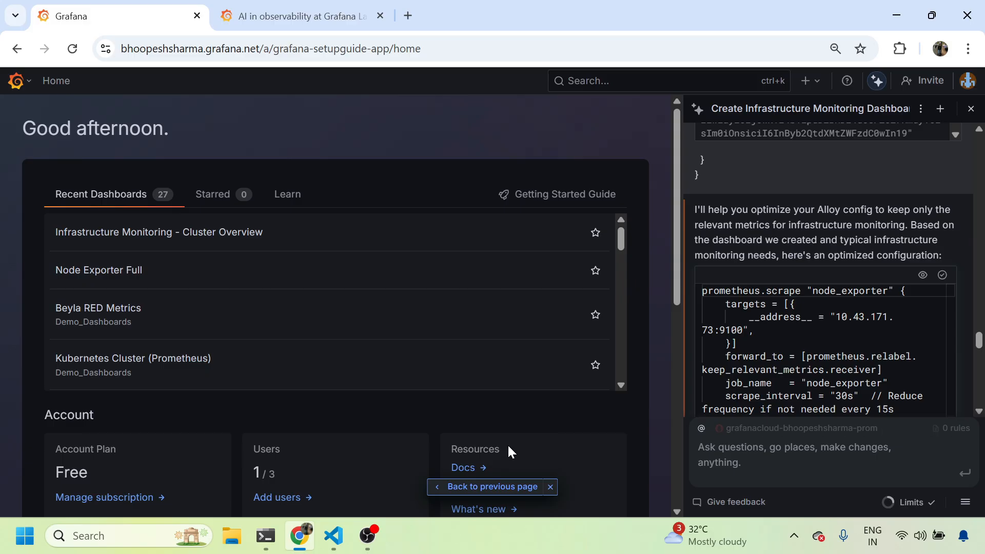
- Review the keep_relevant_metrics rules in configmap.alloy, then bring up README section 4
click(332, 536)
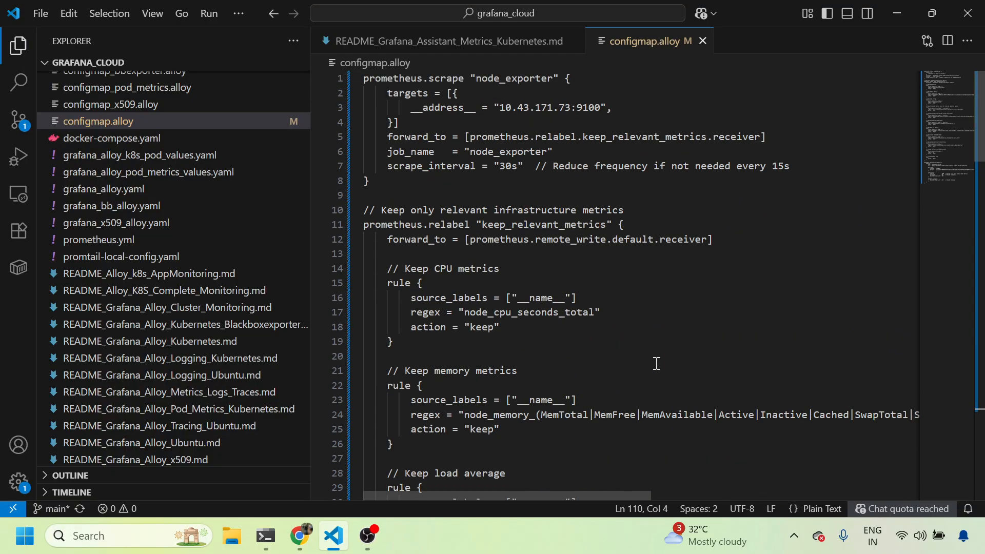
mouse_move(494, 190)
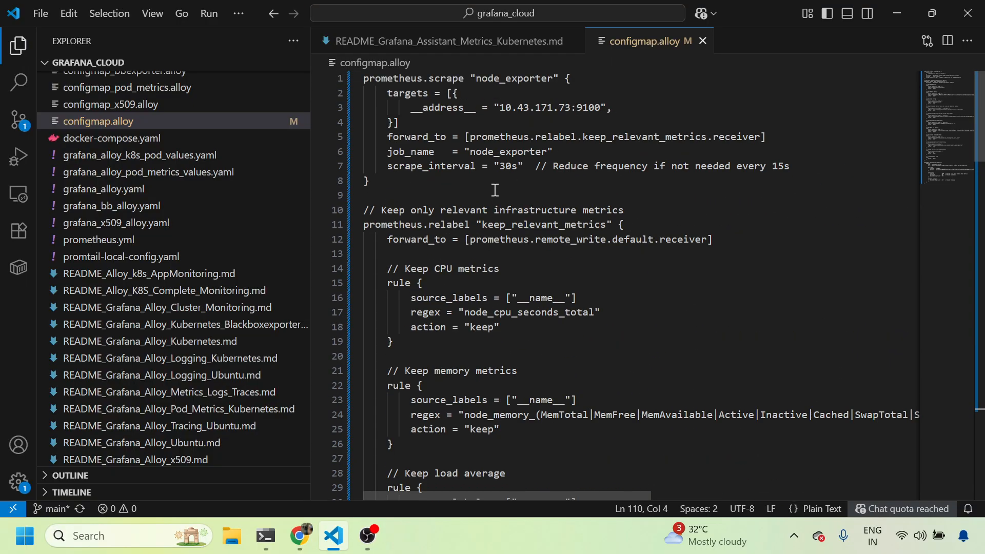
mouse_move(543, 143)
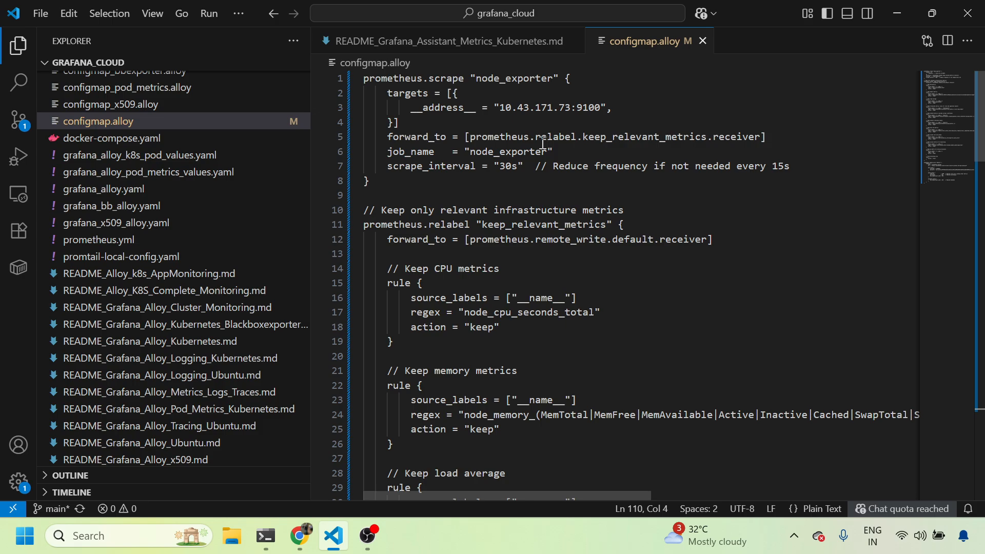
mouse_move(502, 221)
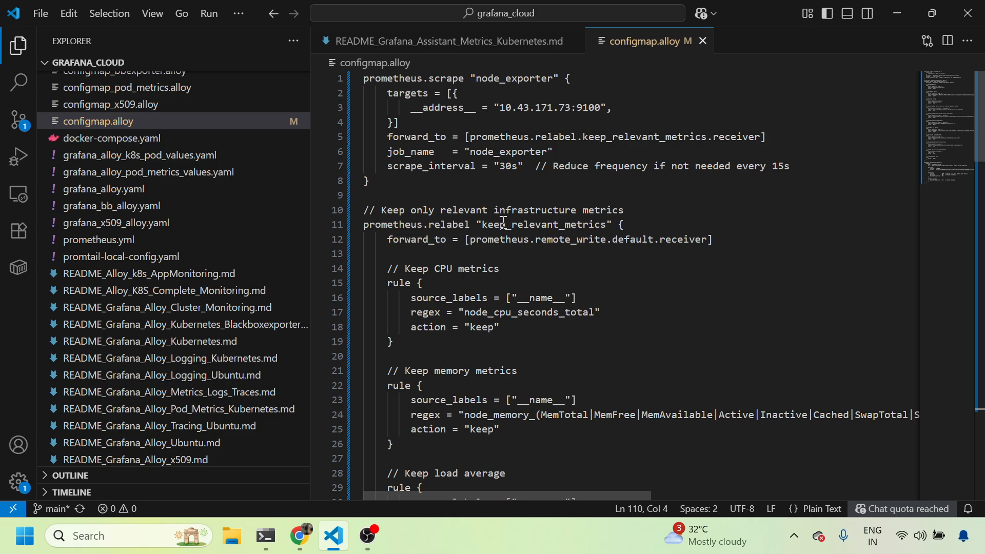
double_click(542, 224)
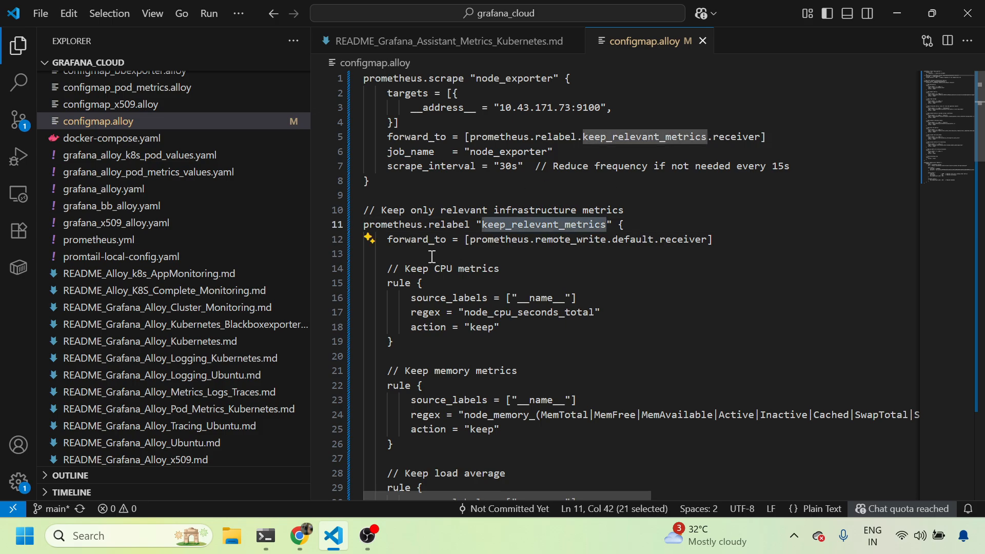
scroll(down, 3)
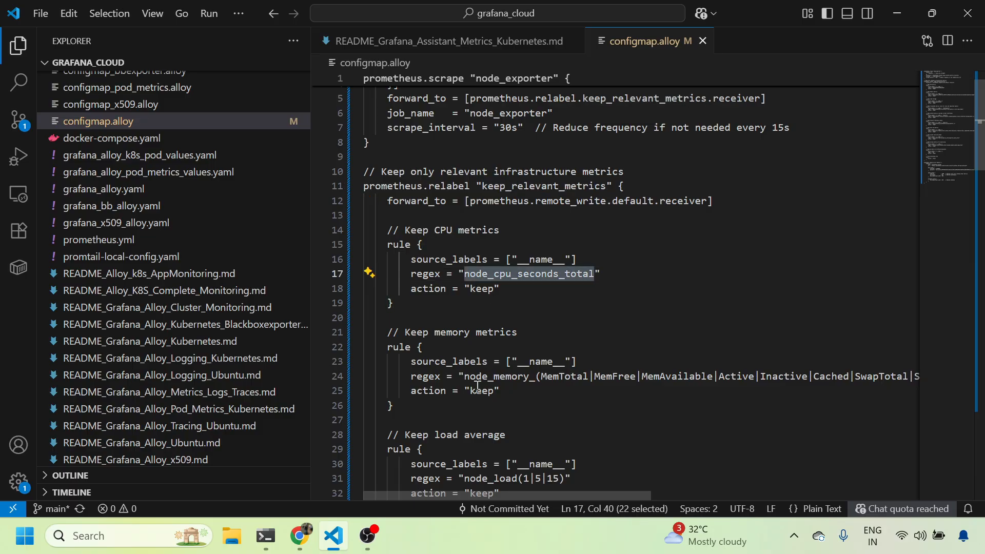
scroll(down, 3)
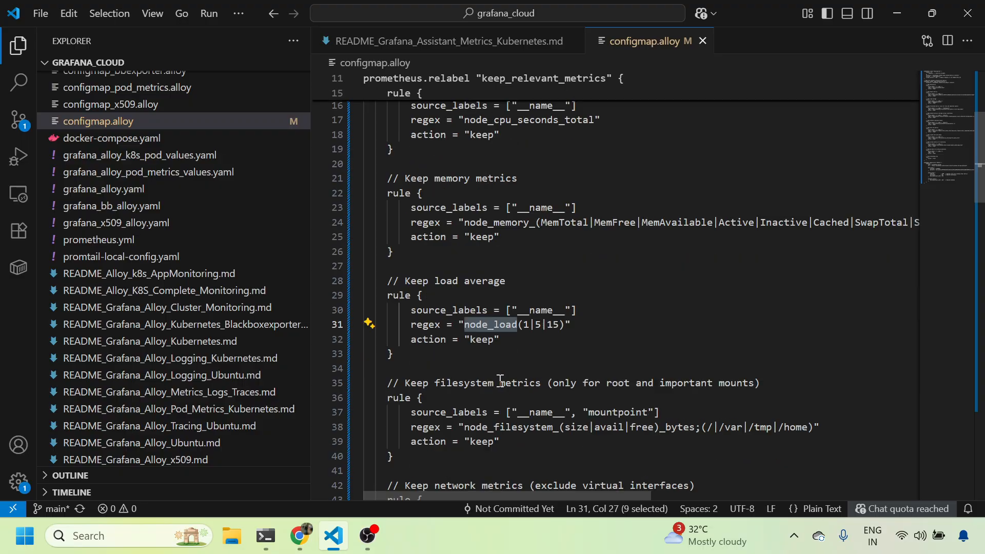
scroll(down, 3)
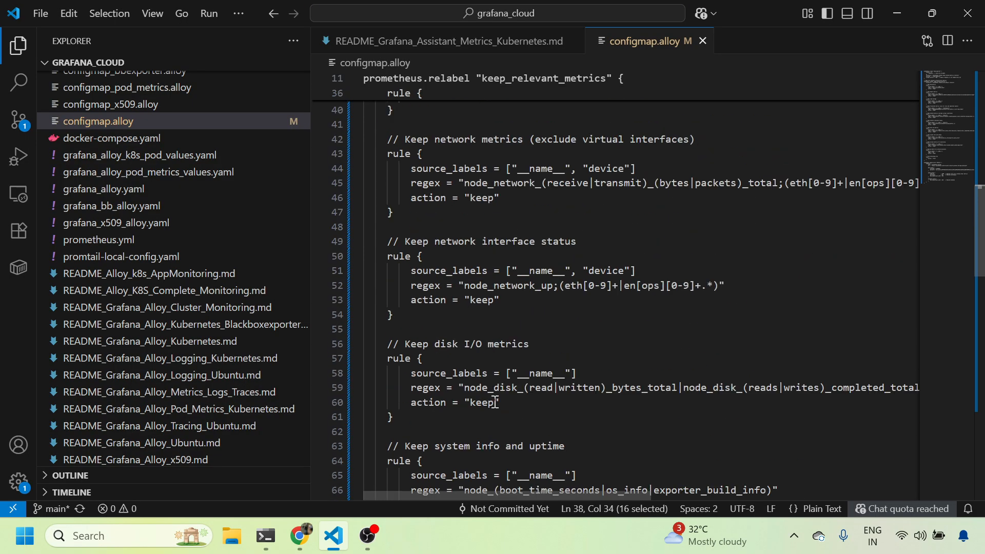
scroll(down, 3)
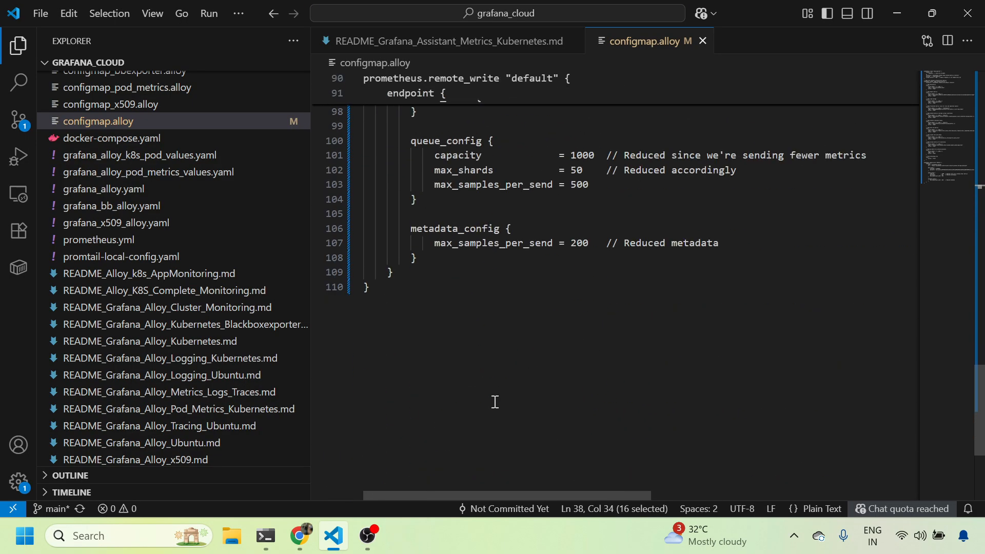
mouse_move(219, 391)
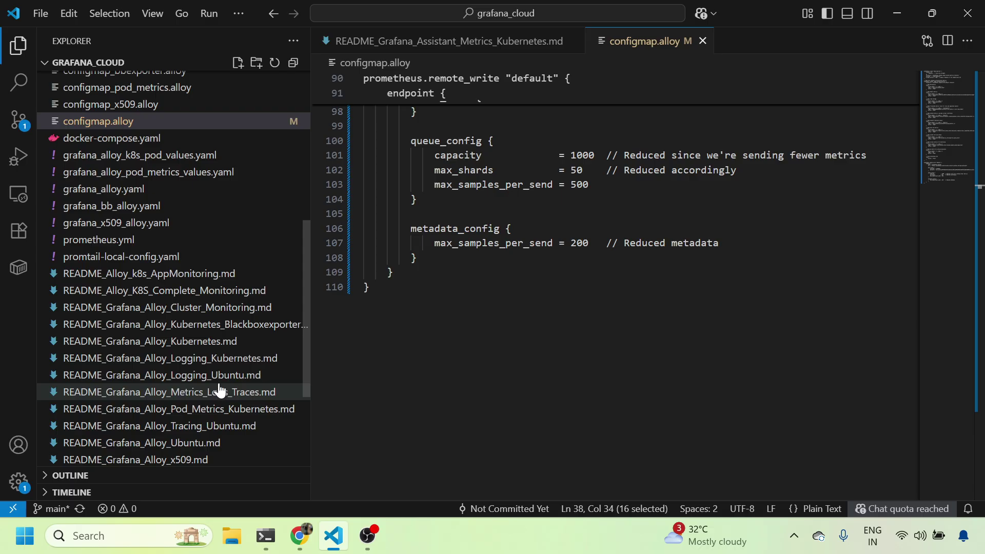
scroll(down, 3)
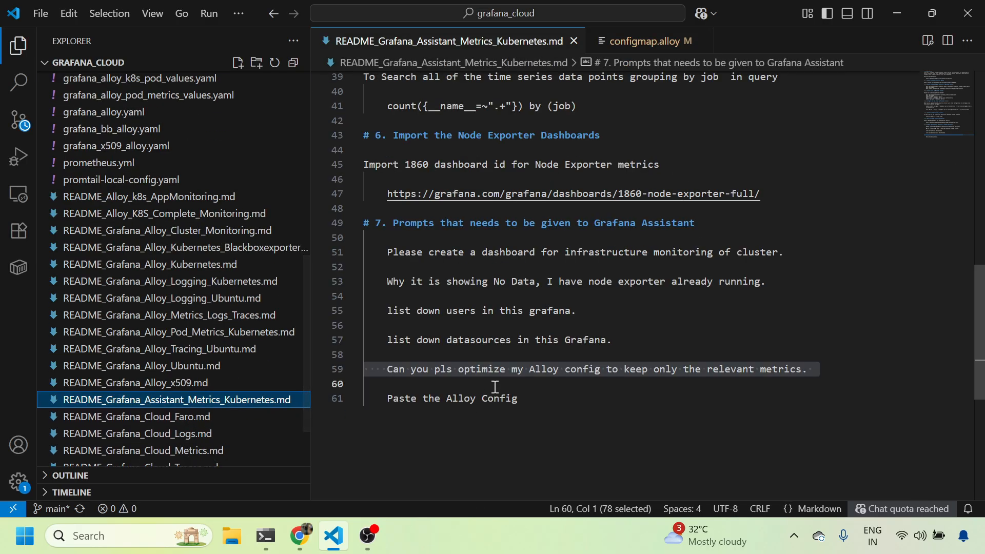
scroll(up, 3)
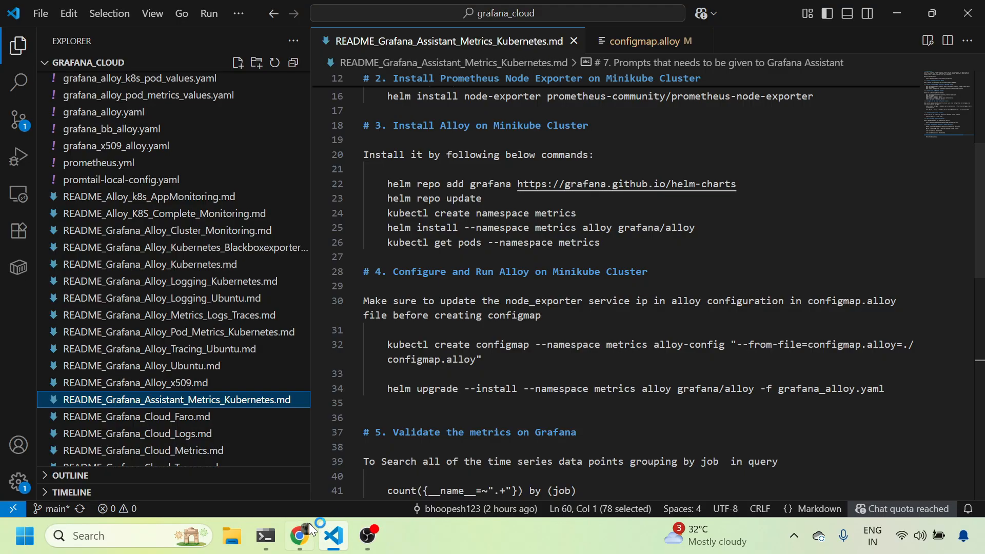
- Delete the alloy-config configmap, then run the README's create-configmap and helm upgrade commands
click(264, 536)
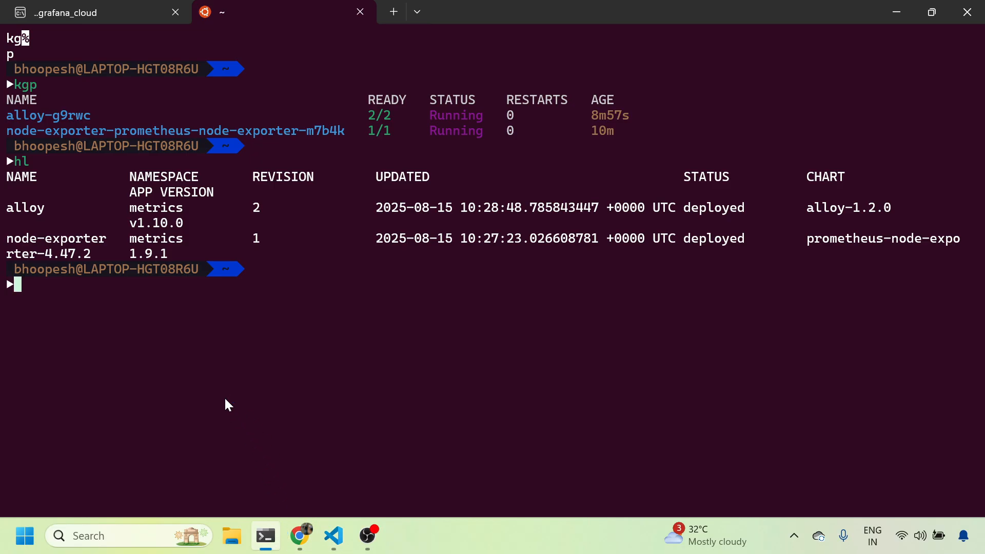
text(kdel configmap alloy-config)
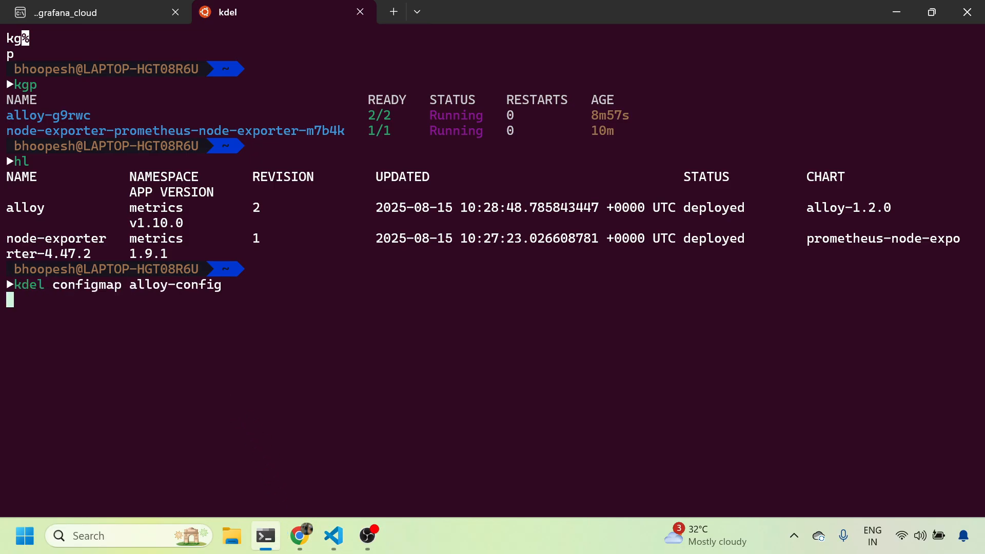
click(333, 536)
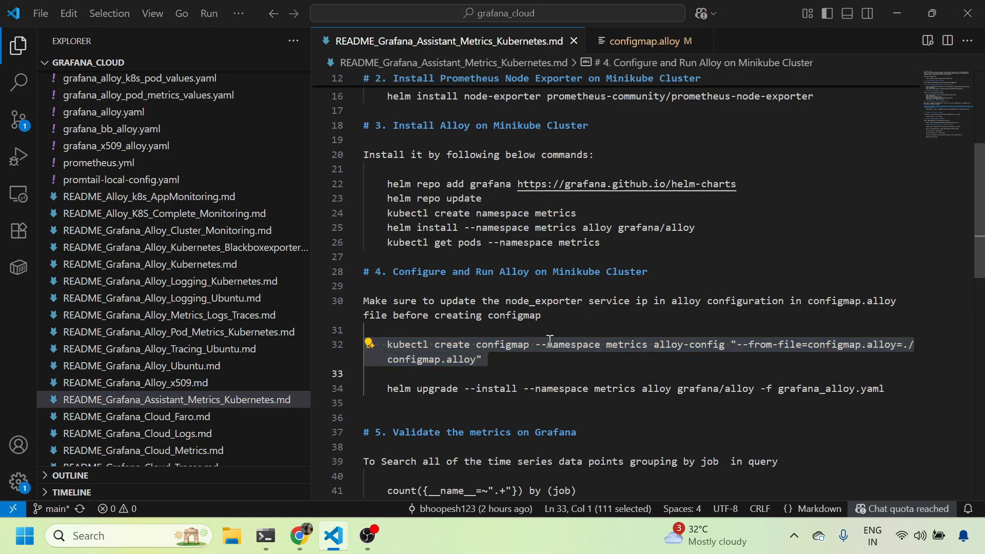
click(265, 535)
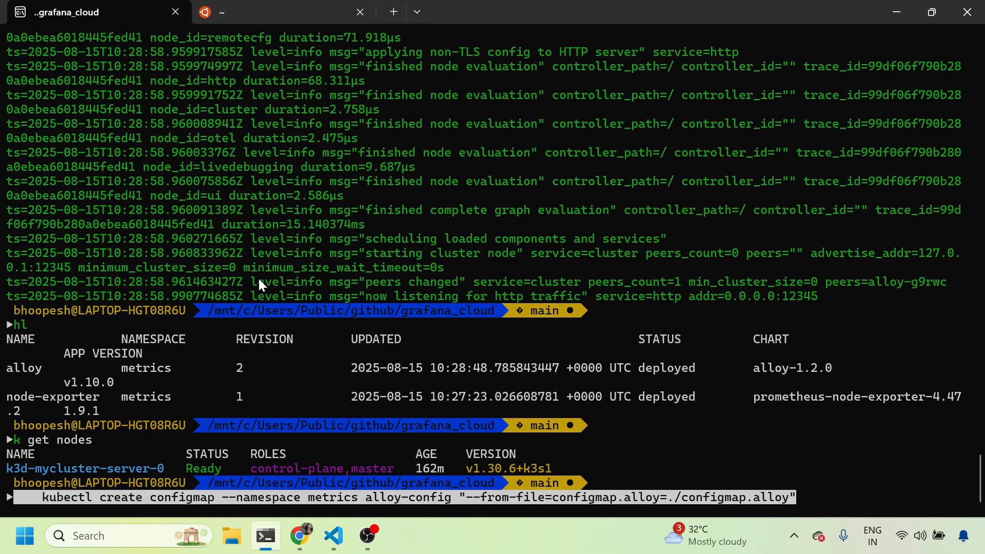
key(Return)
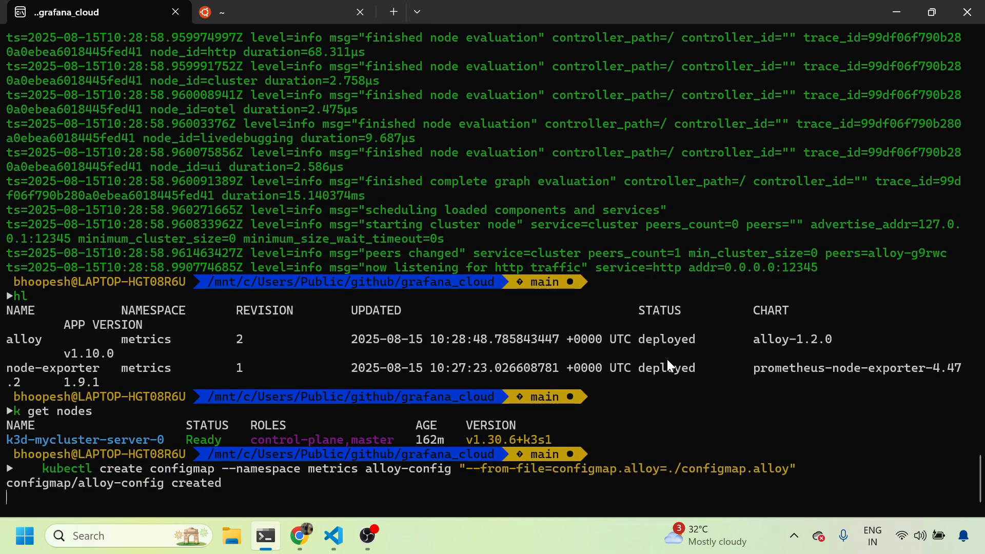
click(332, 536)
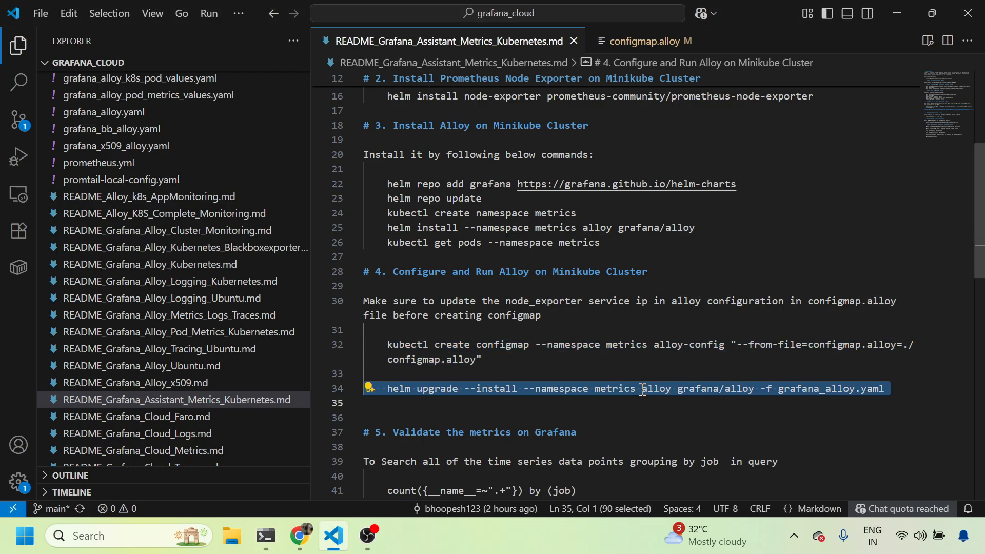
click(265, 536)
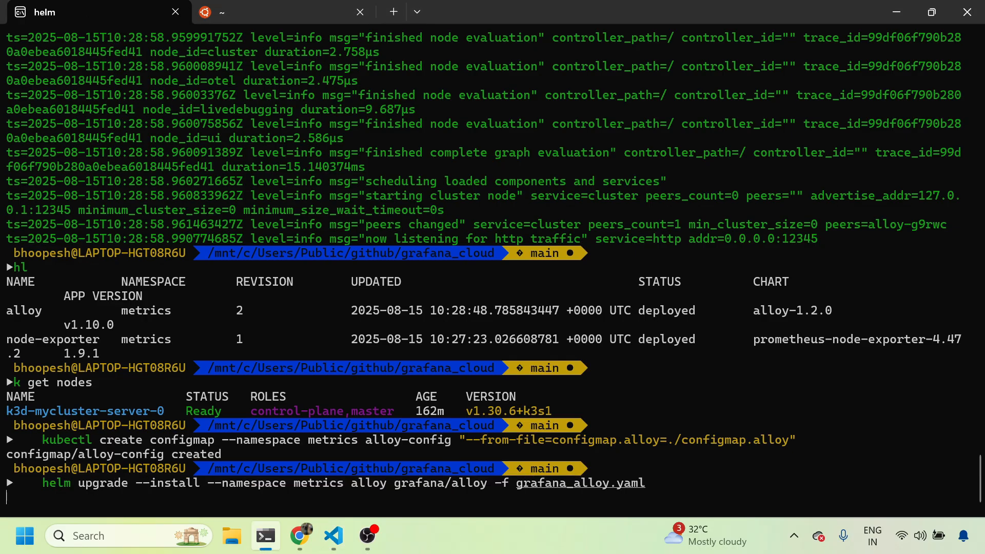
- Delete the Alloy pod, confirm its replacement is Running, and clear the terminal
click(221, 12)
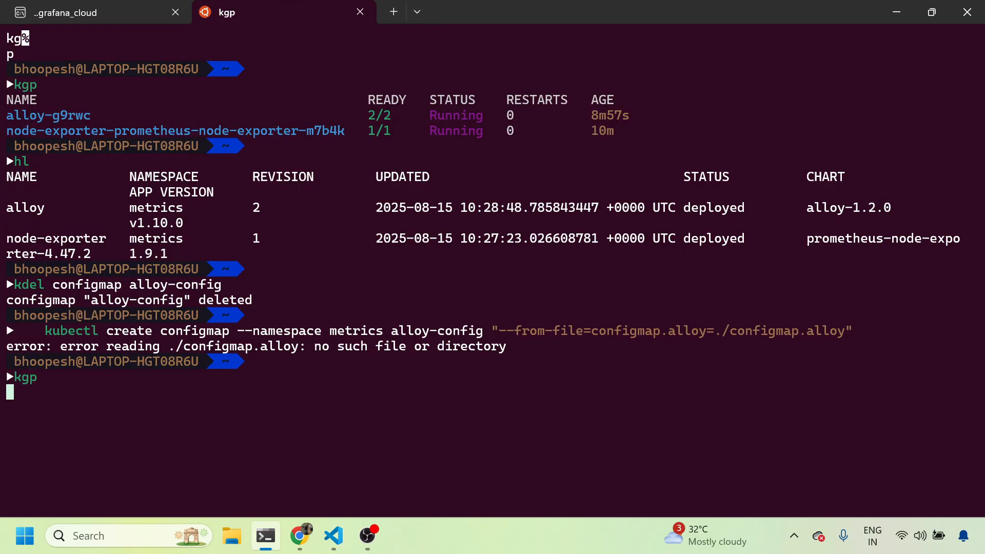
key(Return)
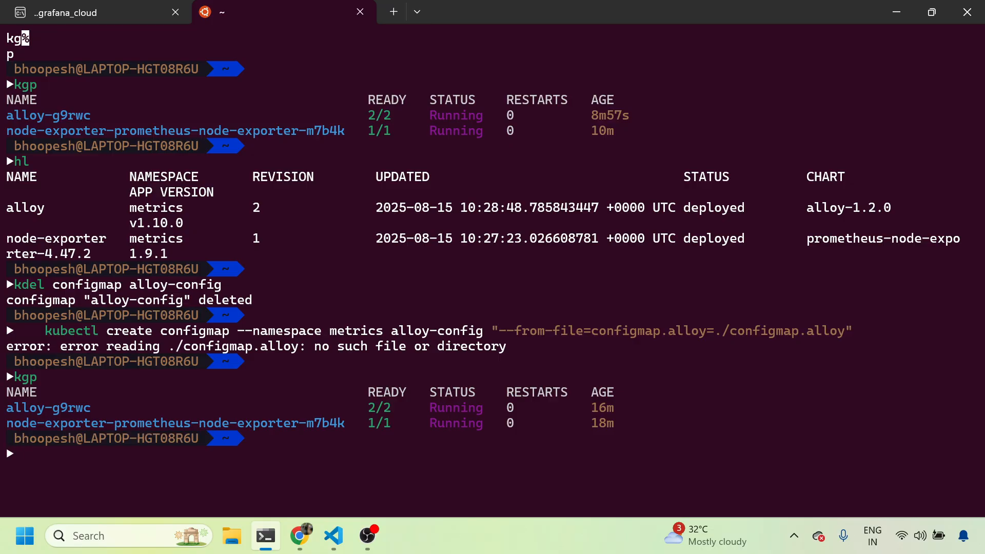
text(kdel pod/alloy-q9gmp)
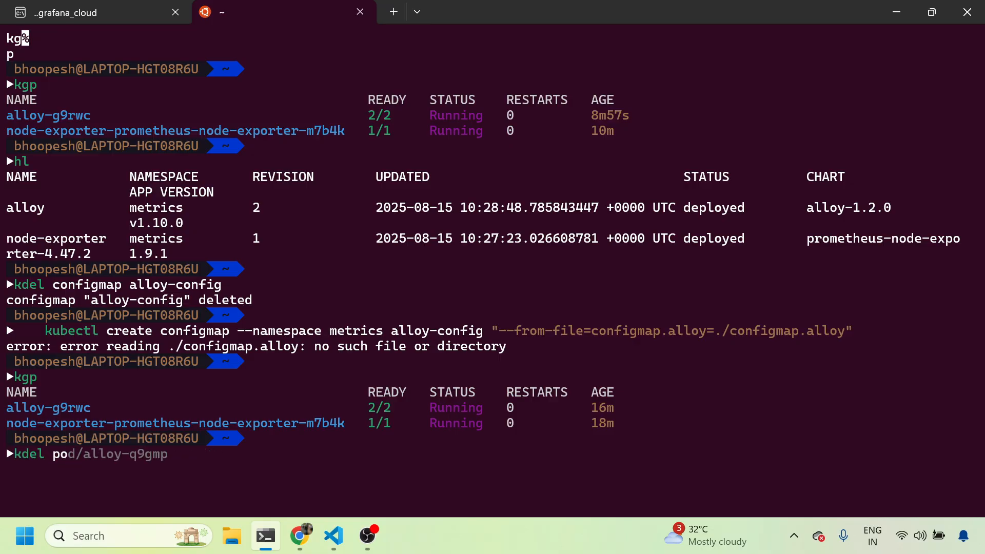
mouse_move(14, 346)
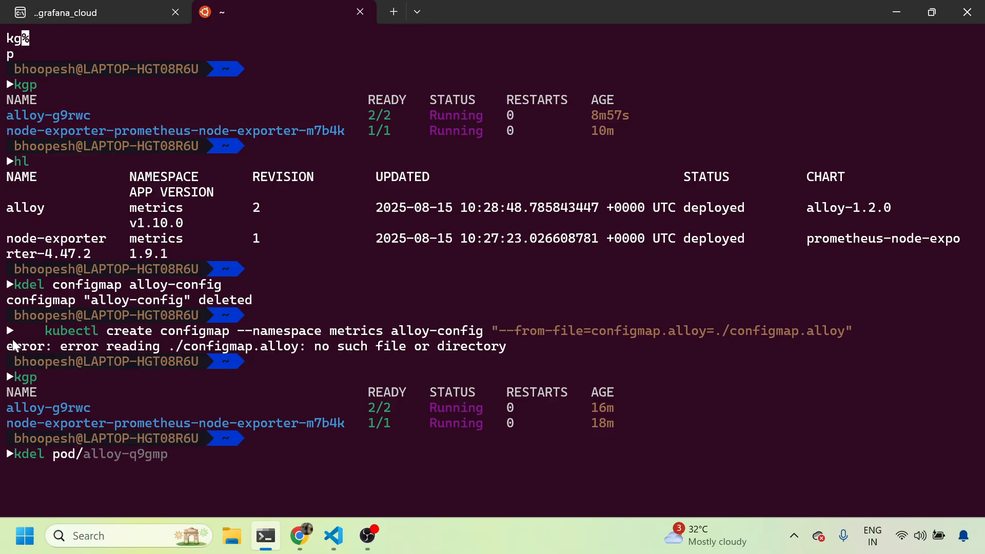
double_click(48, 406)
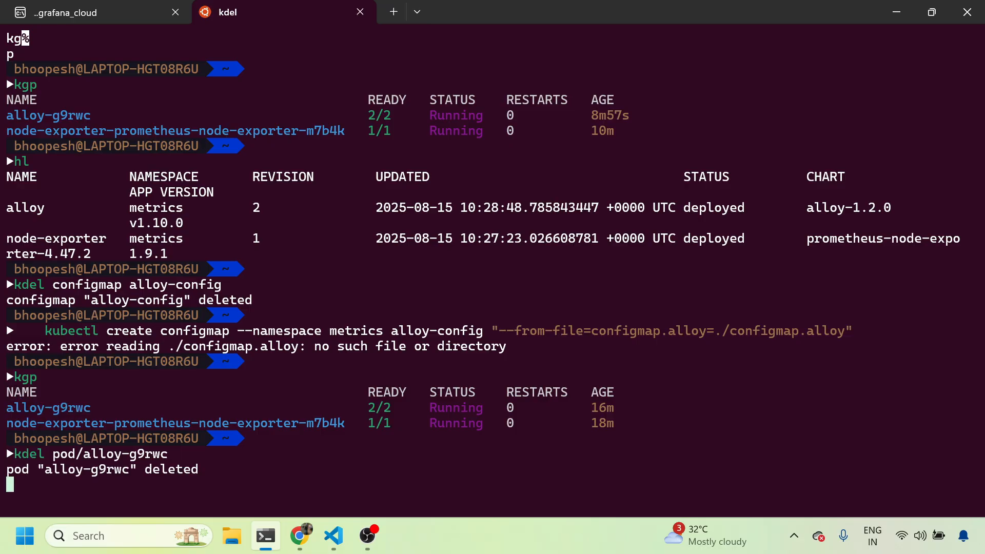
text(kgp)
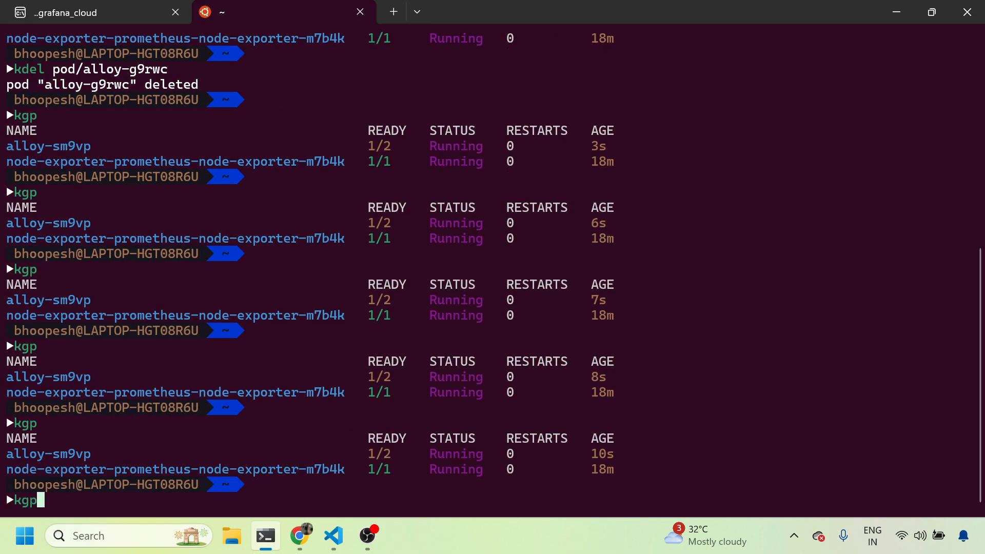
key(Return)
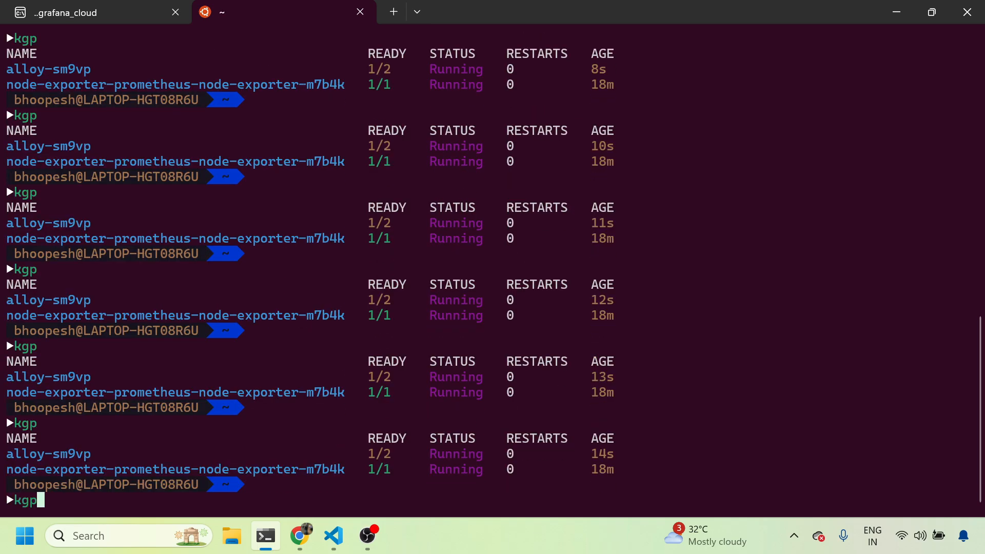
text(clear)
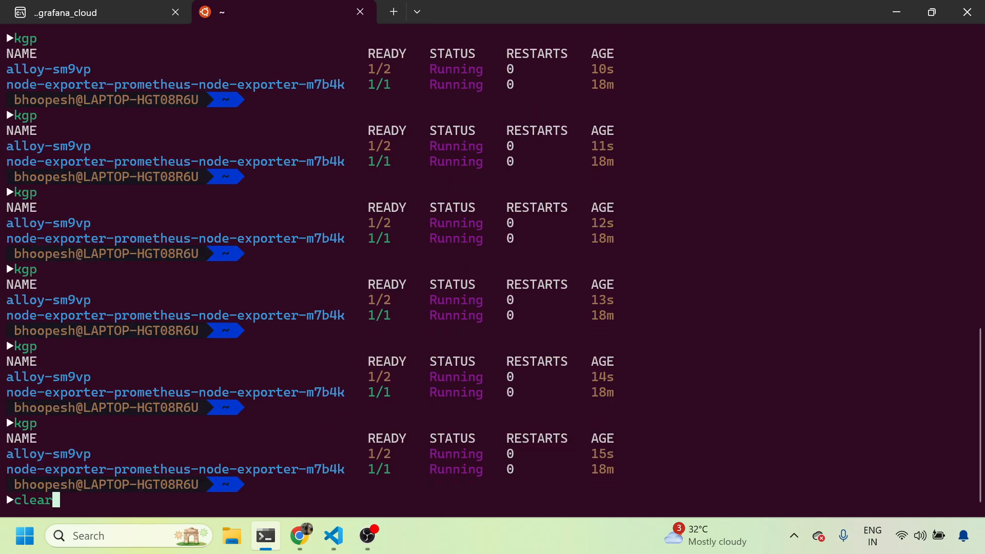
key(Return)
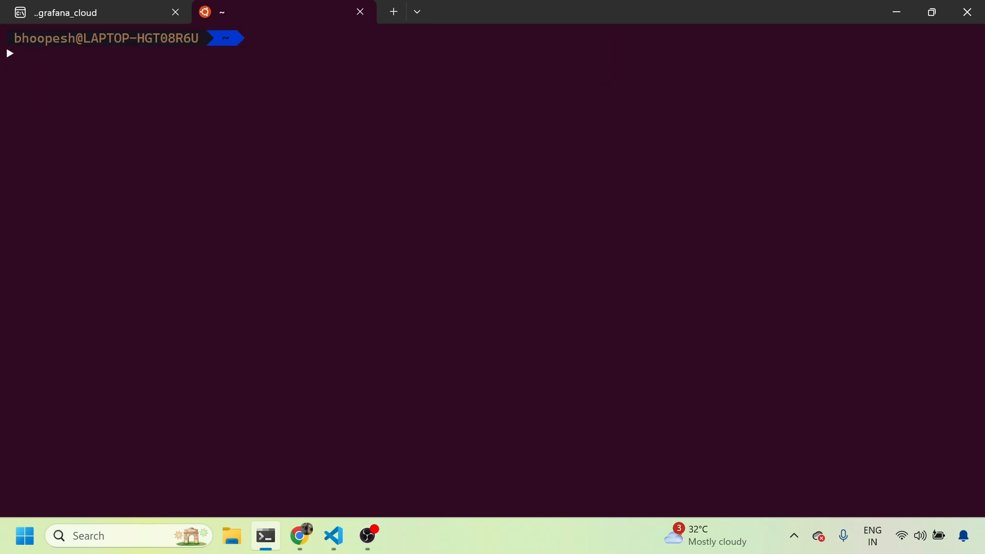
- Check the pods and view the new Alloy pod's logs showing it listening for HTTP
text(k get nodes)
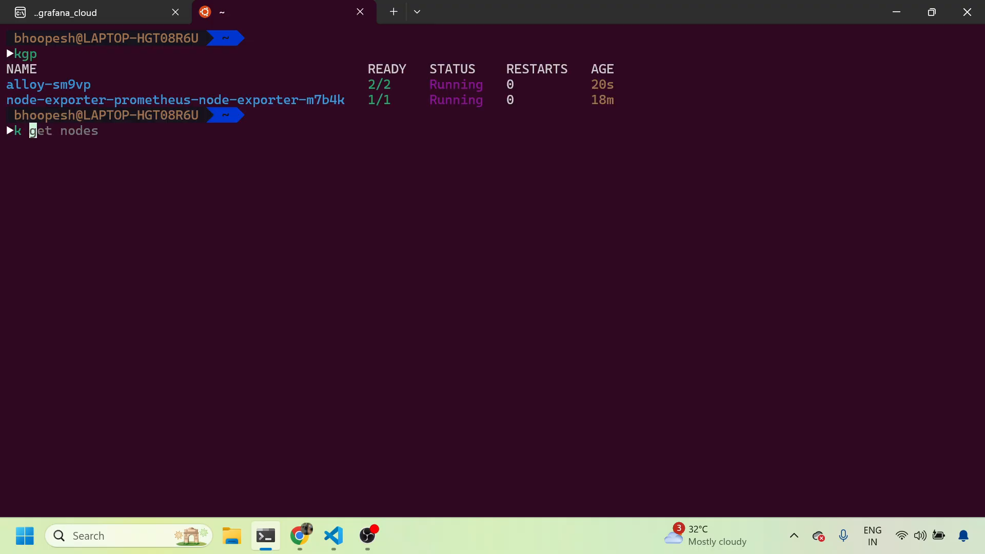
text(logs pod/alloy-g9rwc)
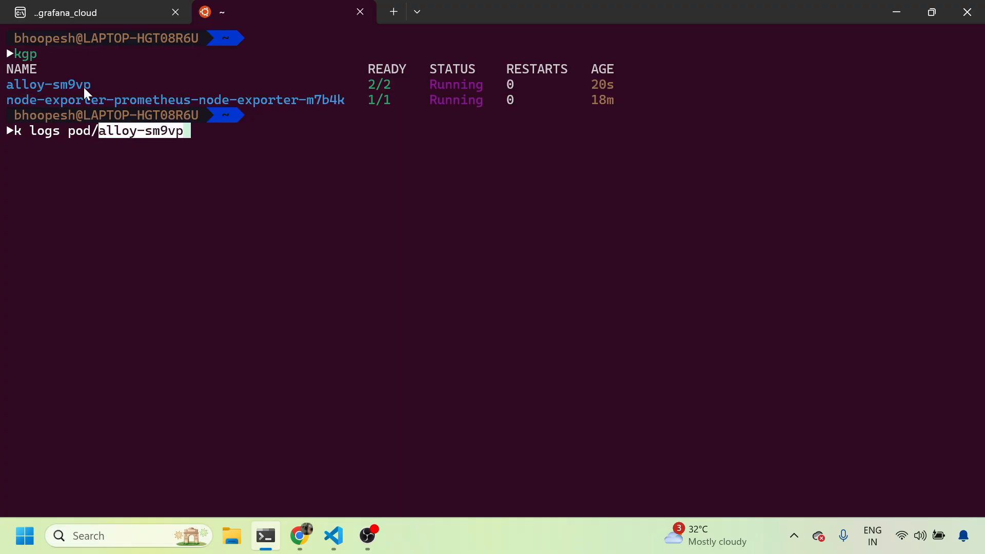
key(Return)
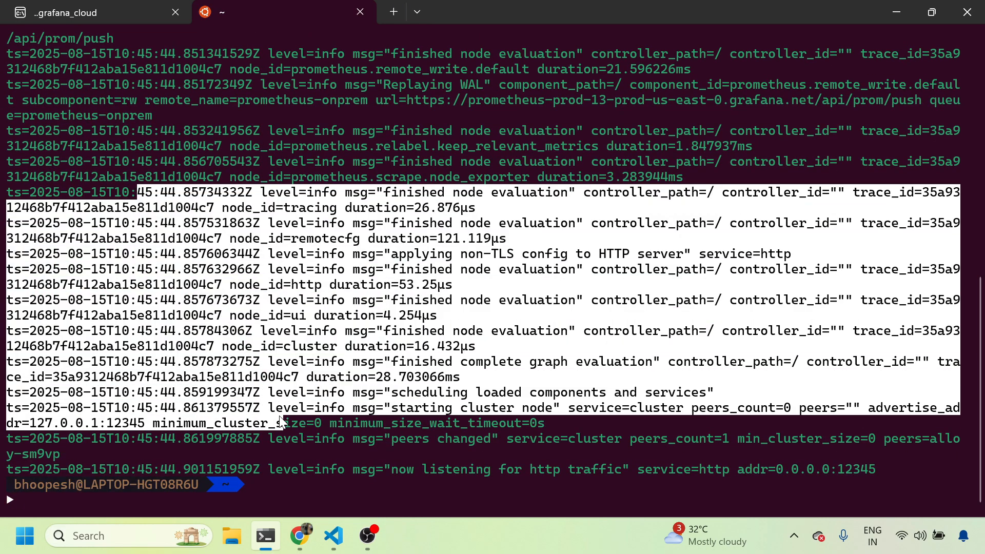
click(300, 536)
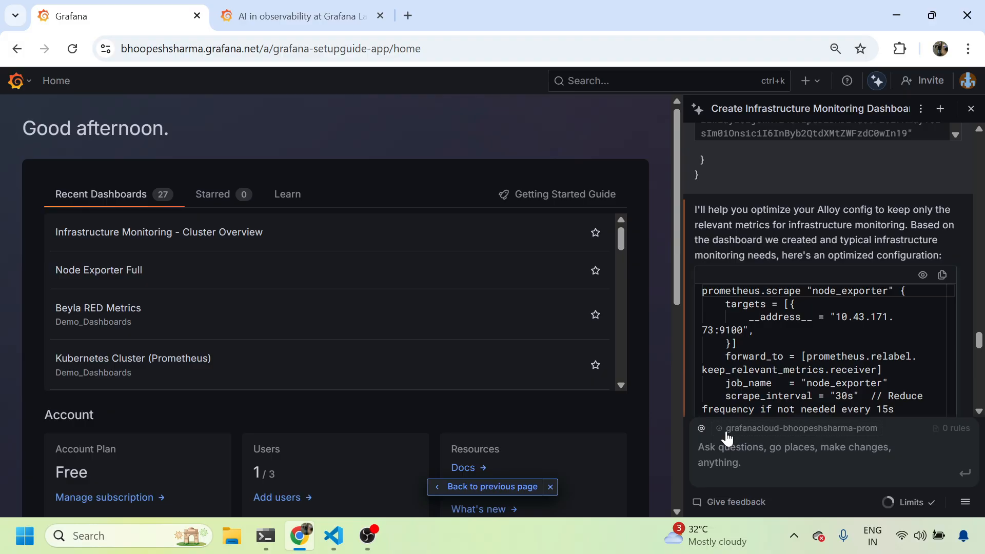
- Ask the Assistant 'how many metrics have been reduced as I have updated the alloy config'
text(h)
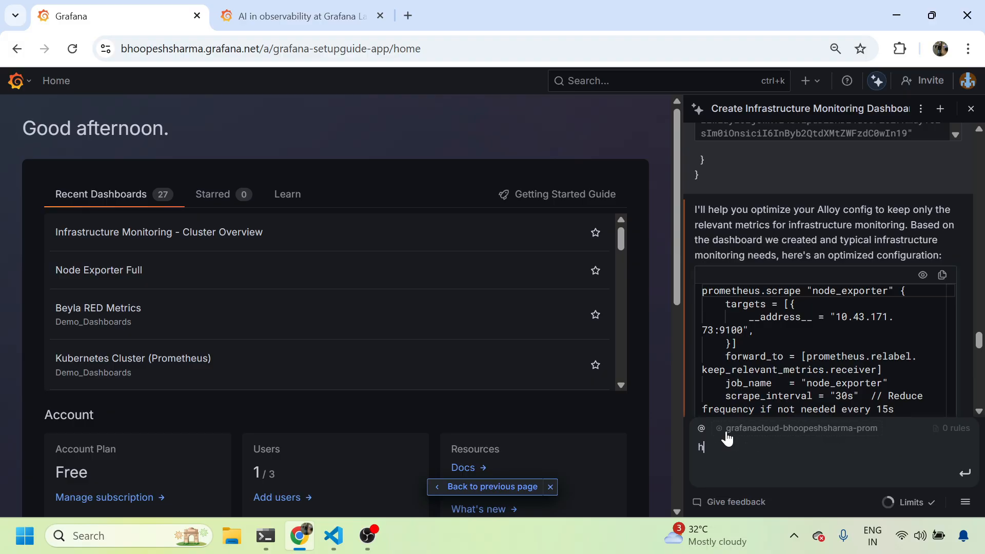
text(ow many me)
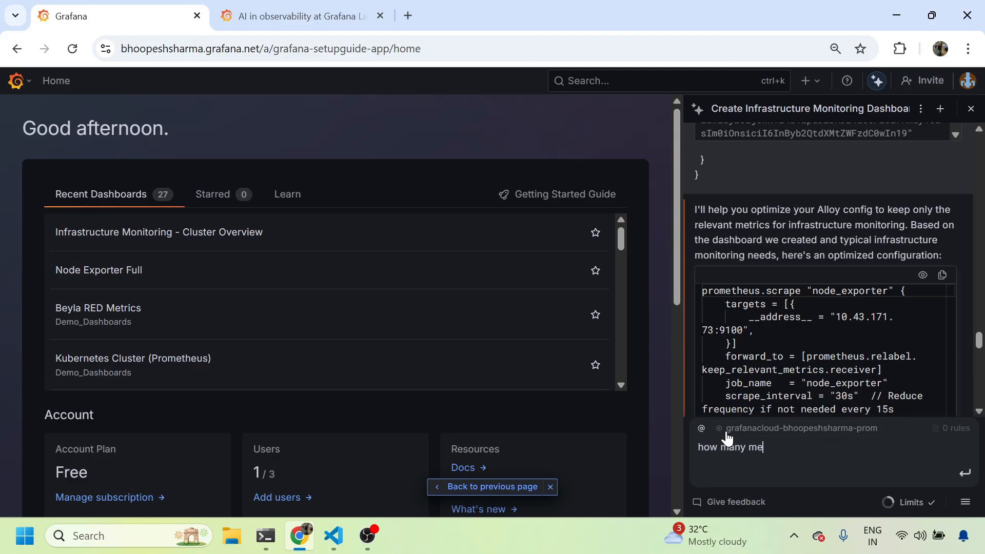
text(trics have)
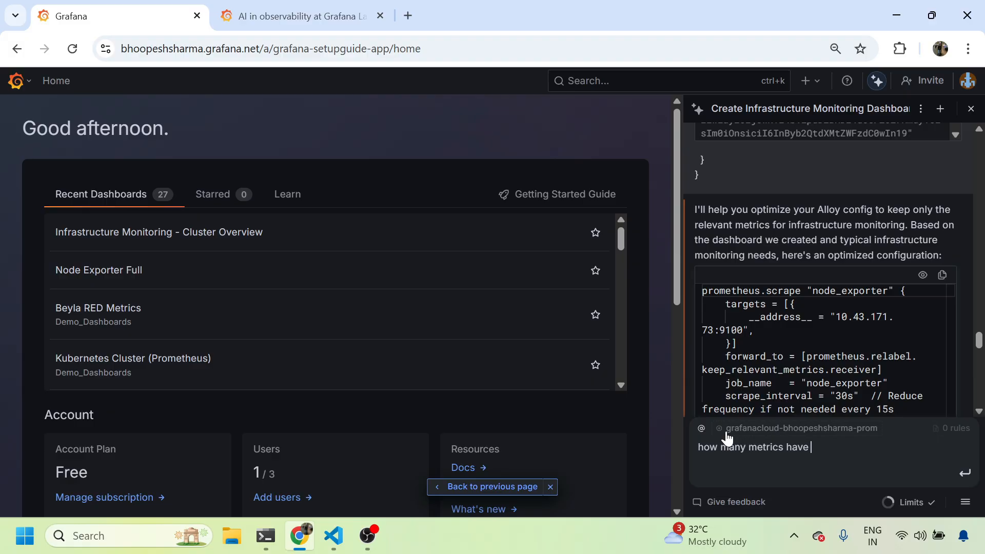
text(been reduced now)
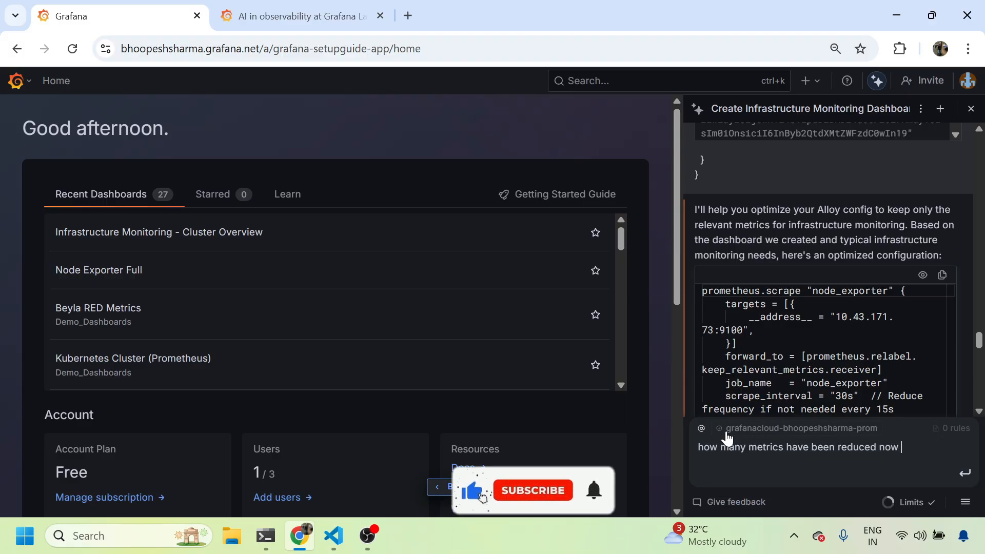
text(as i have u)
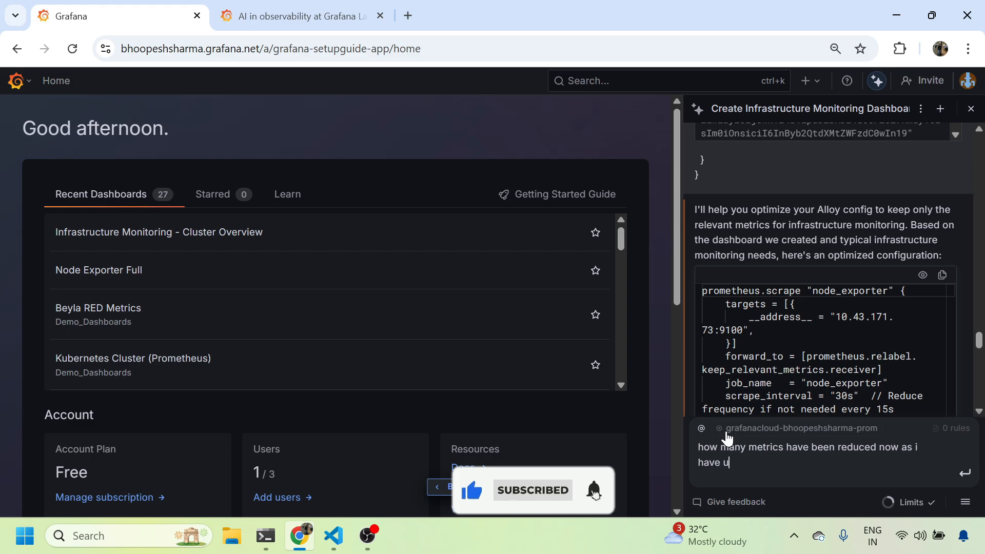
text(pdated the)
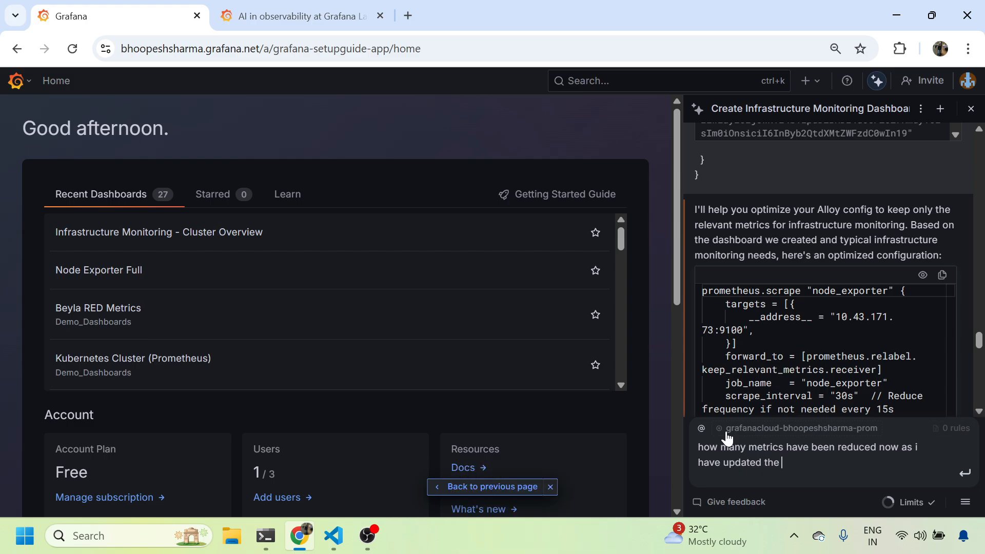
text(alloy config and re-i)
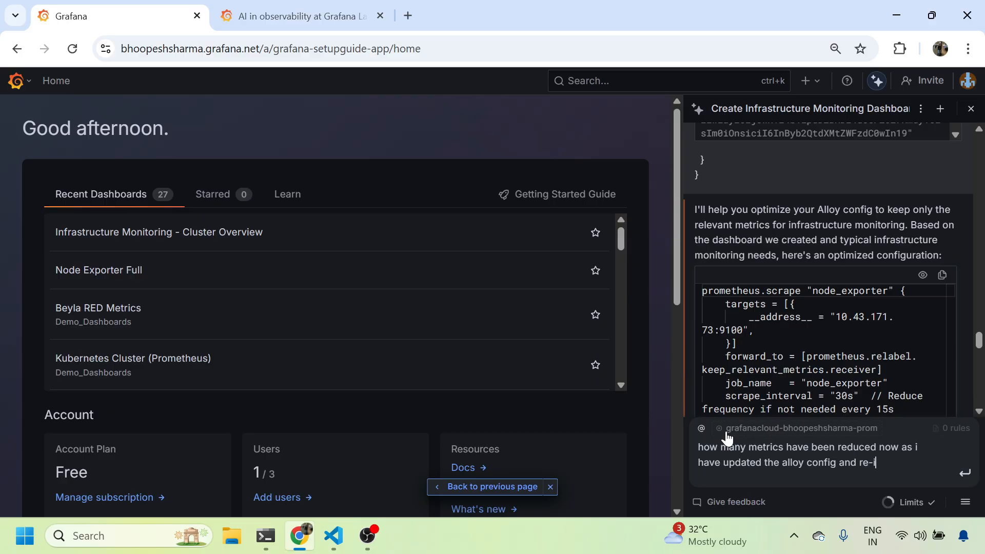
key(Return)
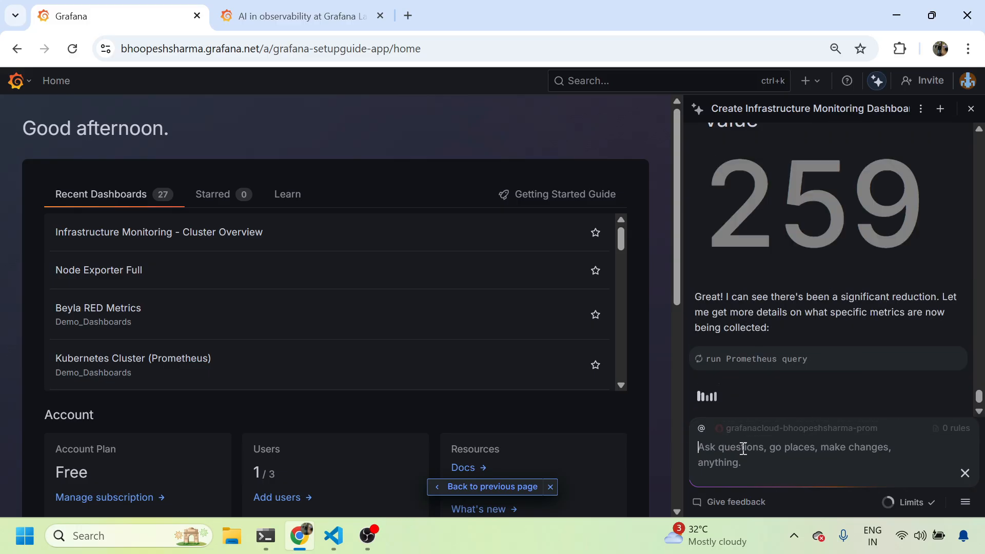
mouse_move(829, 363)
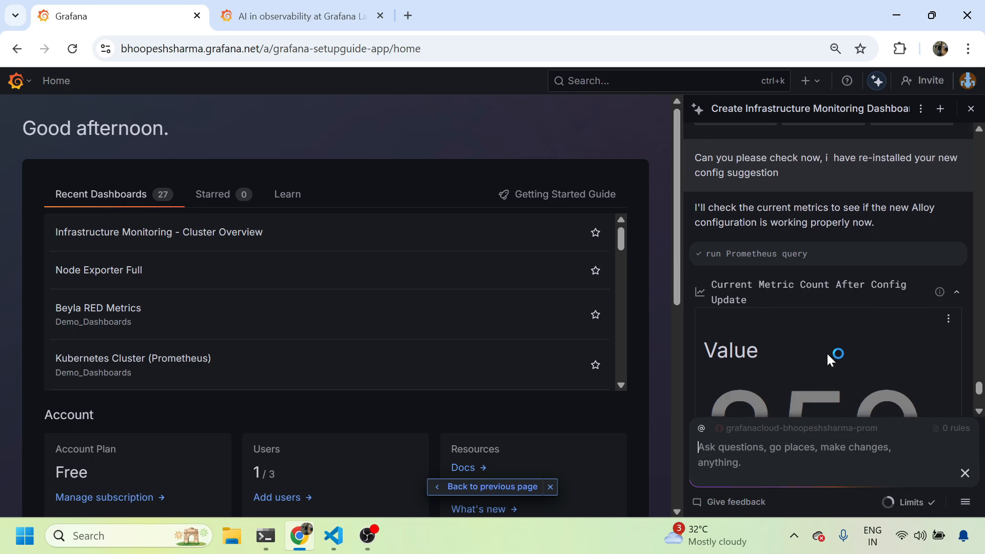
scroll(up, 3)
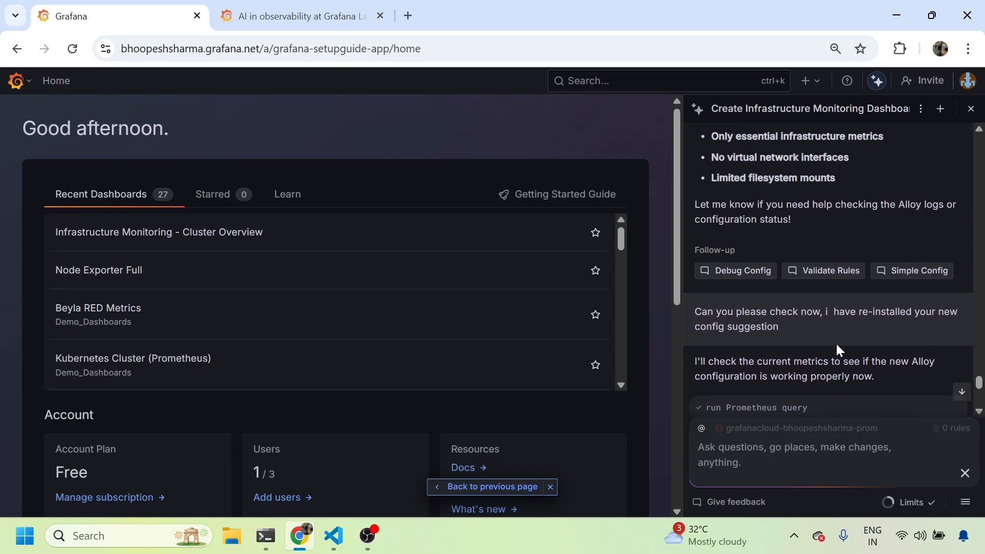
scroll(down, 3)
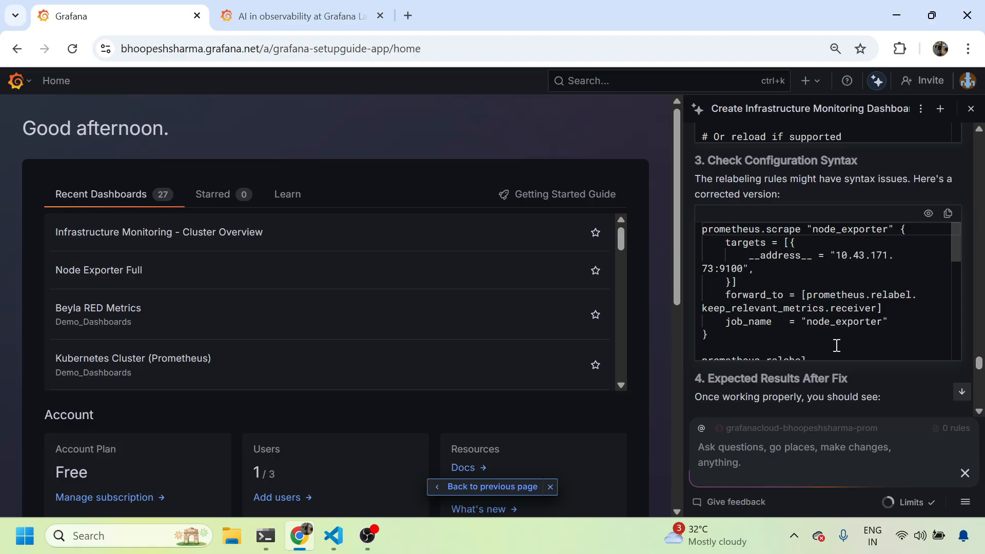
scroll(down, 3)
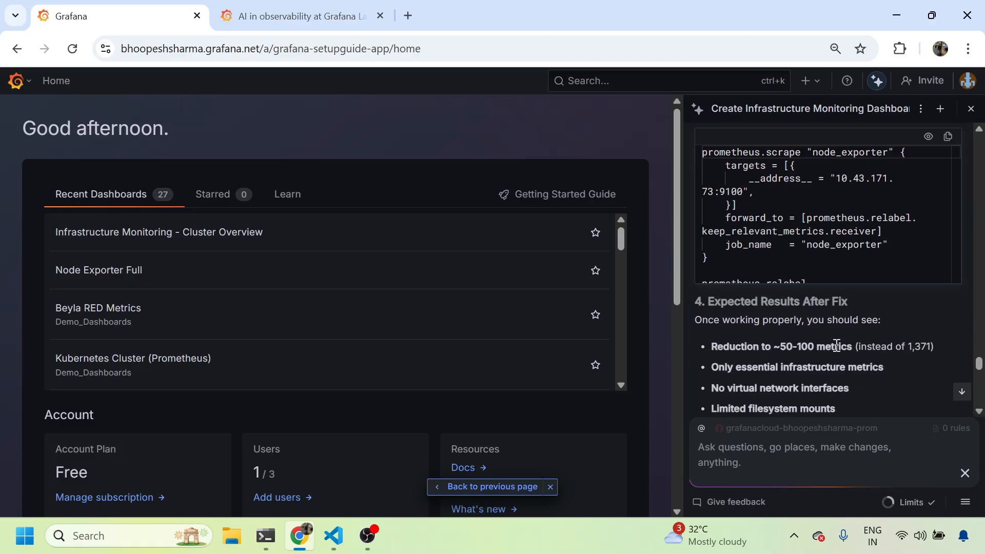
mouse_move(850, 358)
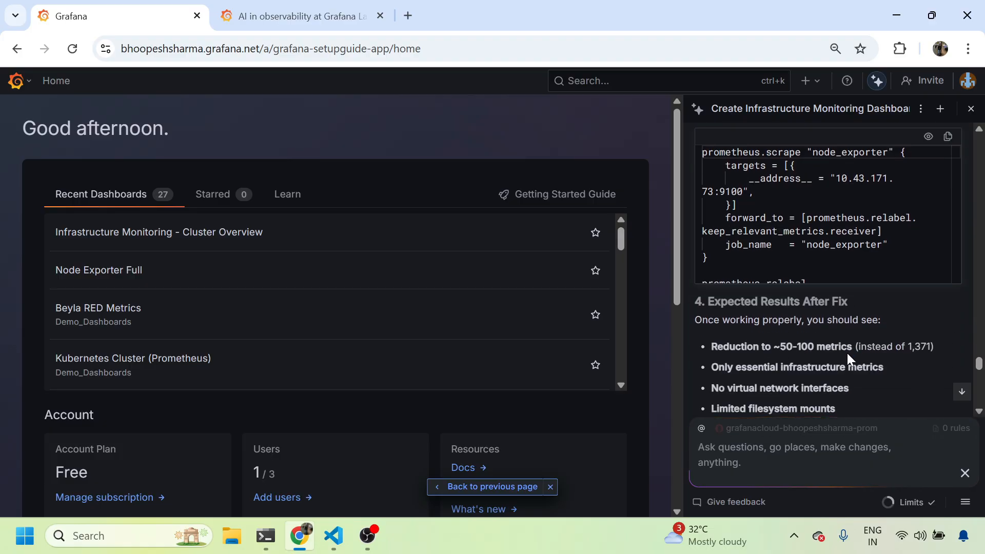
double_click(923, 346)
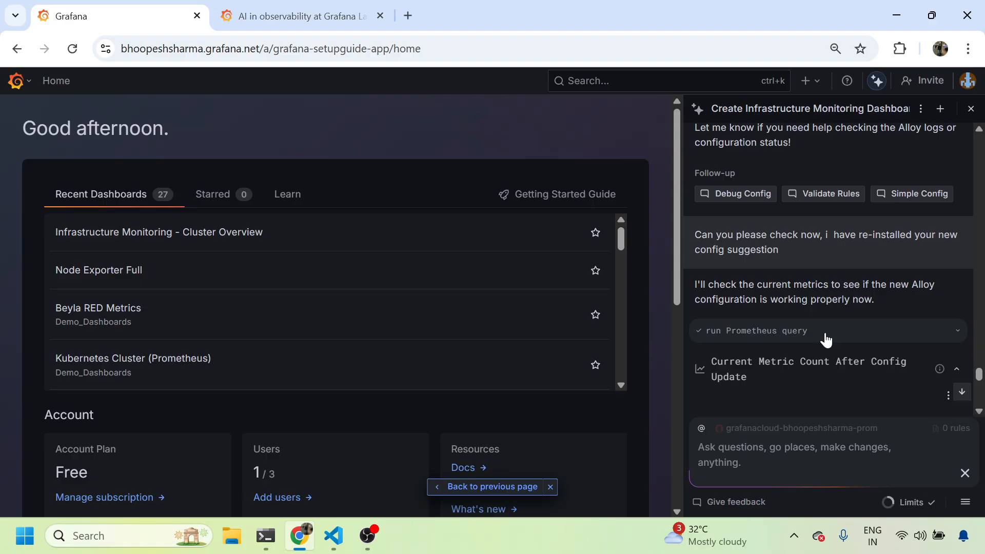
mouse_move(430, 509)
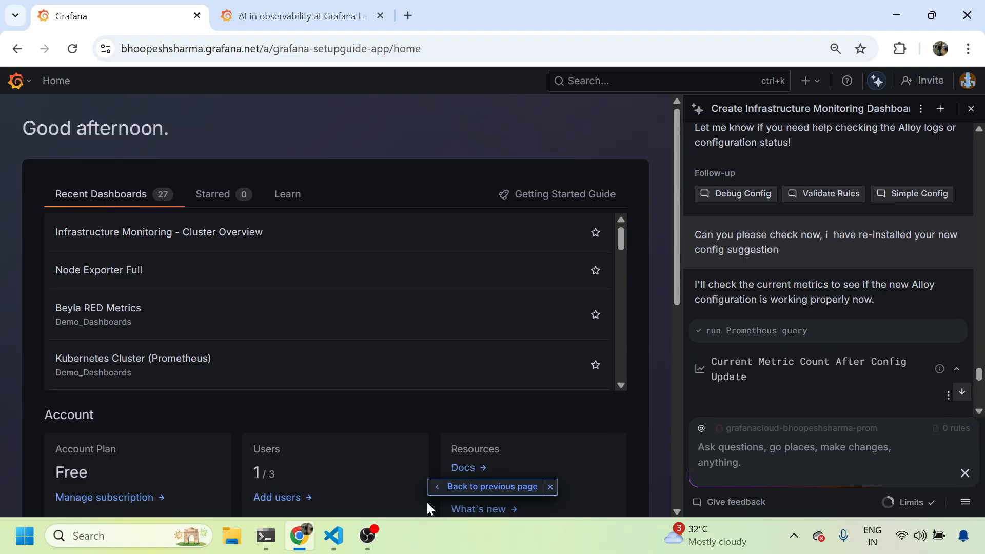
click(333, 535)
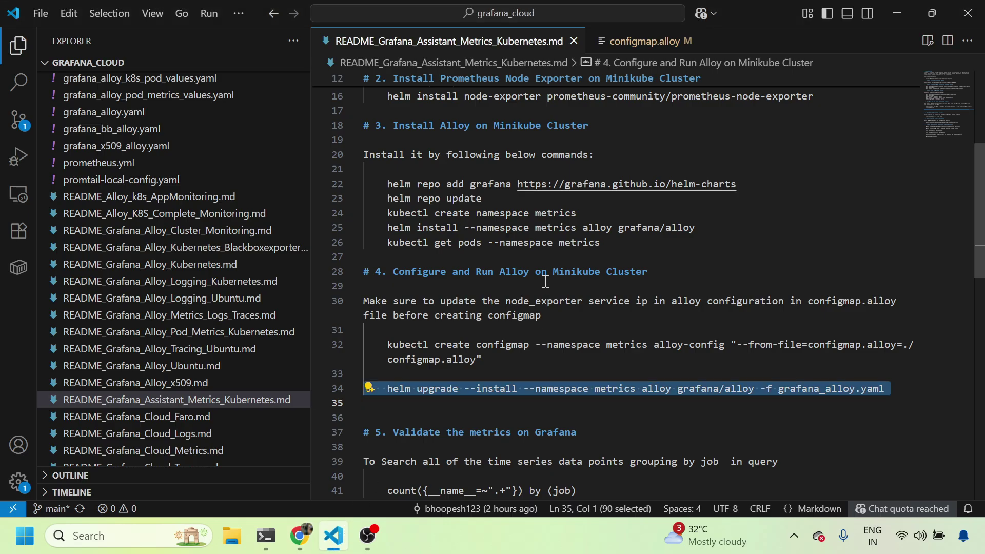
- Check the keep-essential-metrics rule in configmap.alloy, then return to Chrome
scroll(up, 3)
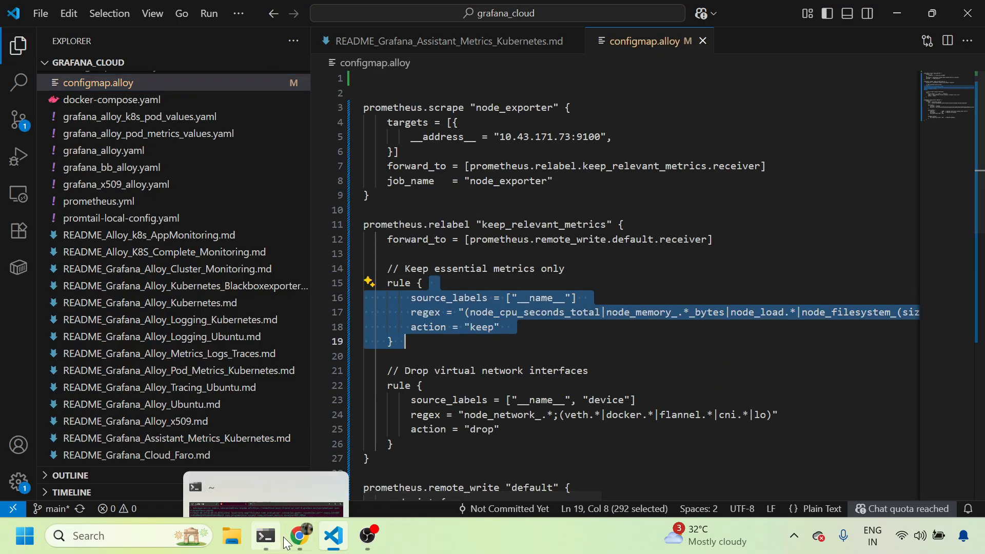
click(299, 536)
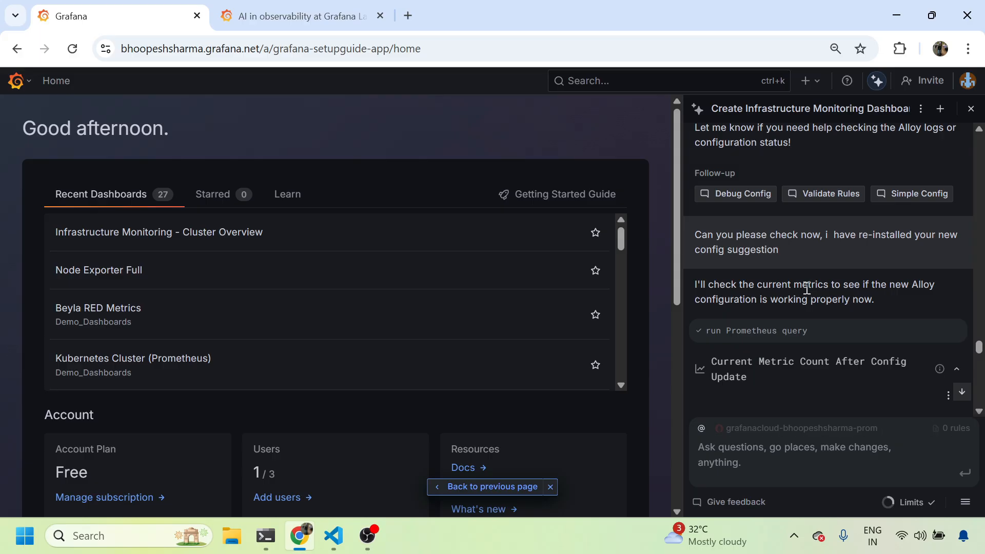
- Read the Assistant's 81% cut summary (1,371 to 259) and open the Cluster Overview dashboard
scroll(down, 3)
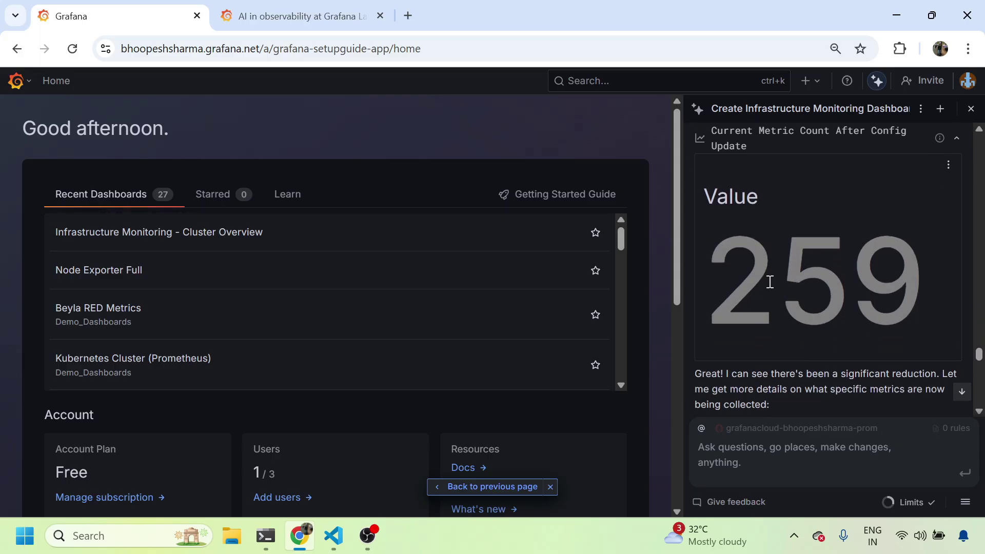
scroll(down, 3)
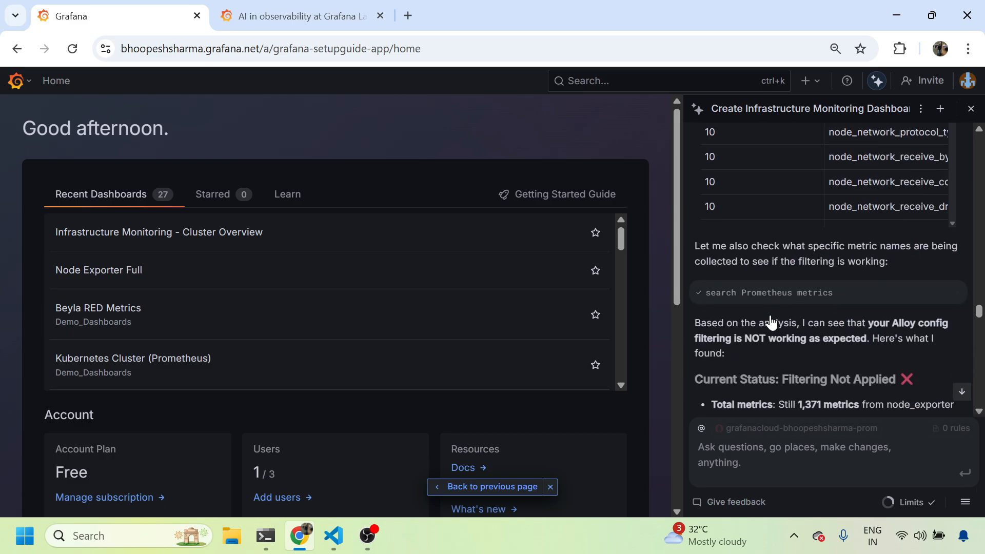
scroll(up, 3)
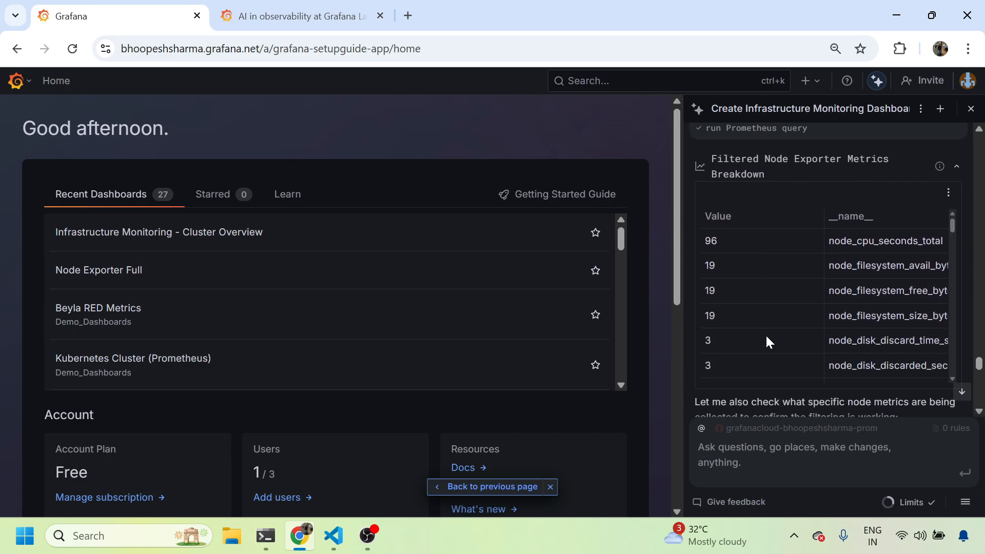
scroll(down, 3)
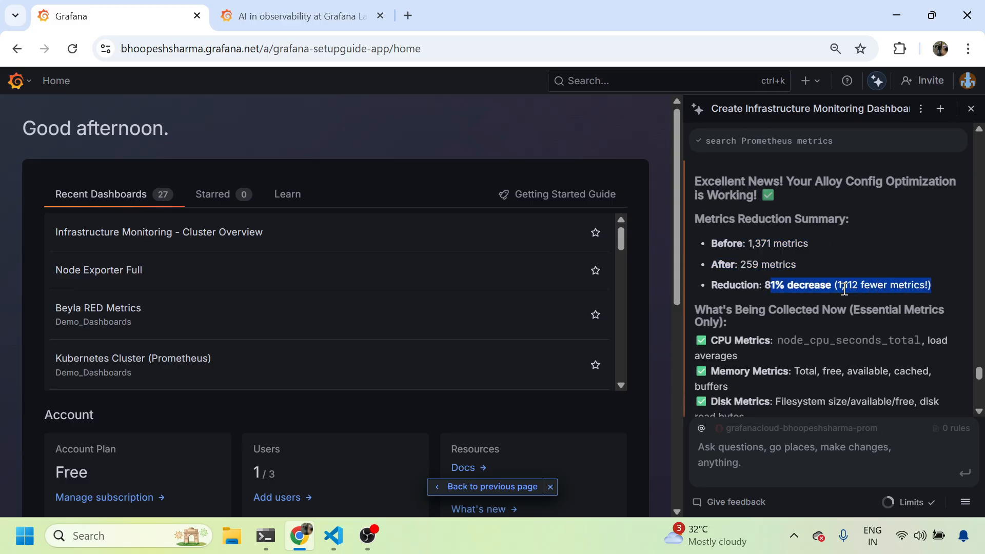
scroll(down, 3)
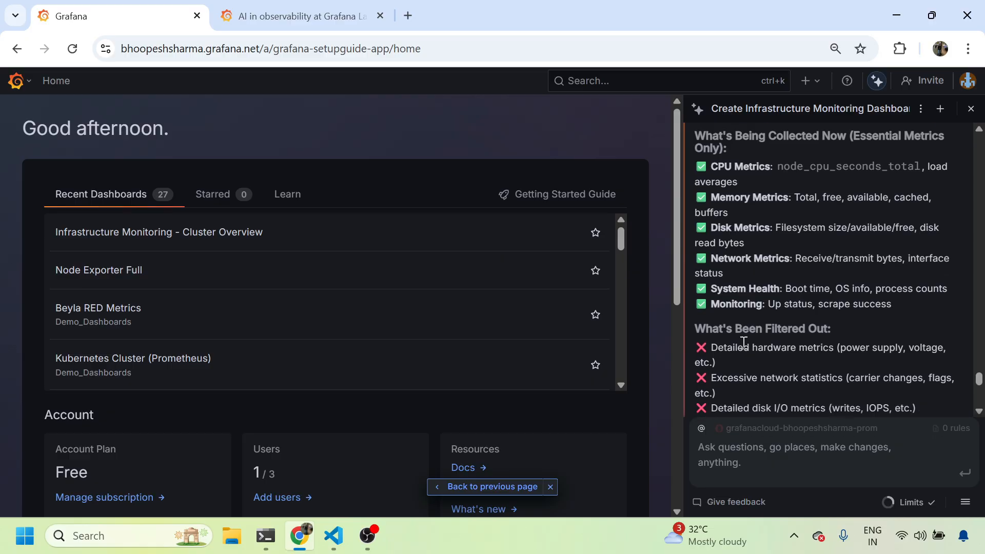
scroll(down, 3)
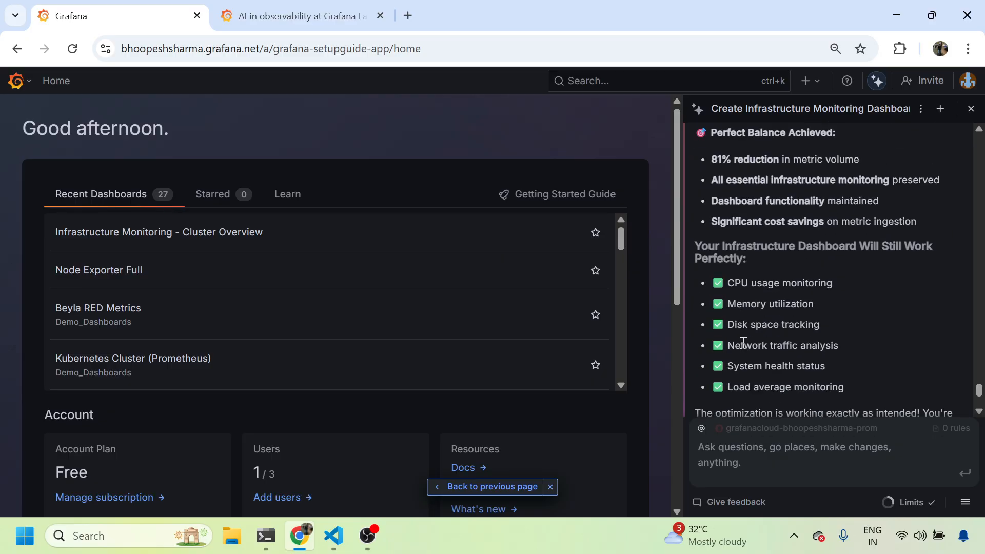
scroll(down, 3)
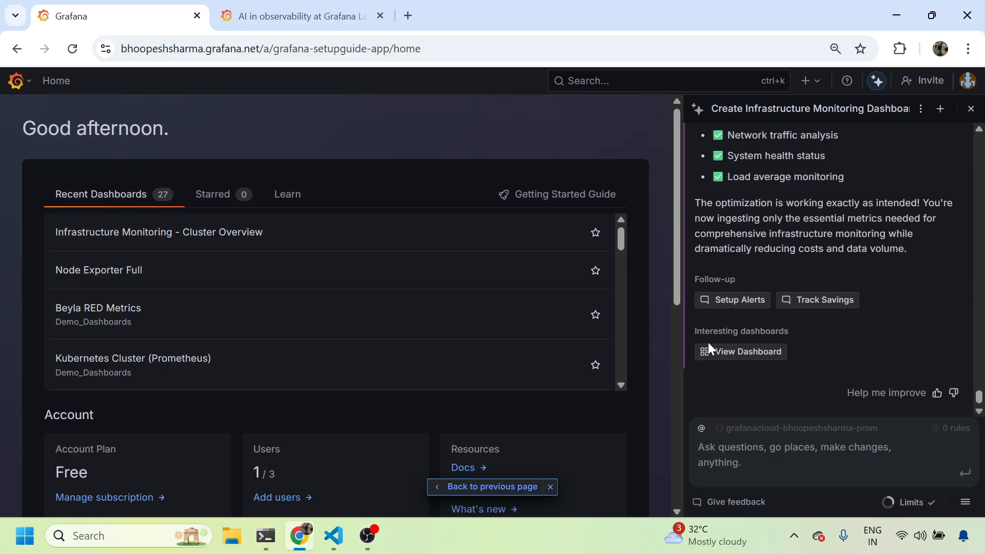
click(159, 232)
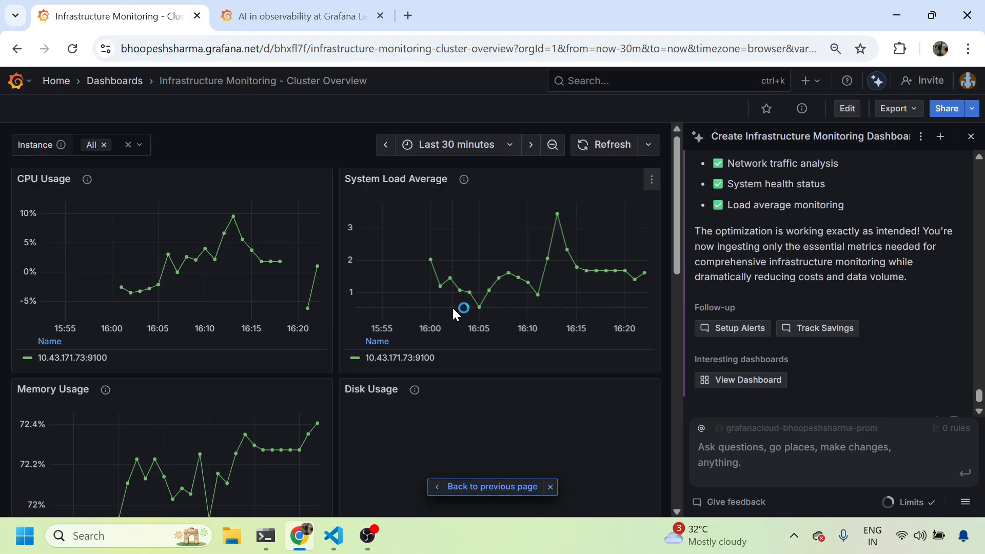
scroll(down, 3)
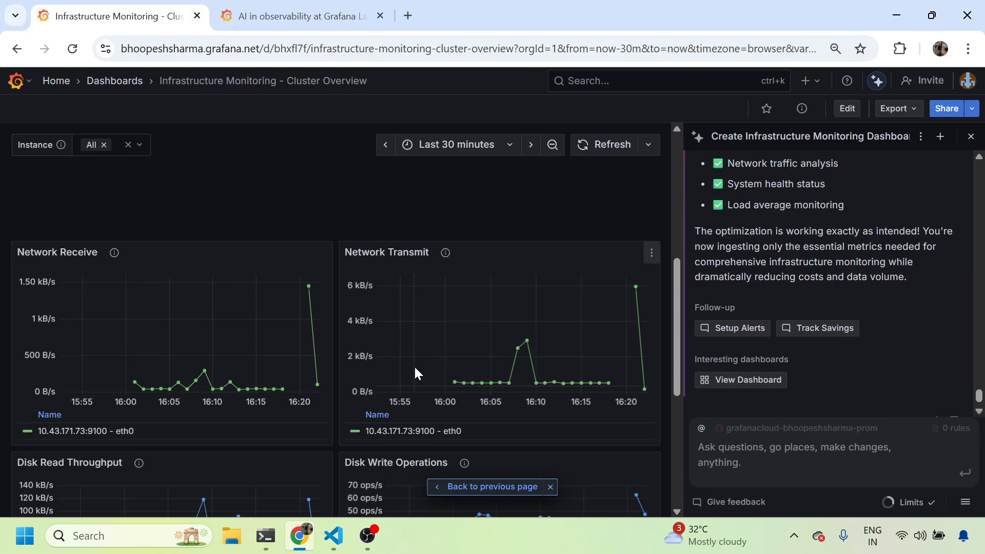
scroll(up, 3)
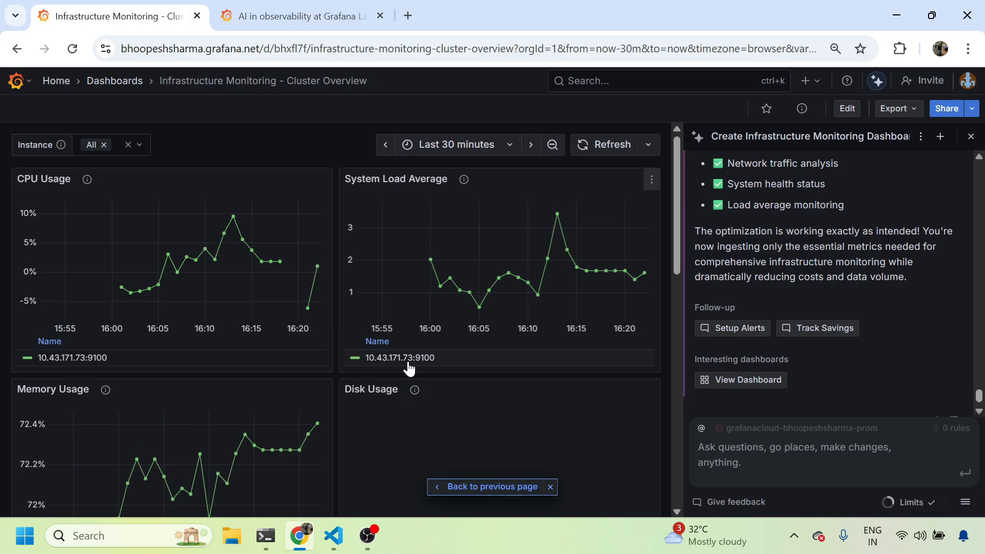
mouse_move(409, 358)
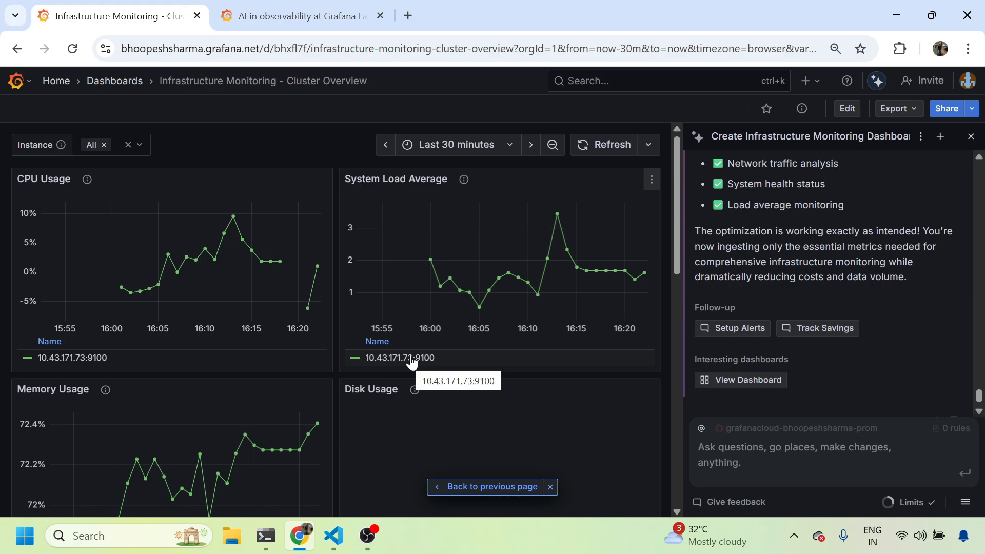
click(332, 536)
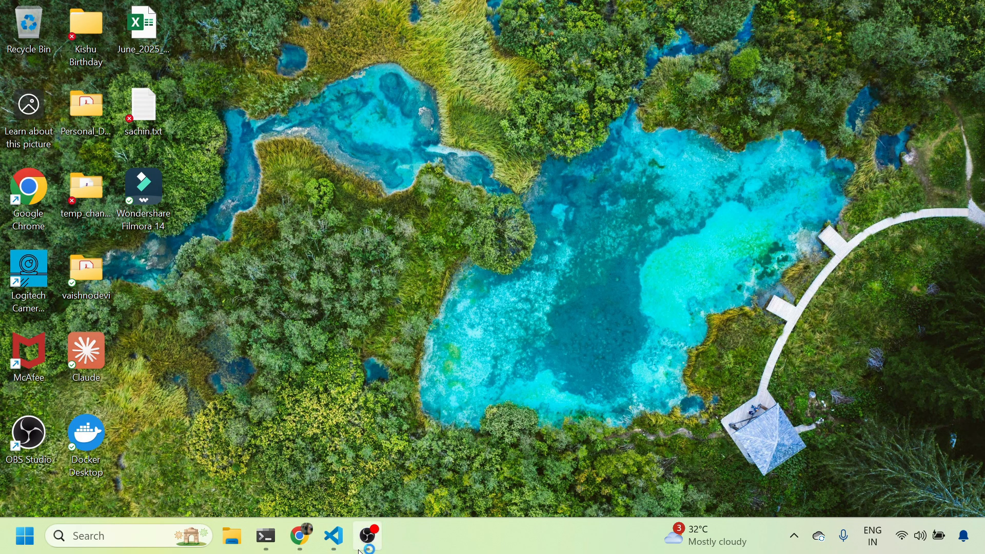
click(300, 535)
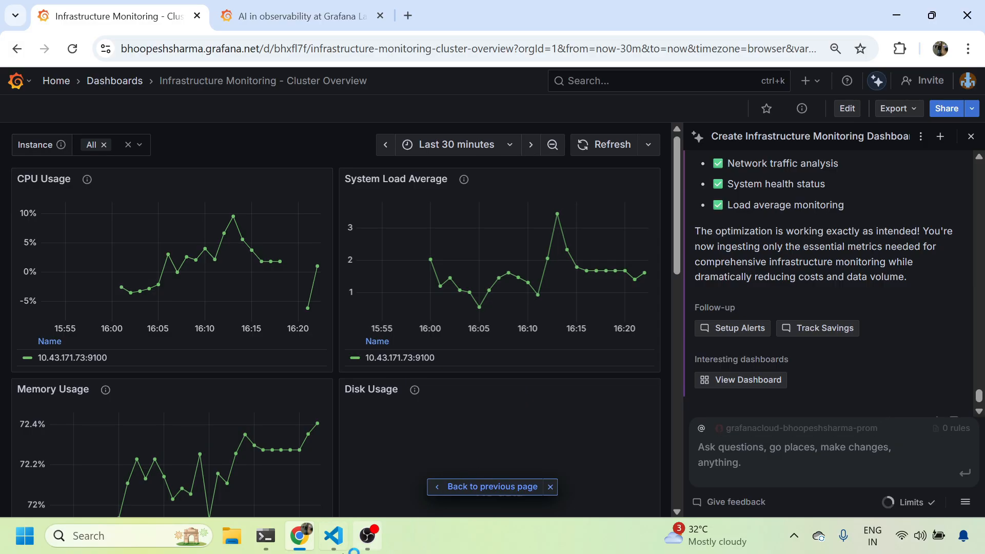
- Open README_Grafana_Assistant_Metrics_Kubernetes.md and scroll to section 7's Assistant prompts
click(333, 536)
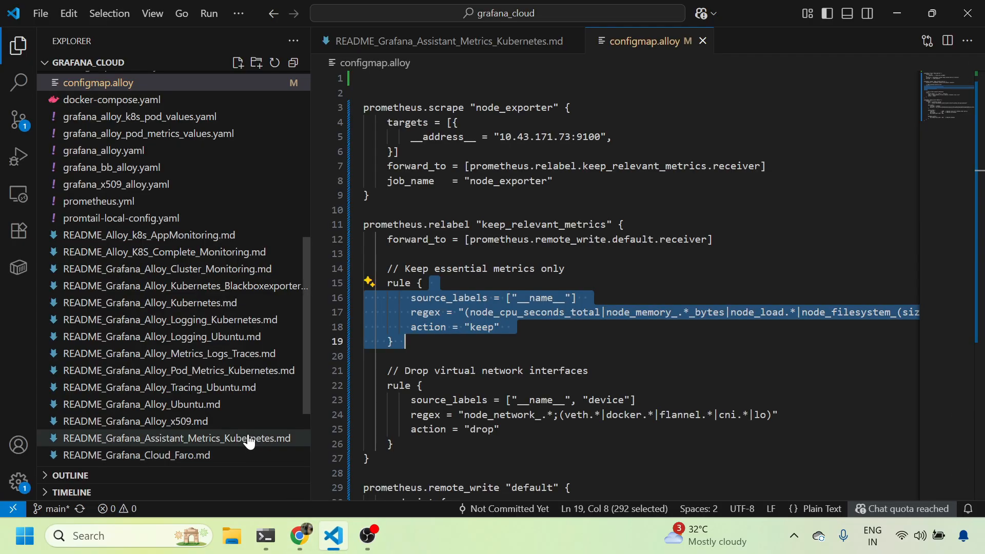
click(174, 438)
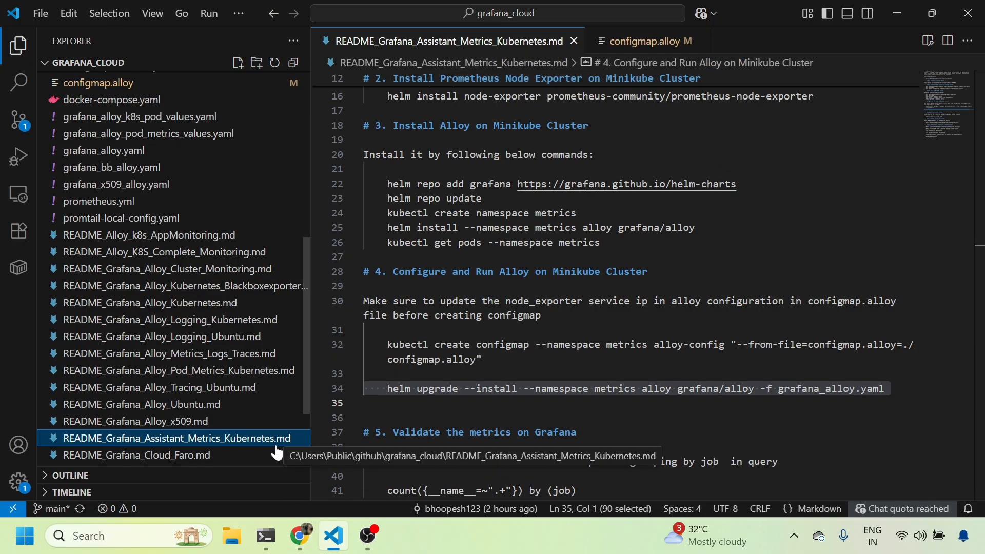
scroll(down, 3)
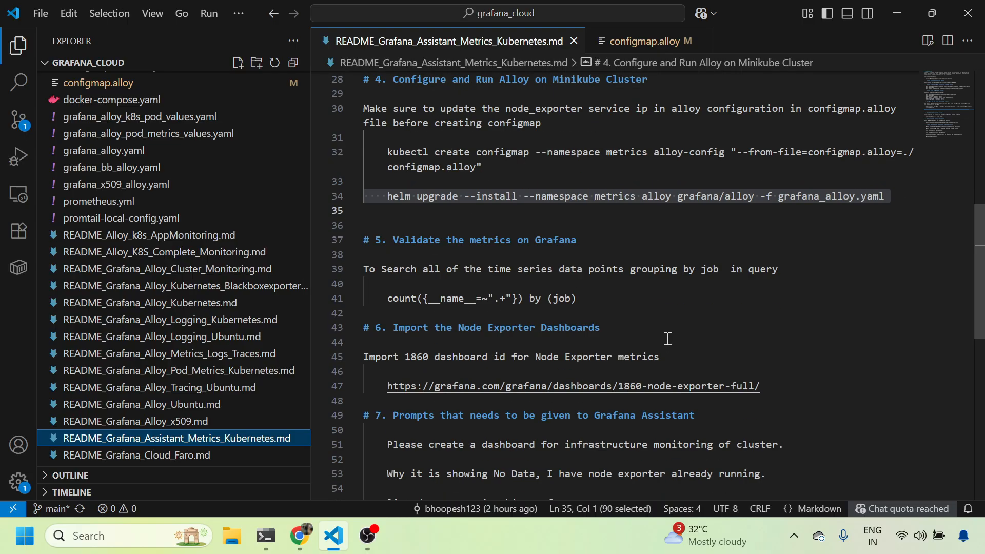
scroll(down, 3)
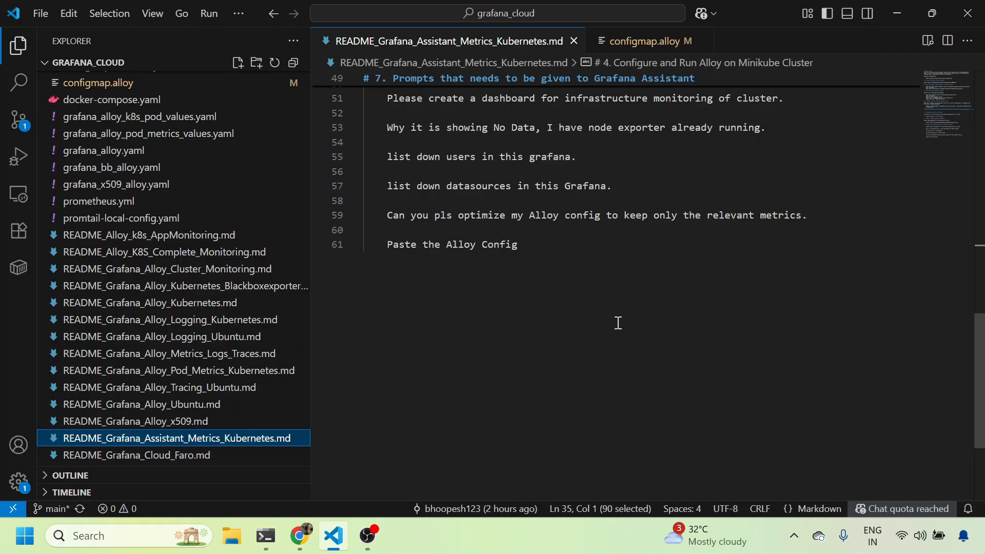